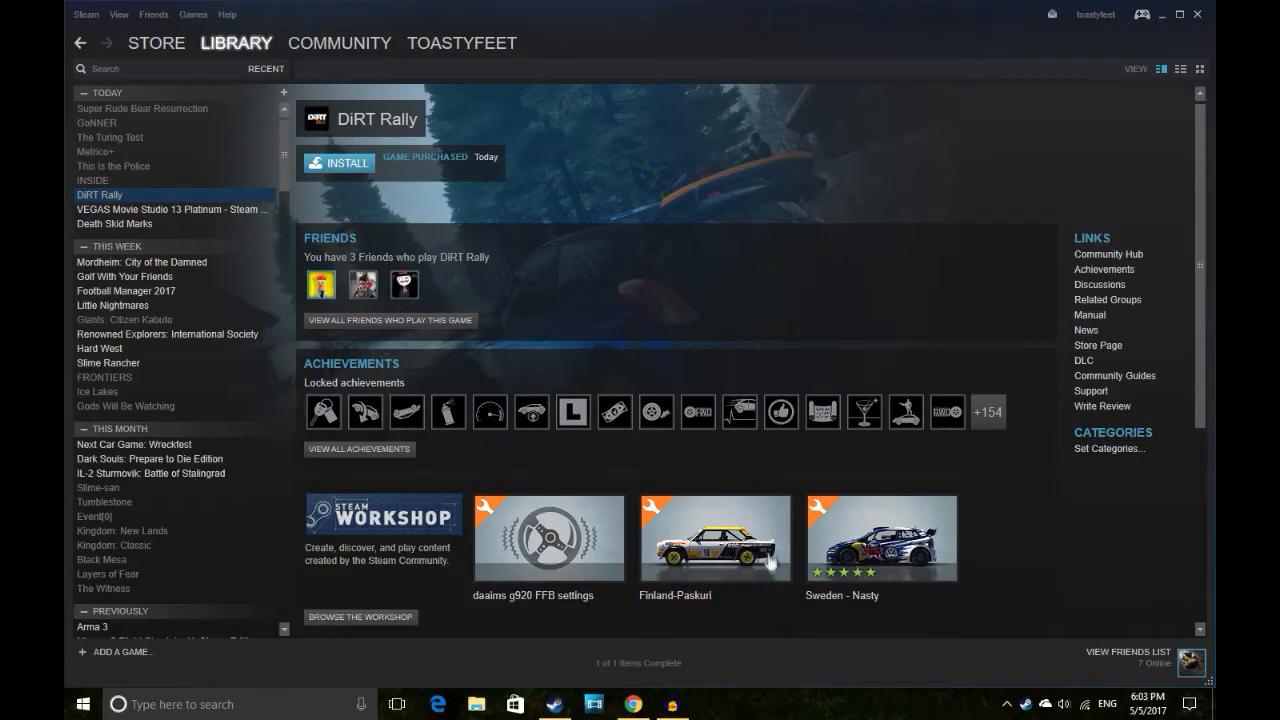
mouse_move(822, 572)
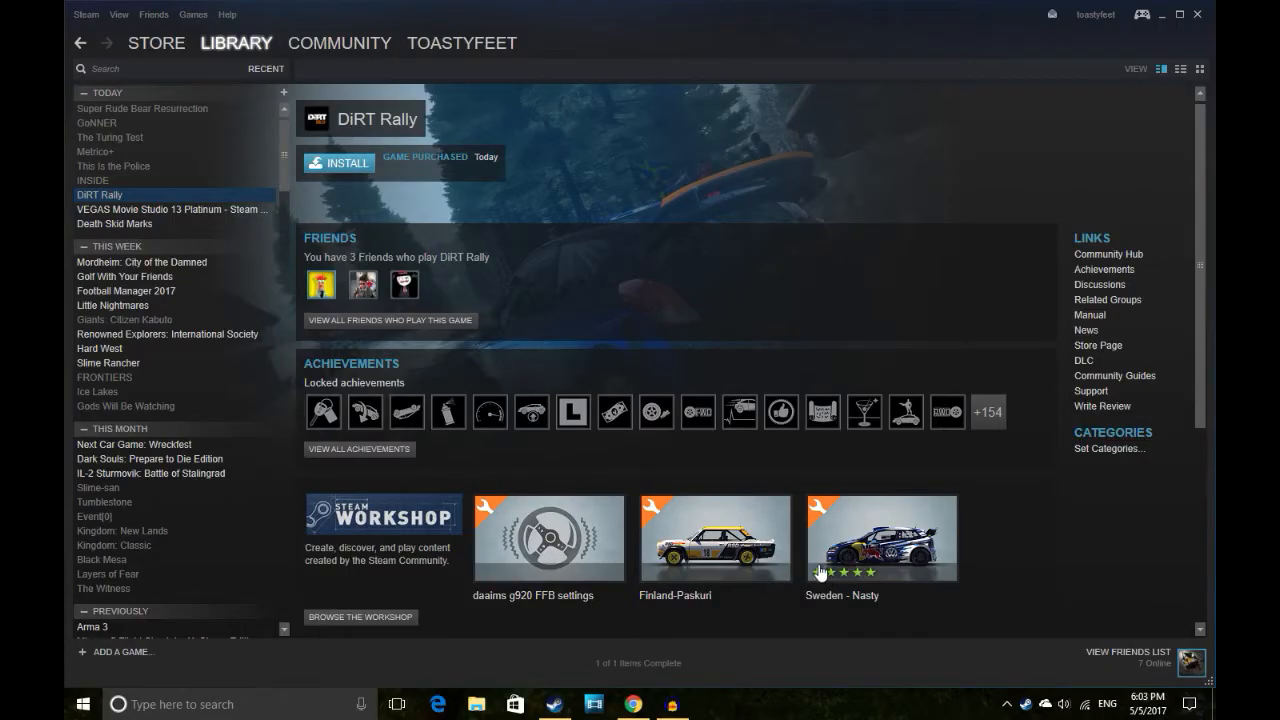
mouse_move(627, 485)
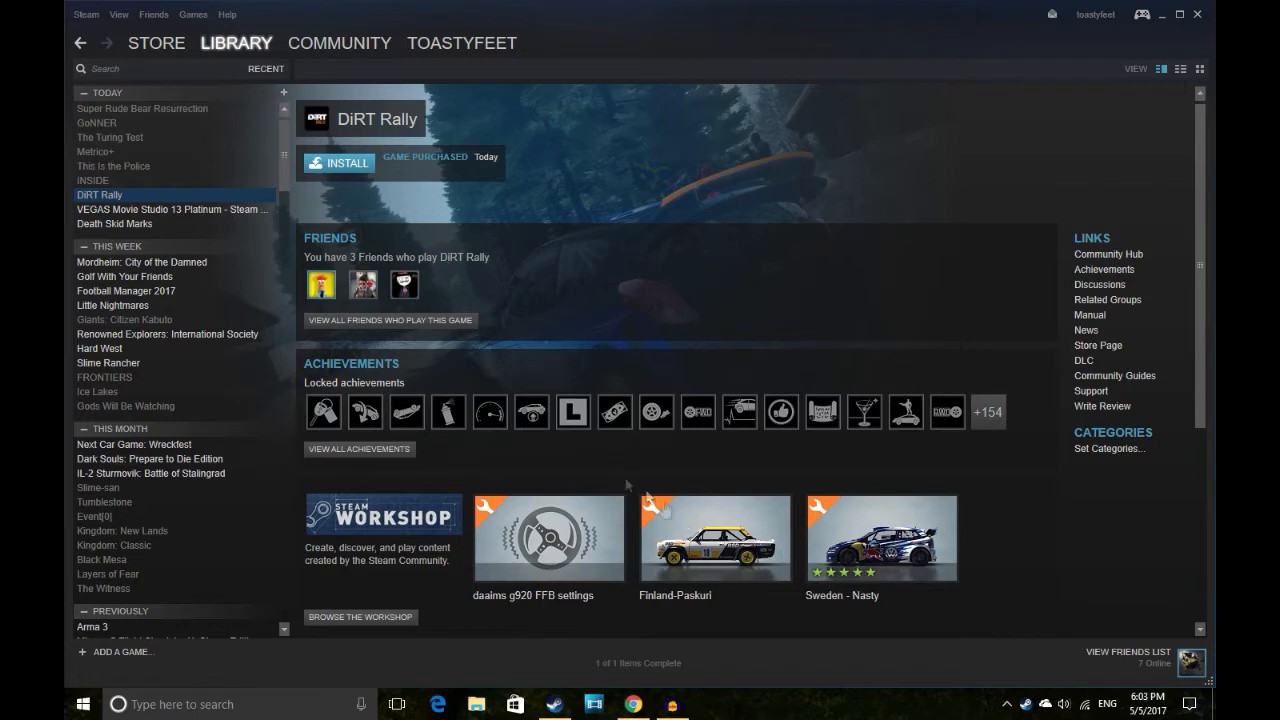
mouse_move(426, 421)
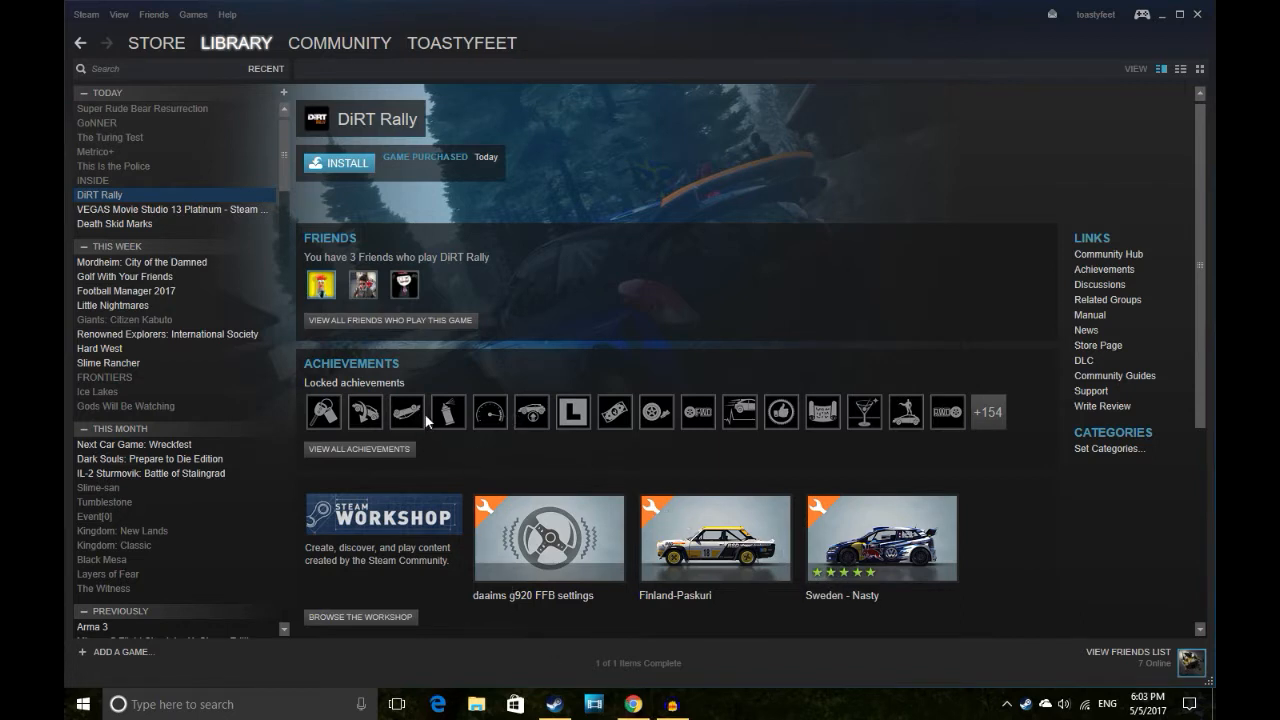
mouse_move(405, 411)
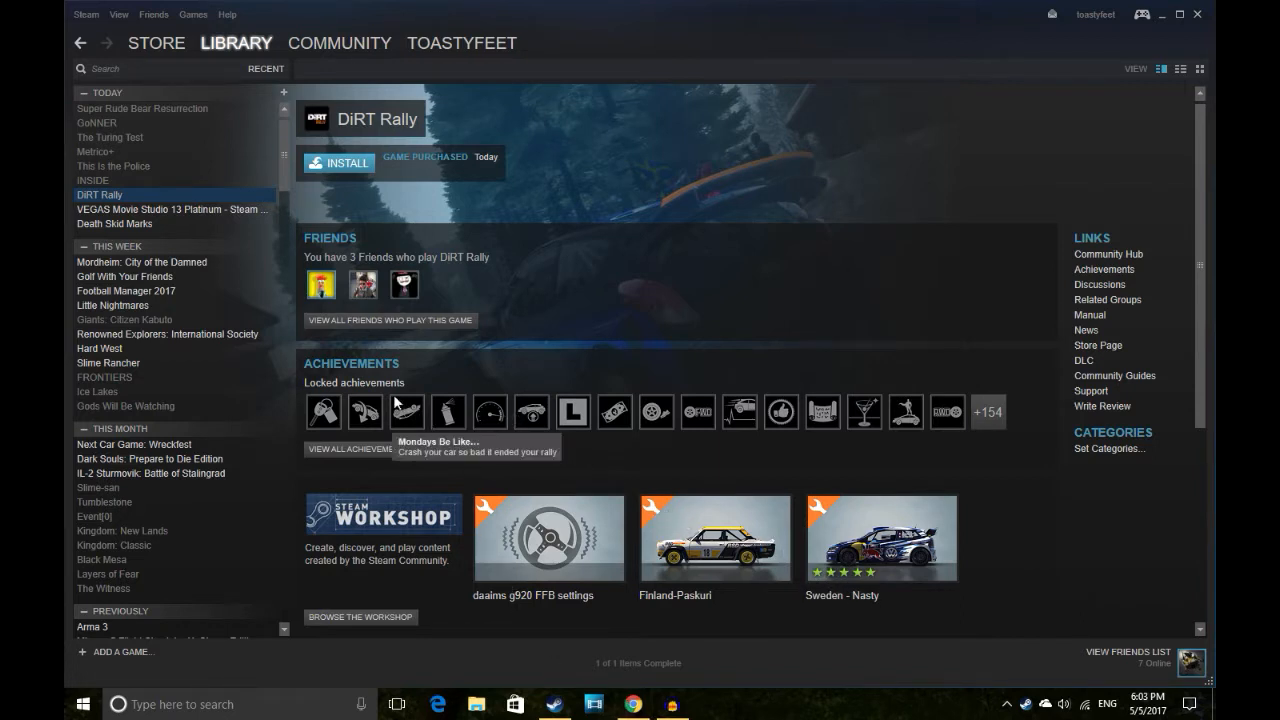
mouse_move(165, 98)
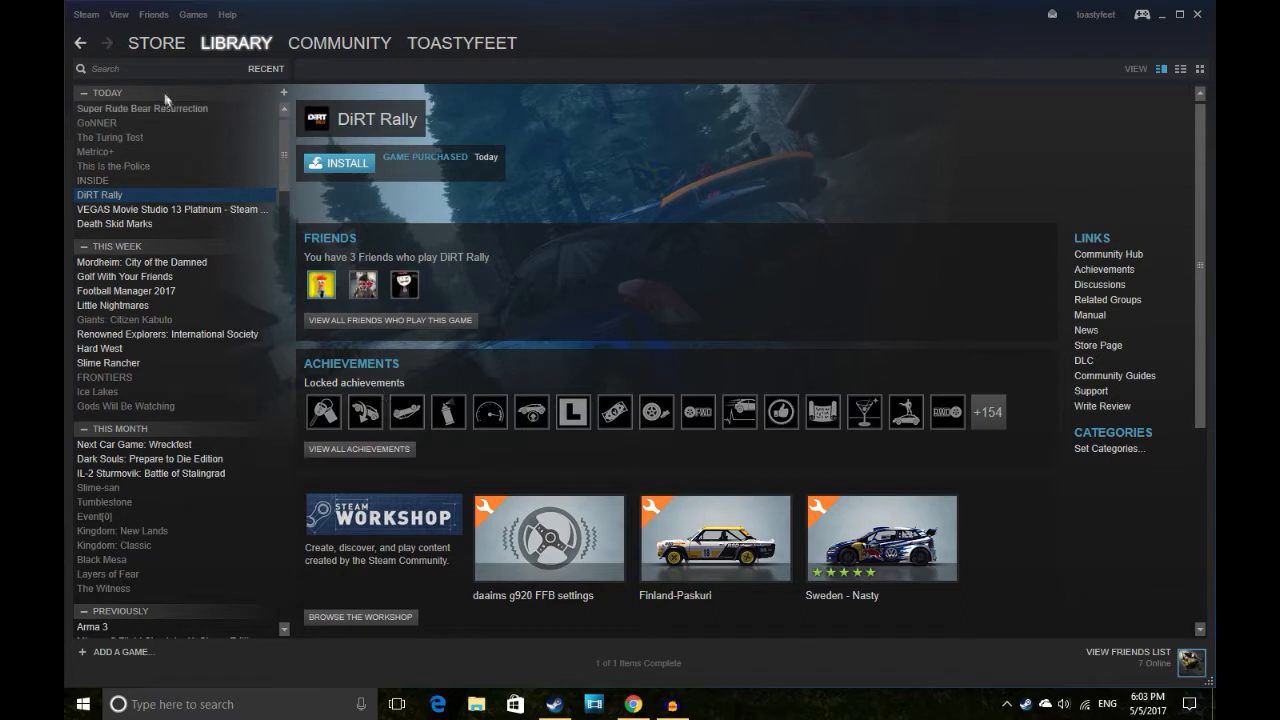
mouse_move(477, 284)
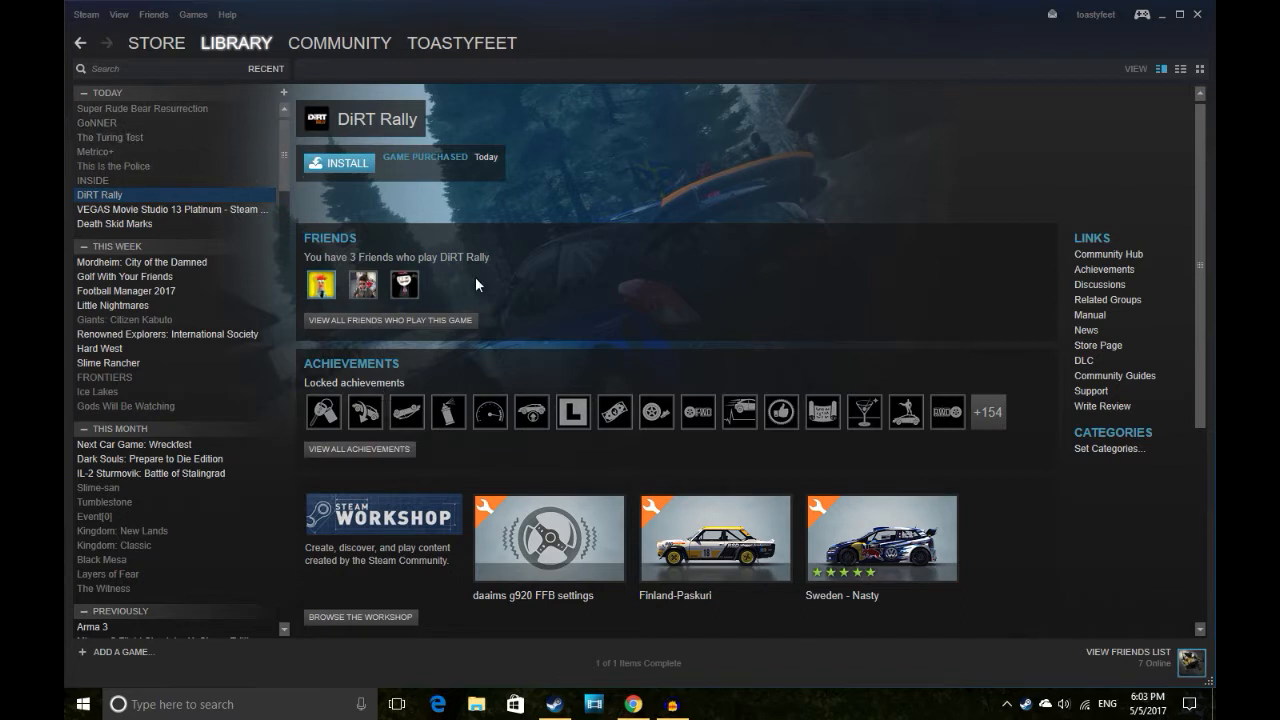
mouse_move(213, 260)
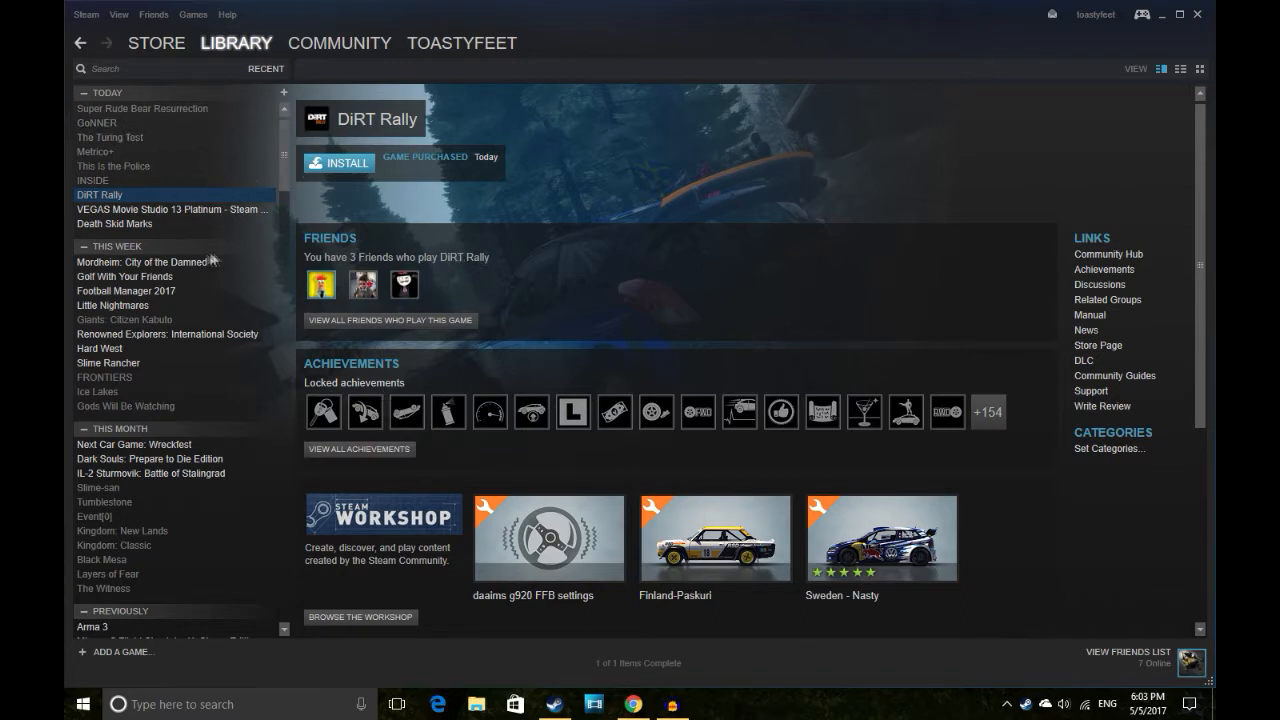
mouse_move(140, 218)
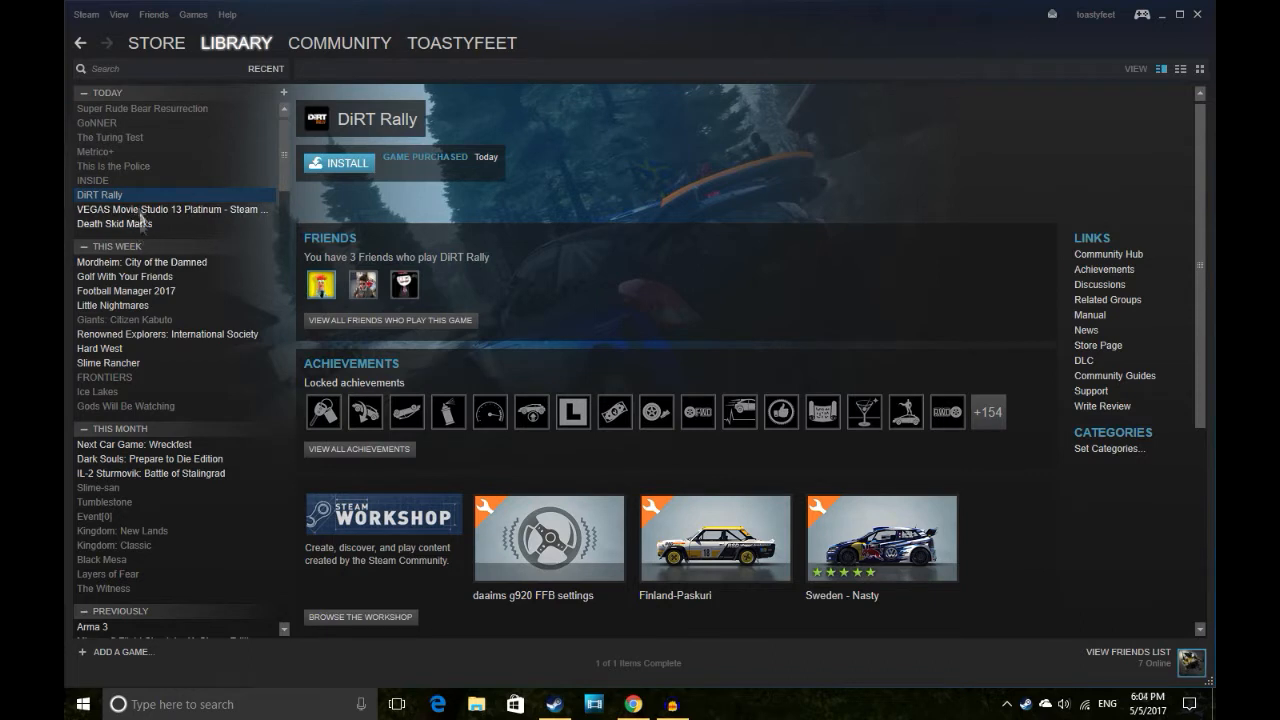
mouse_move(93, 202)
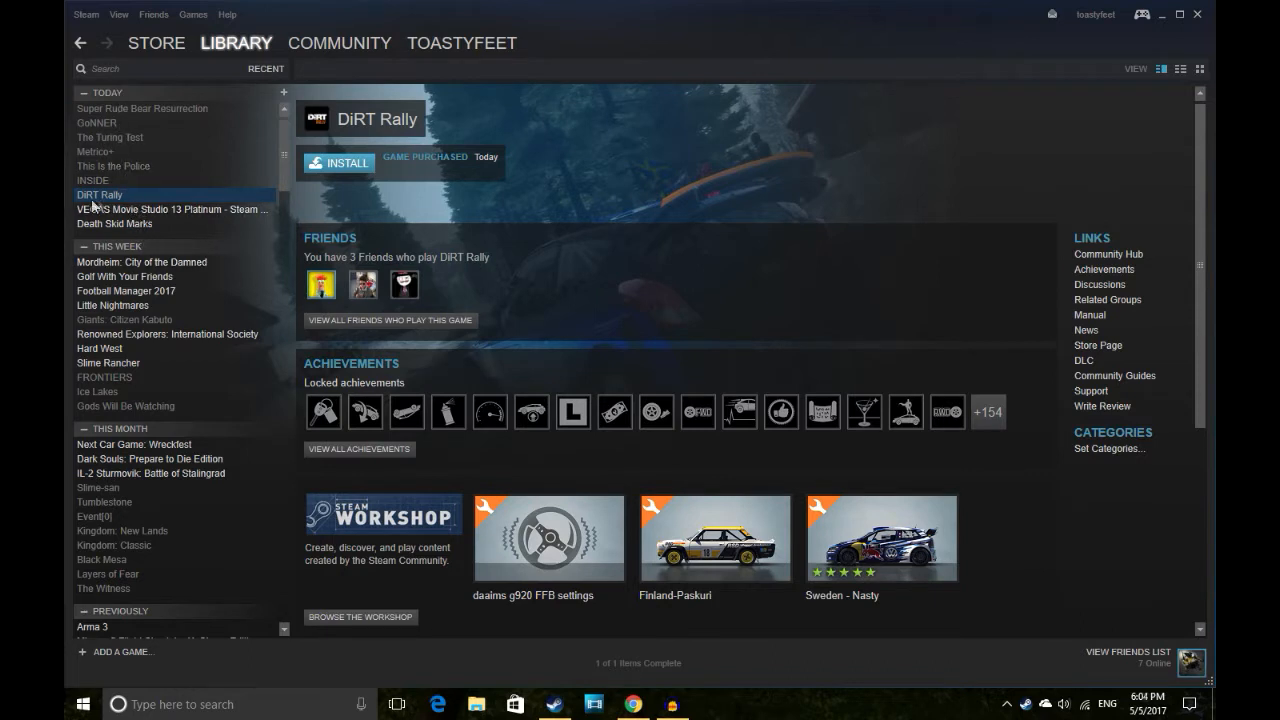
Open DiRT Rally's store page and click through its screenshots, ending on the rallycross car.
left_click(1098, 345)
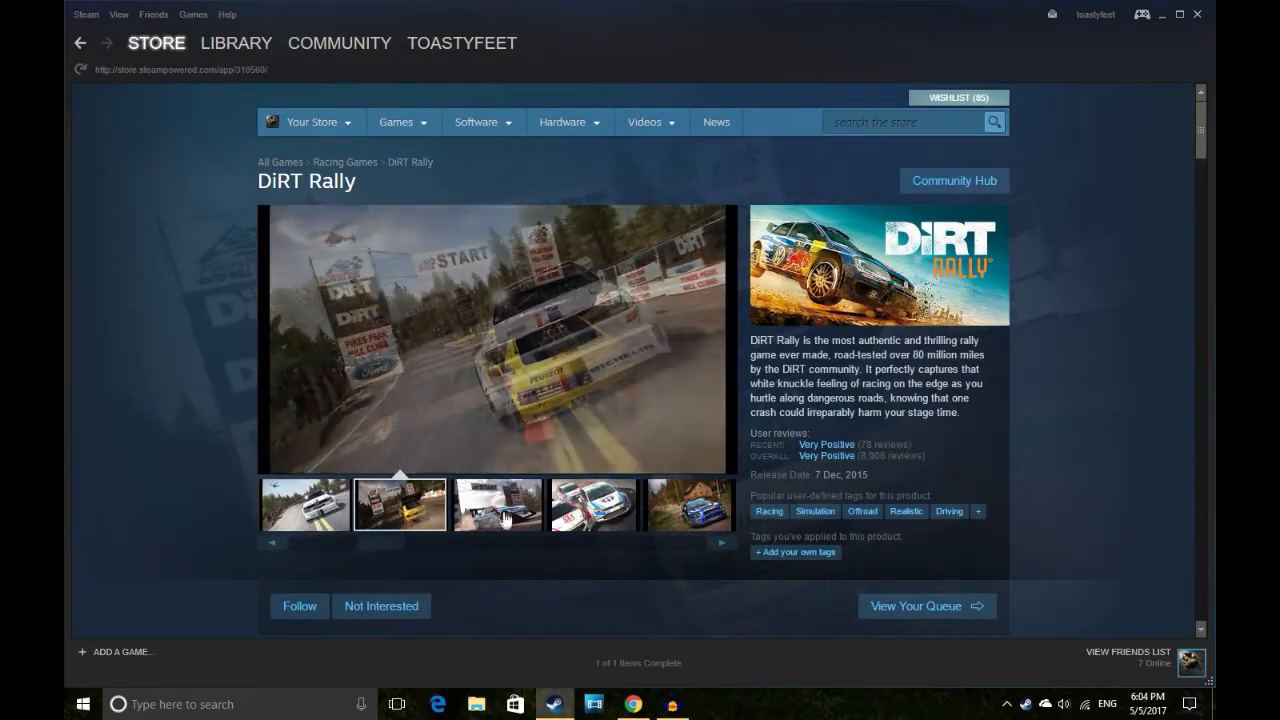
left_click(721, 543)
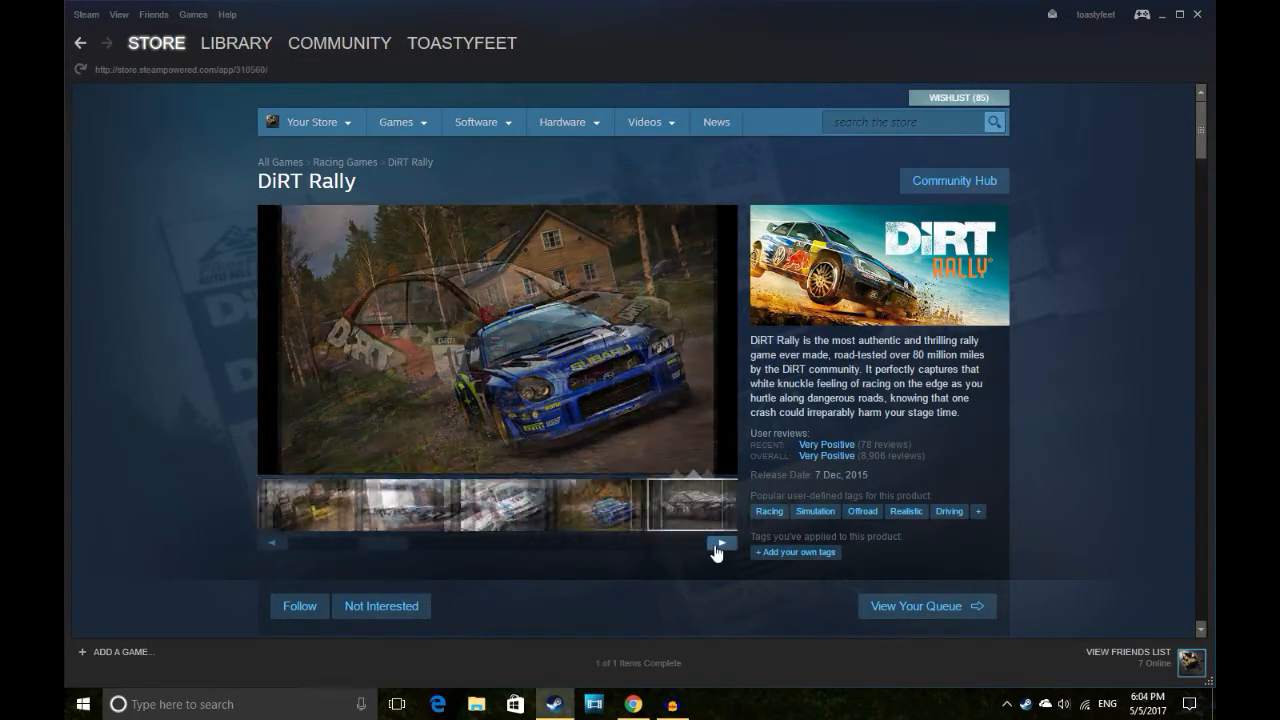
left_click(721, 543)
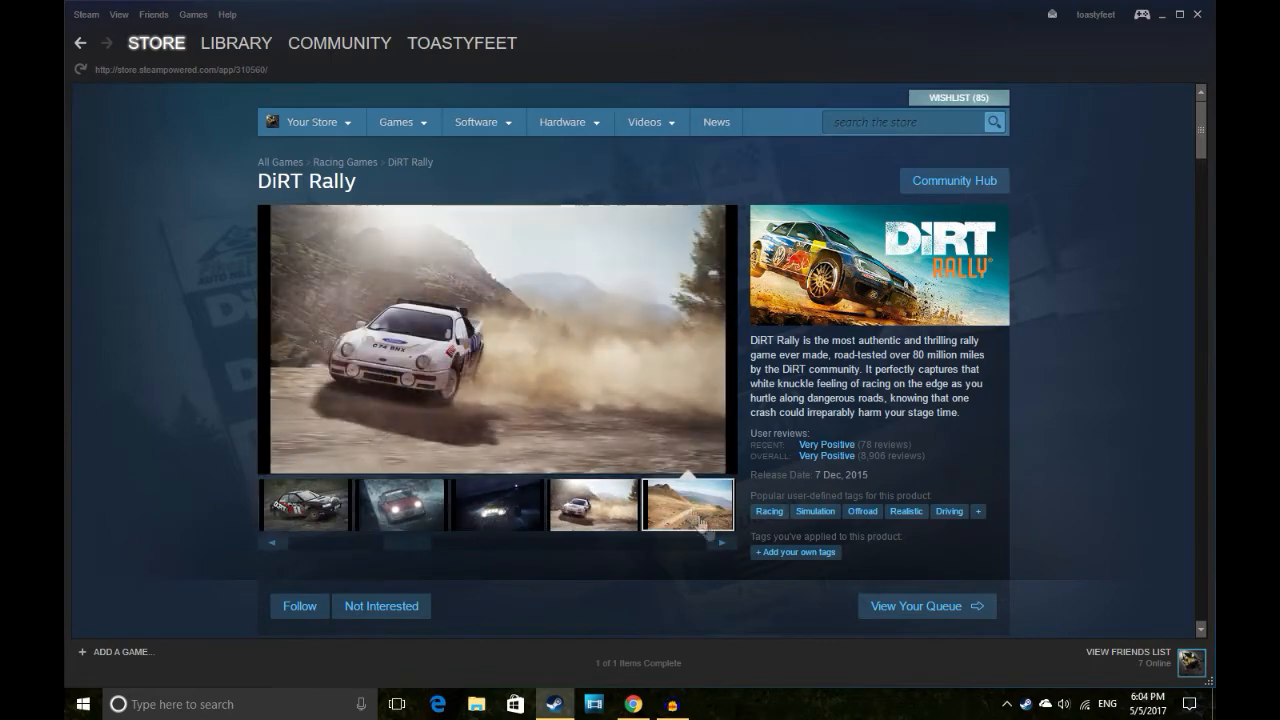
left_click(720, 542)
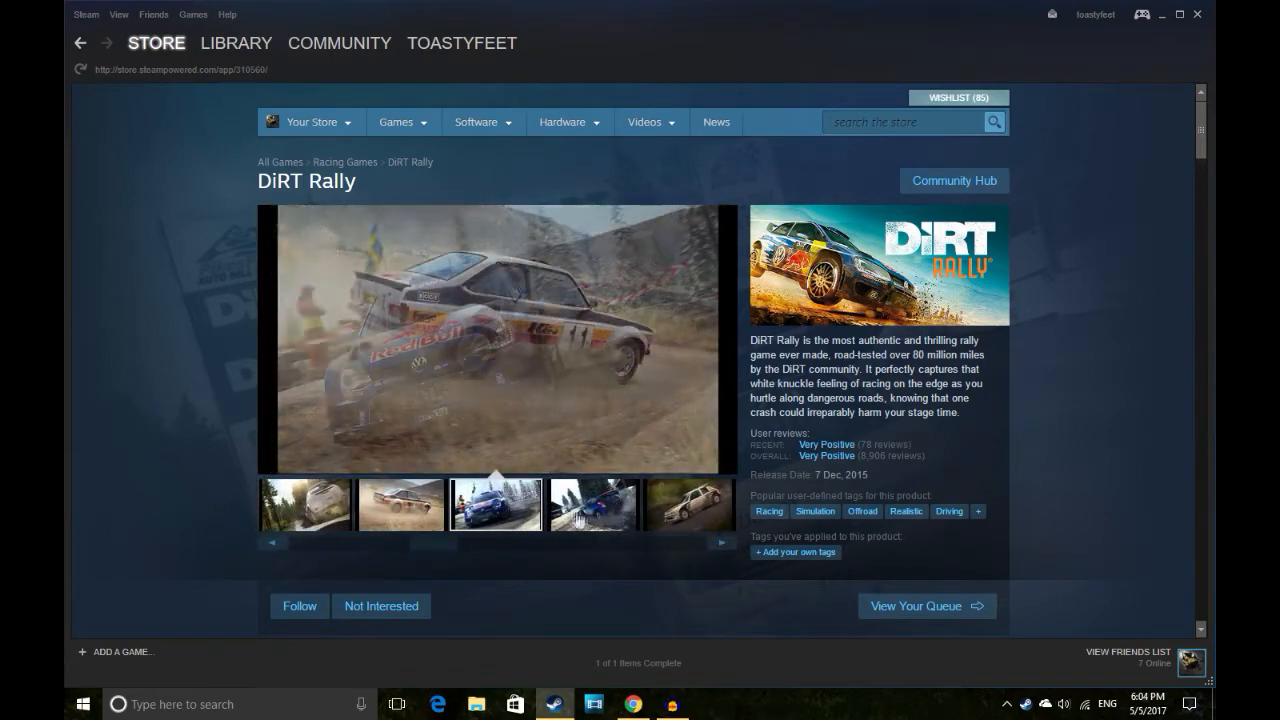
left_click(495, 505)
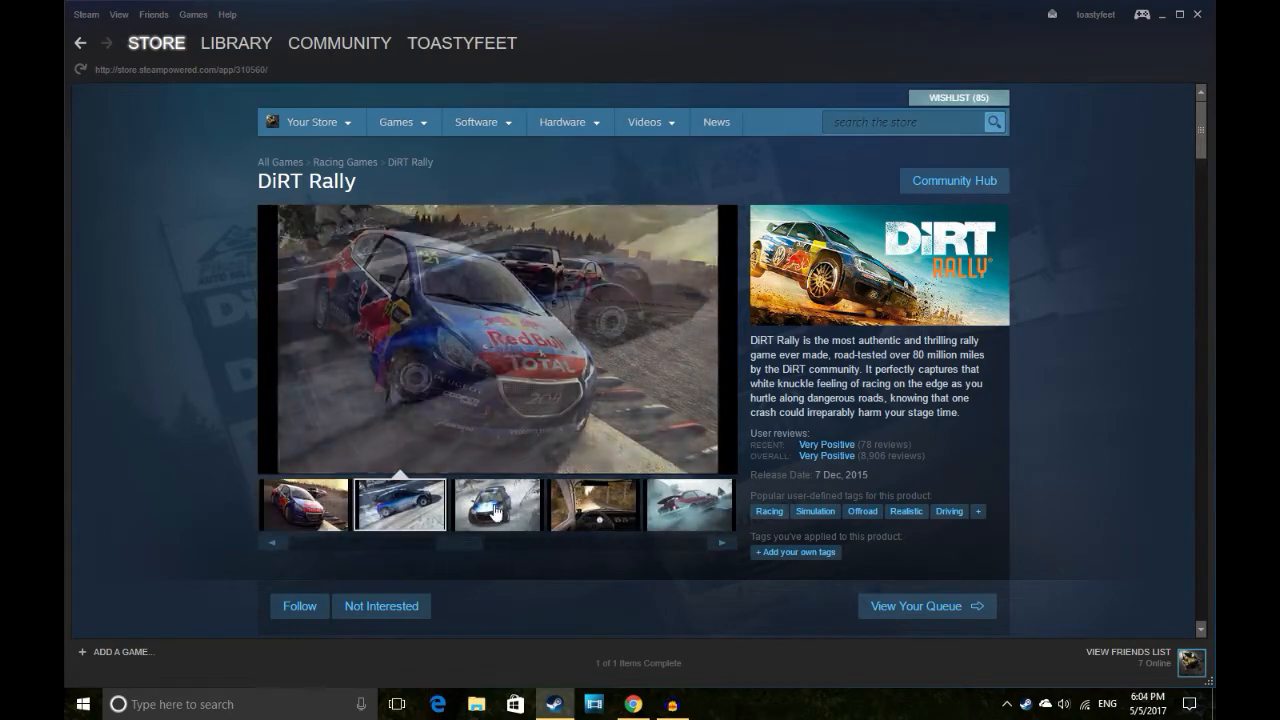
left_click(721, 543)
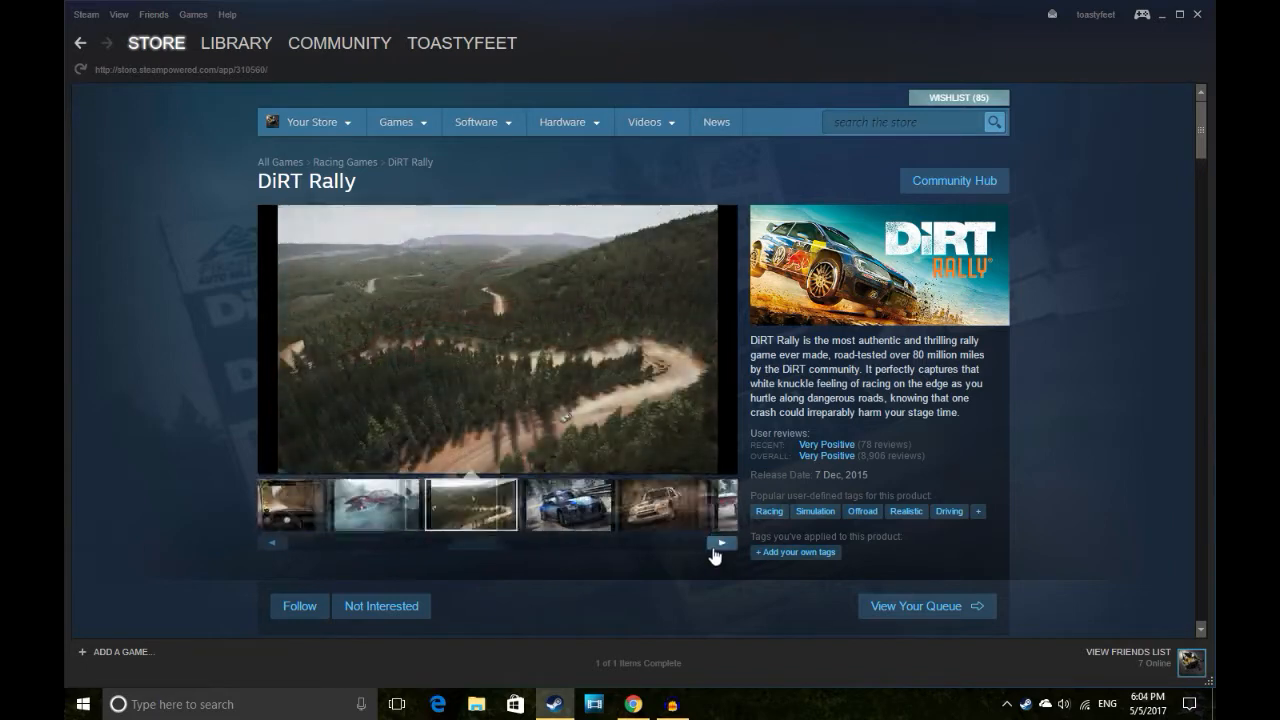
left_click(722, 543)
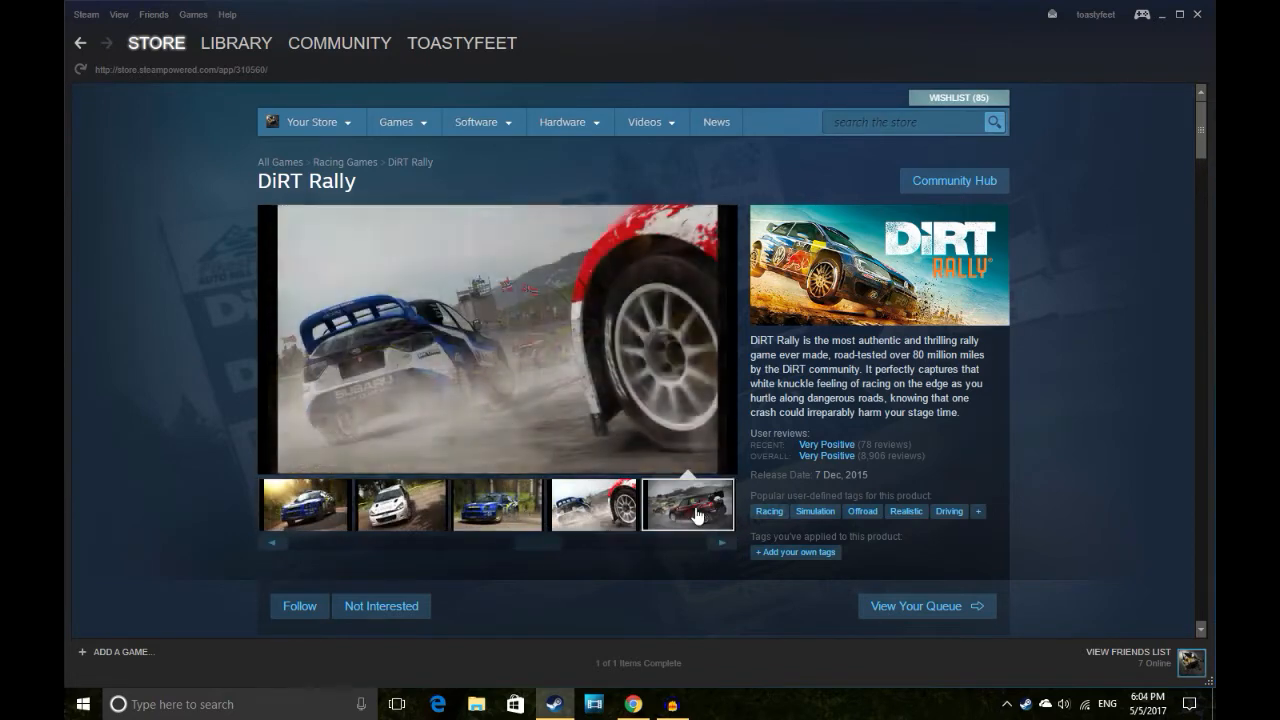
left_click(687, 504)
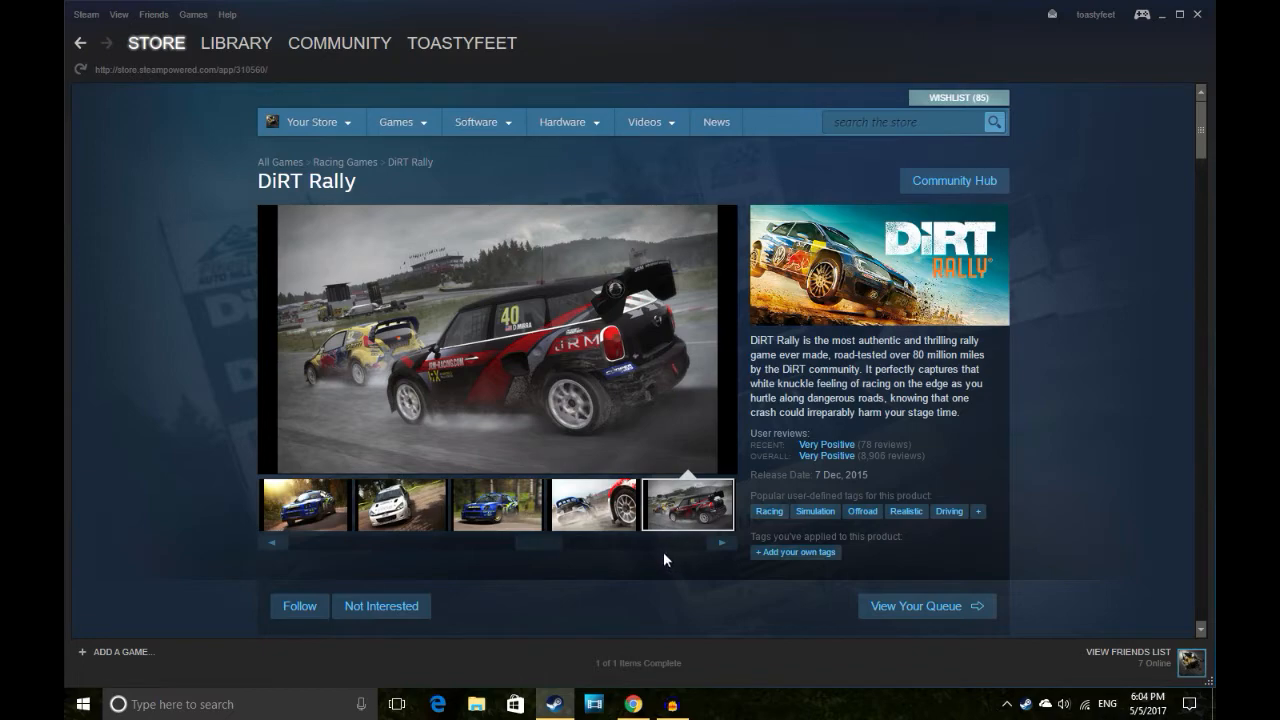
Scroll through the DiRT Rally description, purchase options, curator notes and customer reviews.
scroll("down", 3)
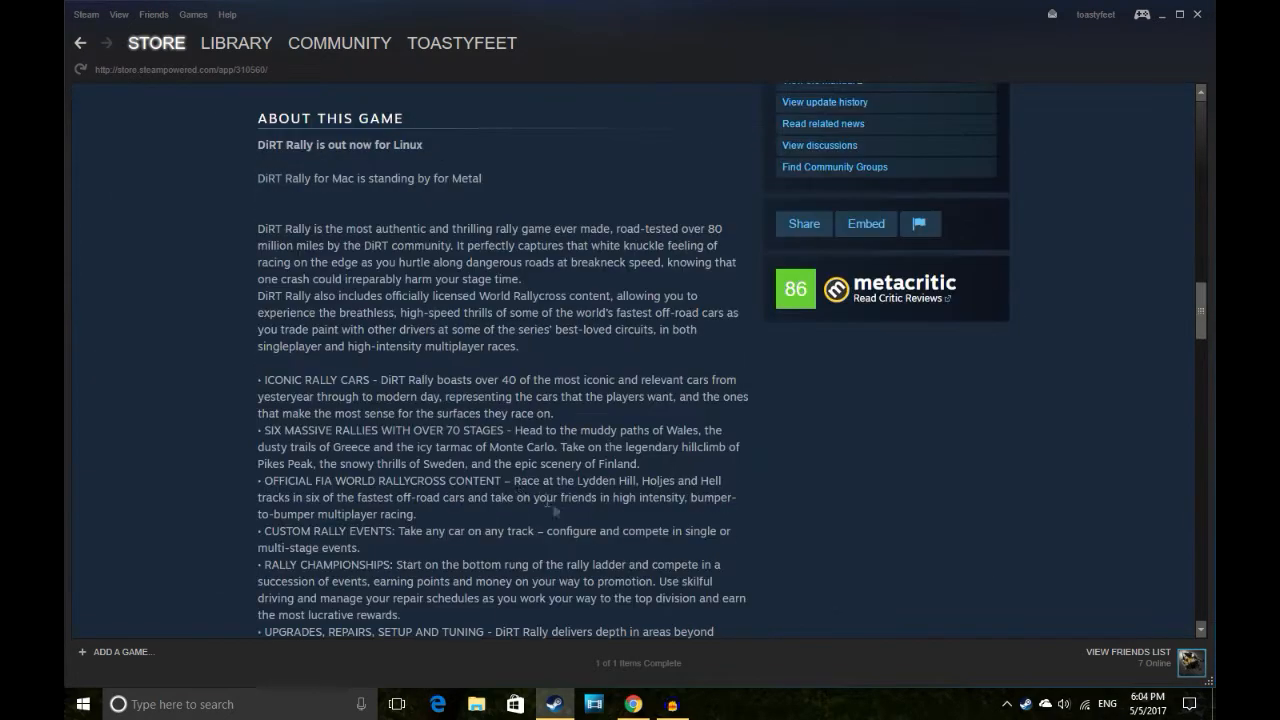
scroll("down", 3)
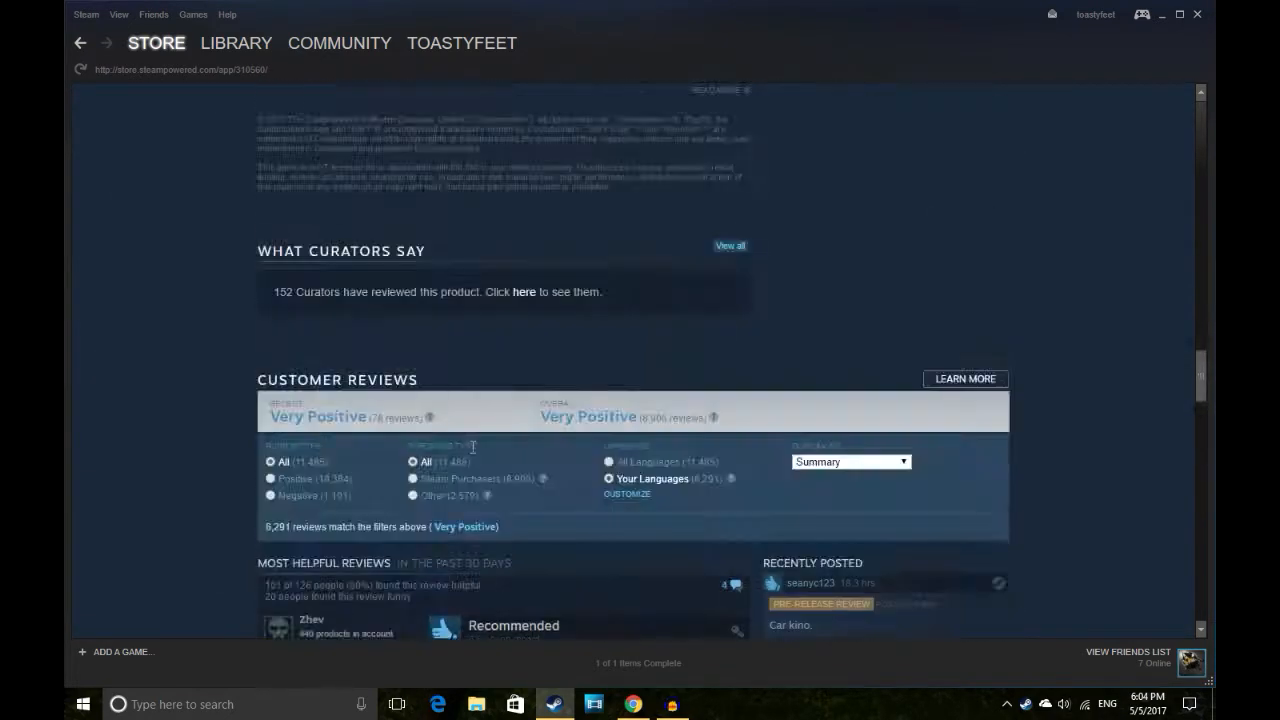
scroll("up", 3)
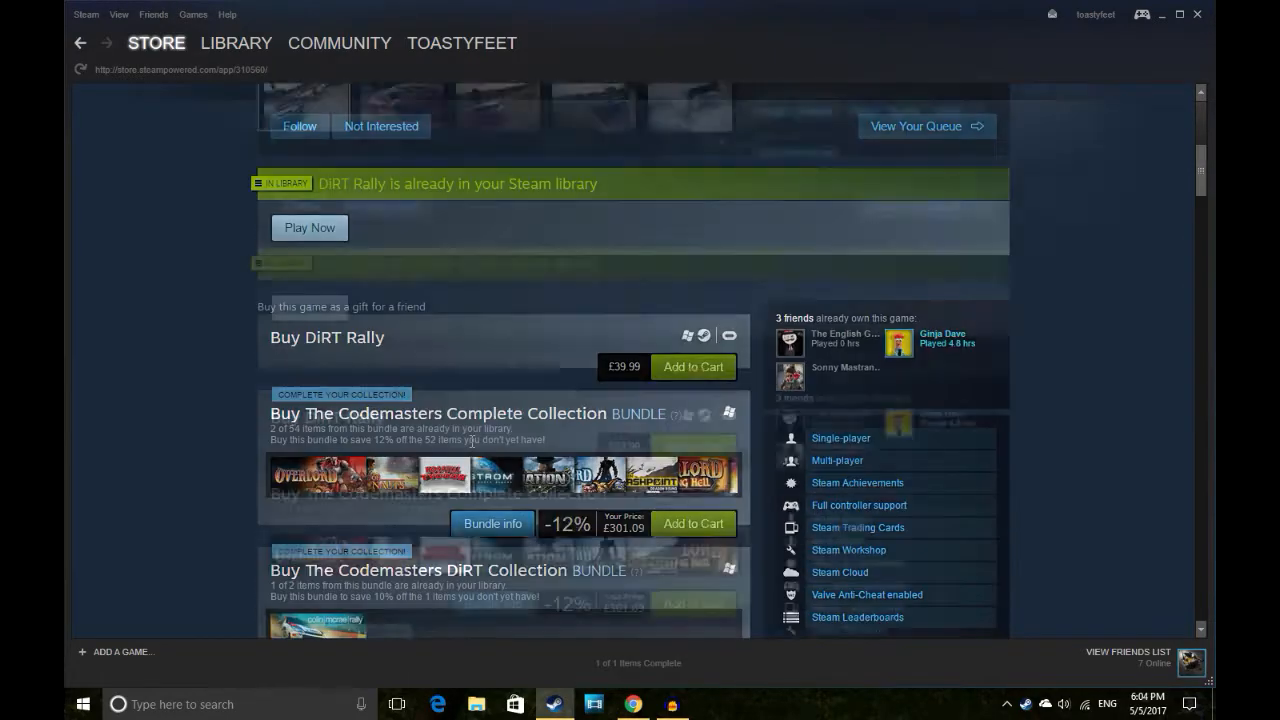
scroll("up", 3)
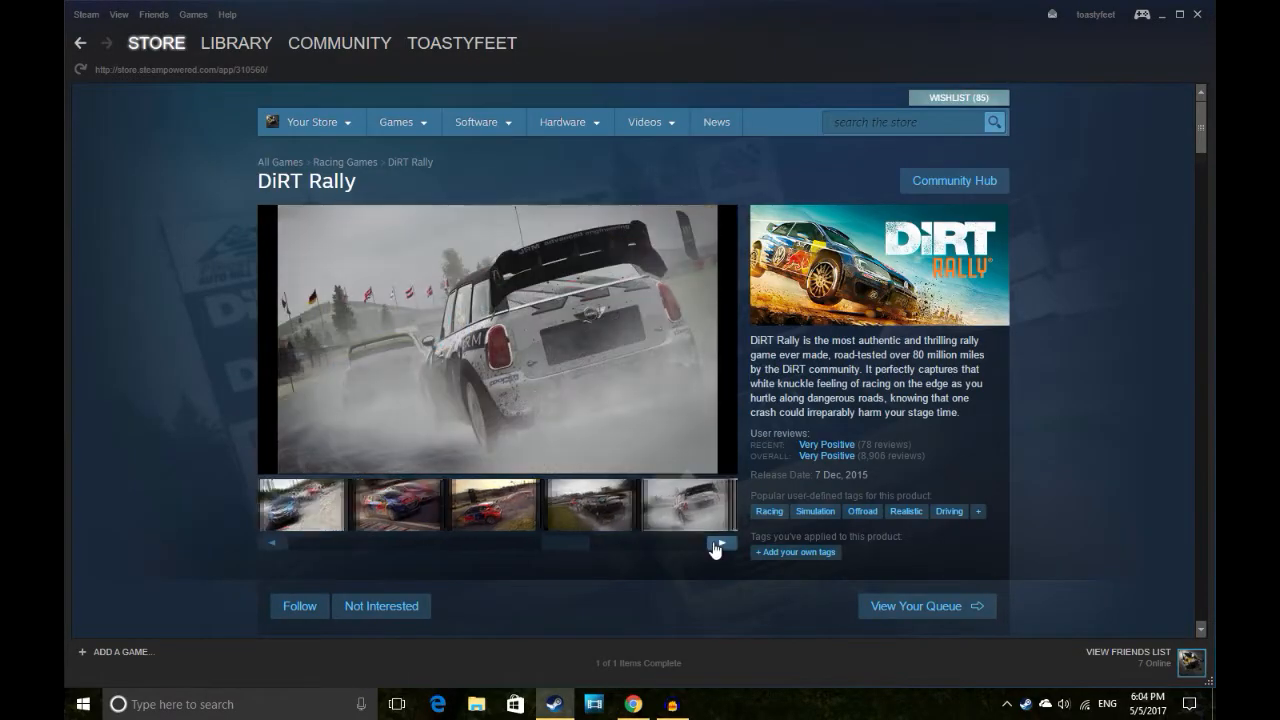
scroll("down", 3)
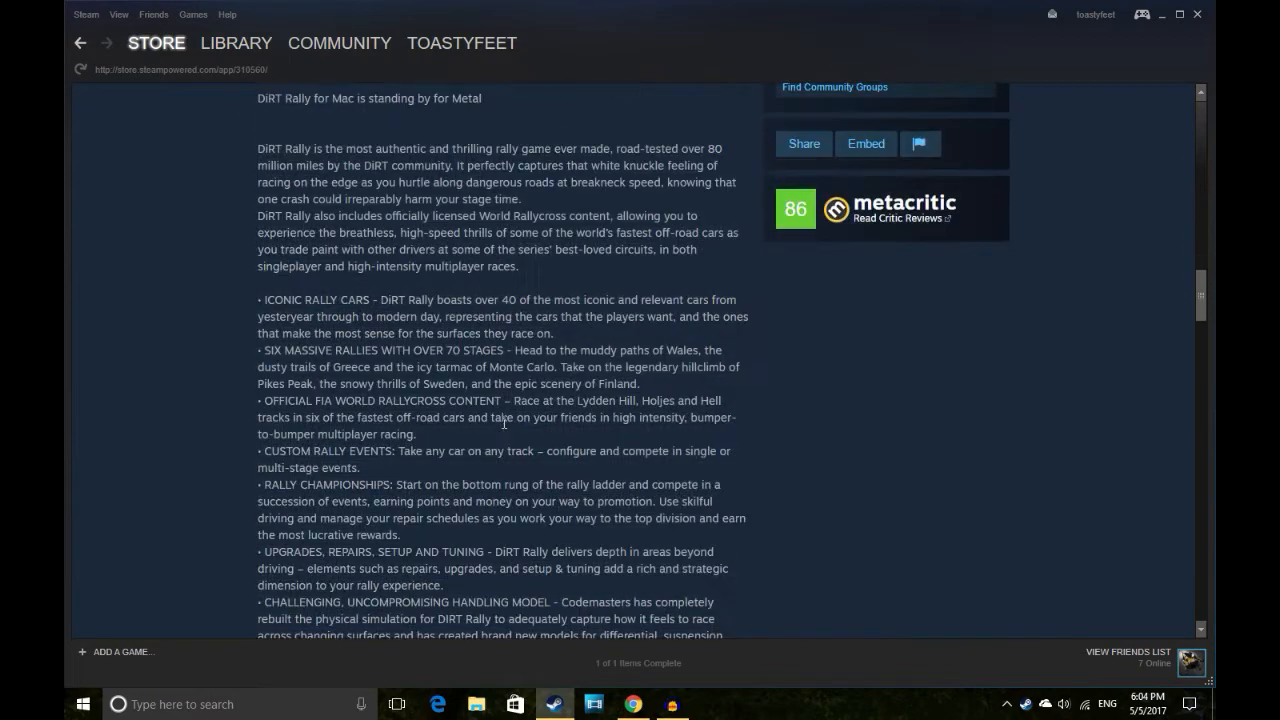
scroll("down", 3)
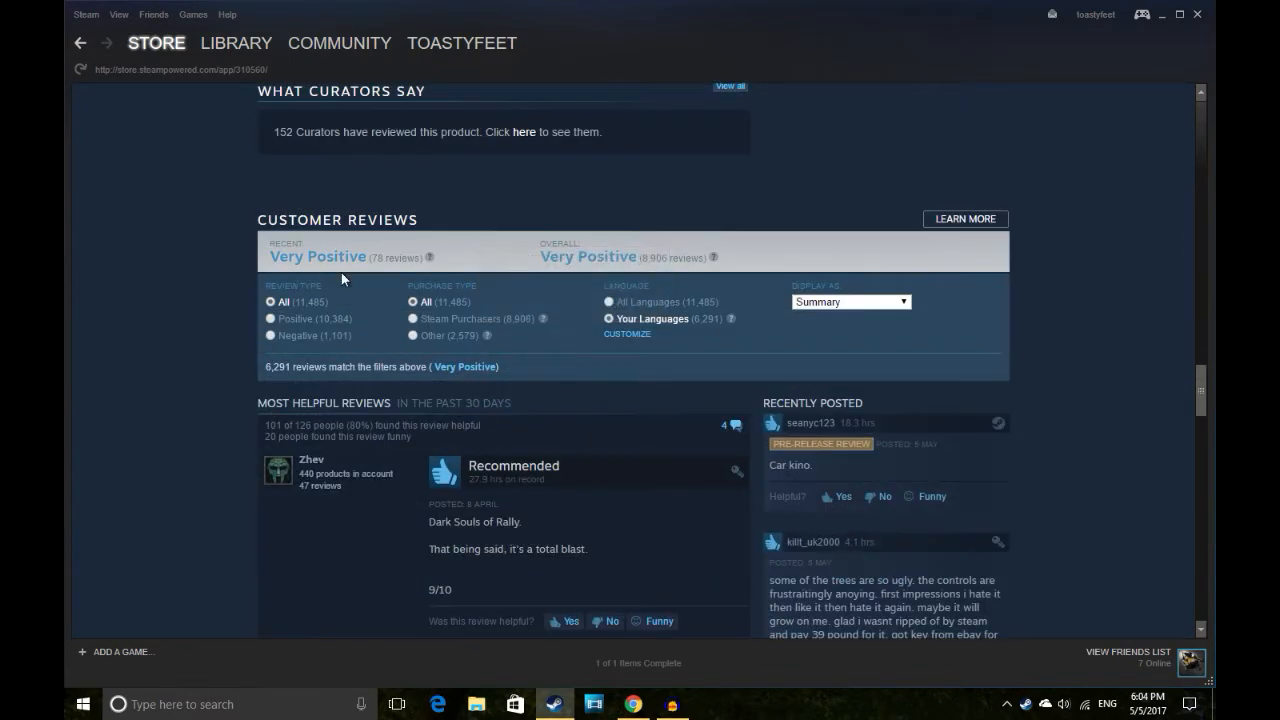
scroll("down", 3)
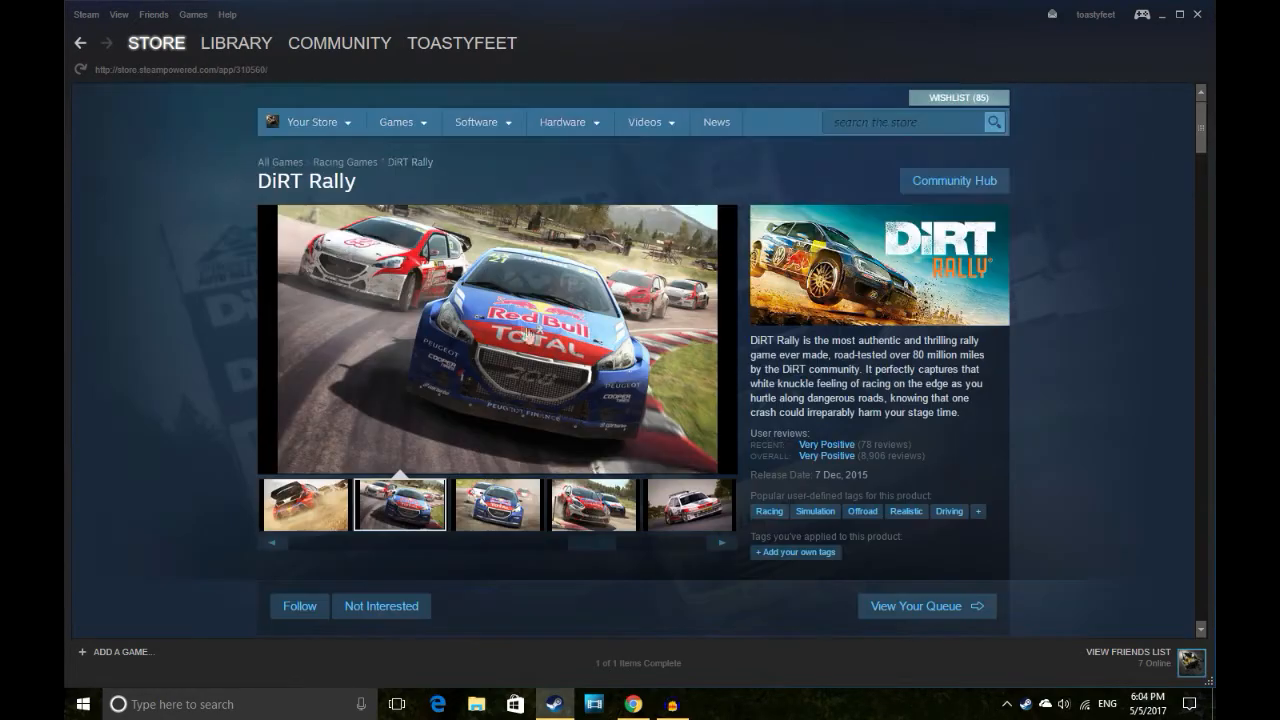
left_click(235, 43)
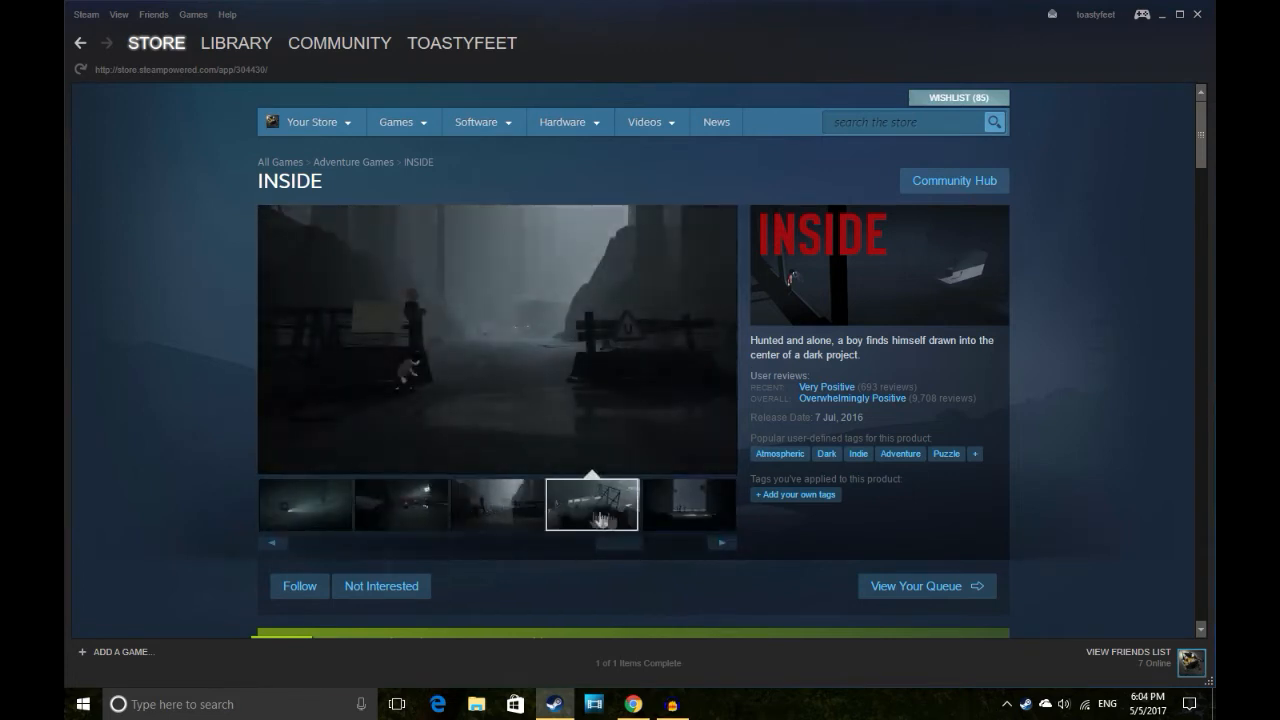
left_click(686, 504)
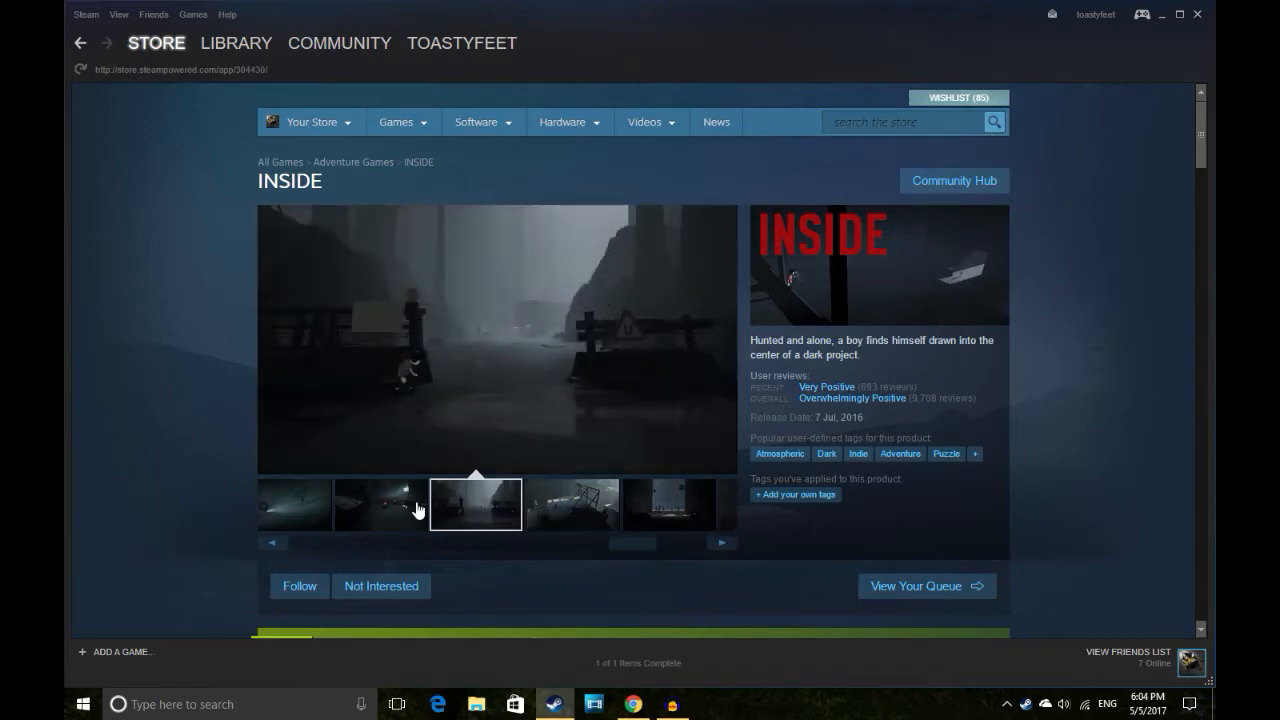
scroll("down", 3)
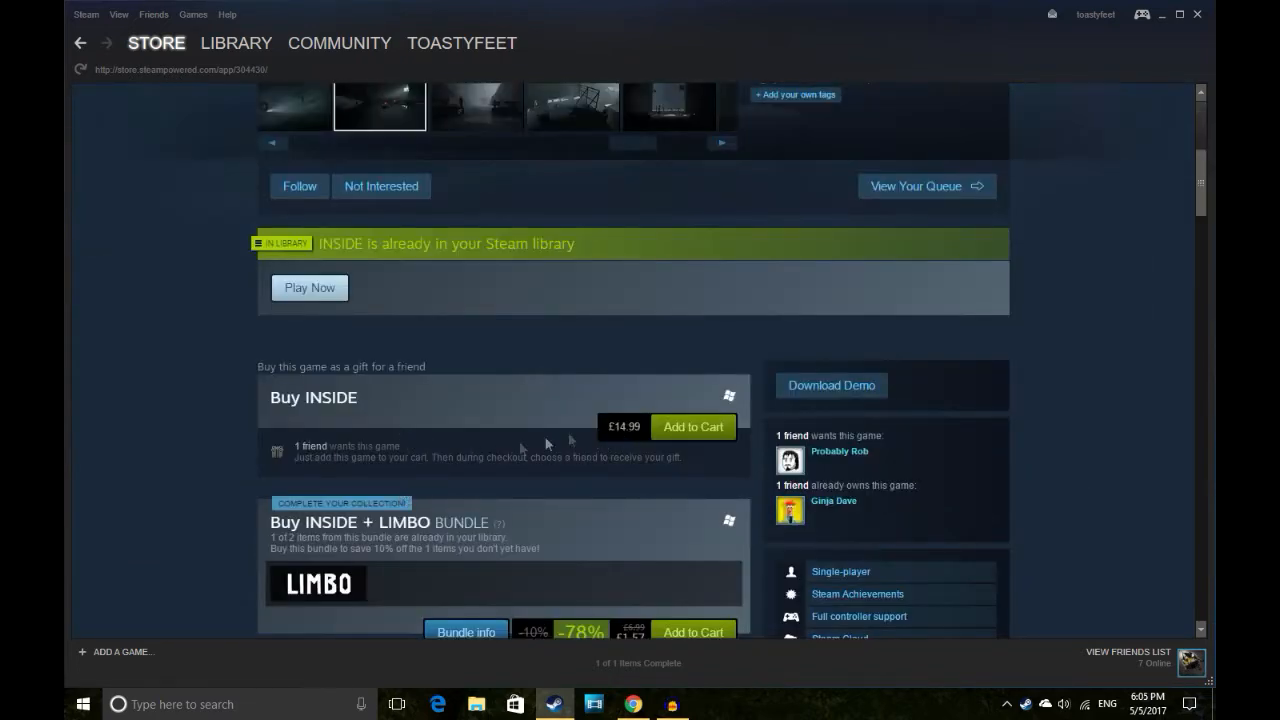
scroll("down", 3)
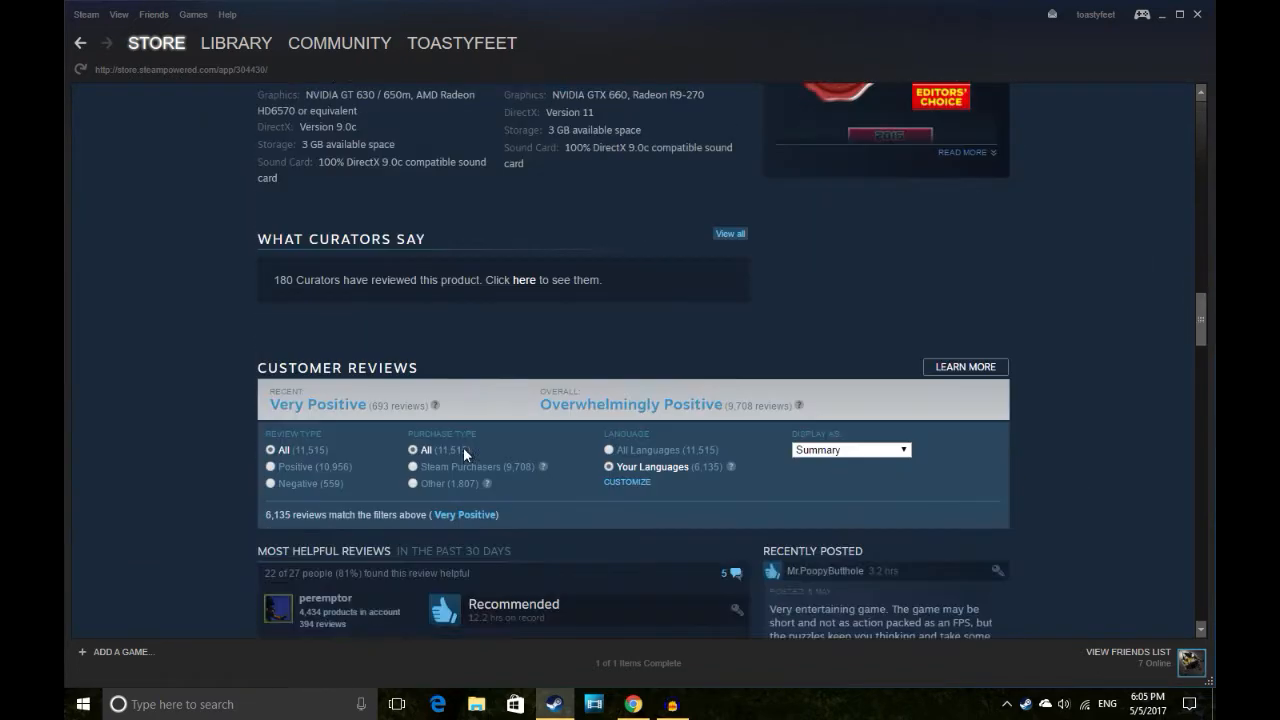
scroll("up", 3)
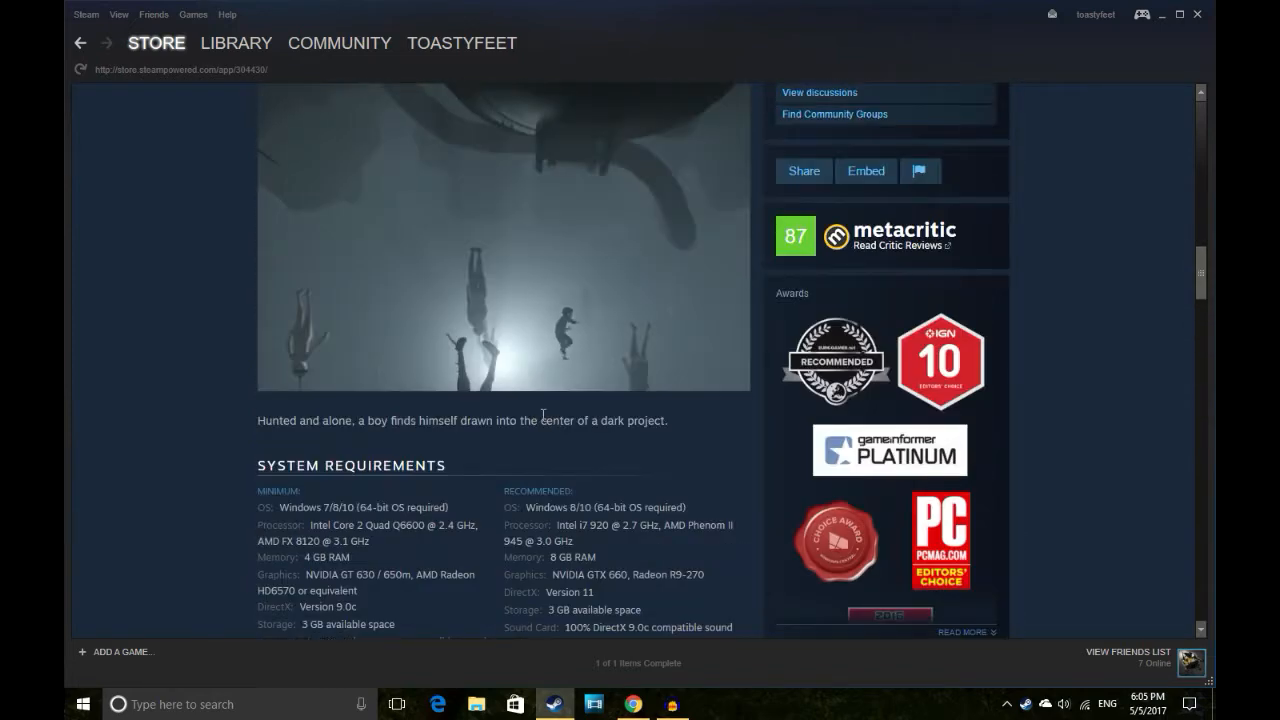
scroll("down", 3)
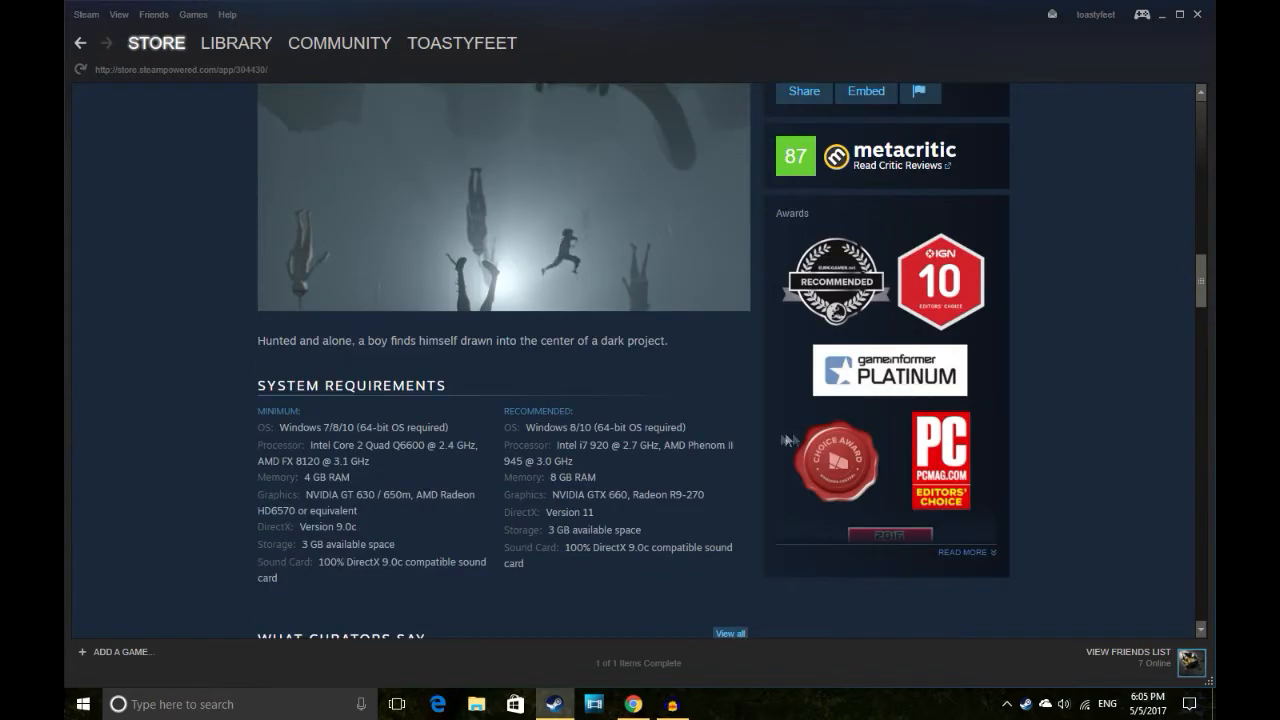
scroll("up", 3)
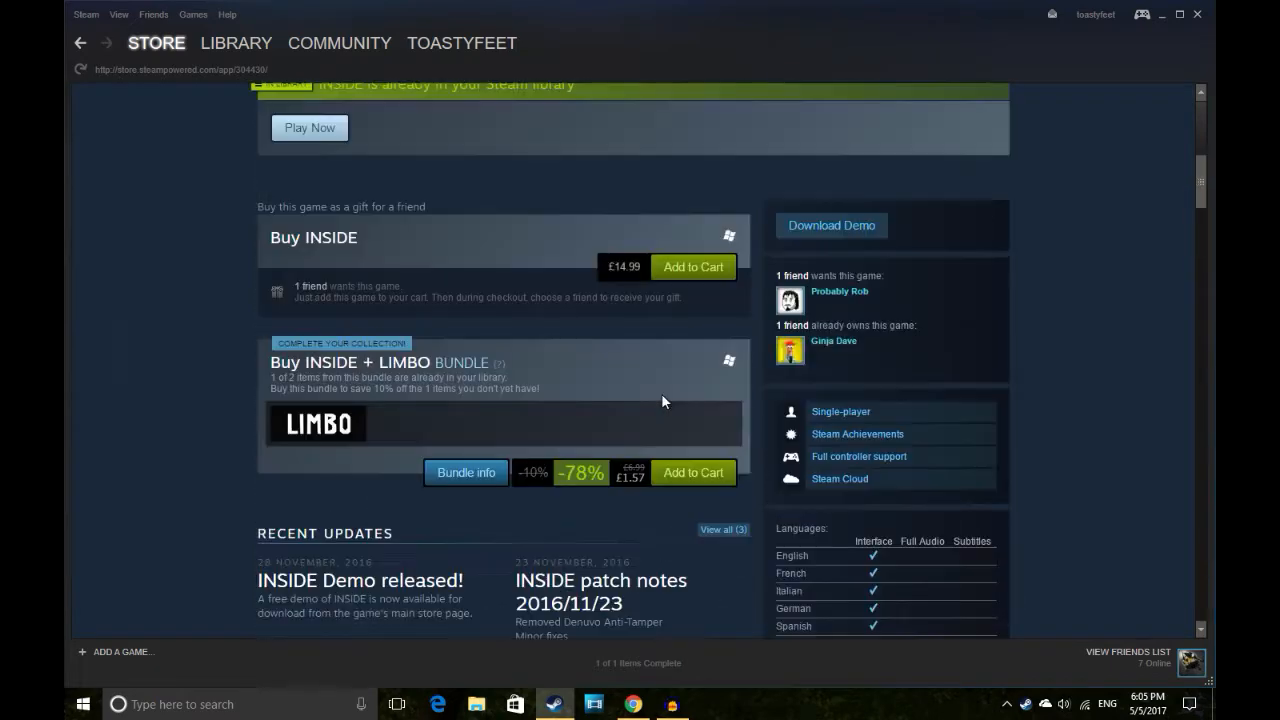
scroll("up", 3)
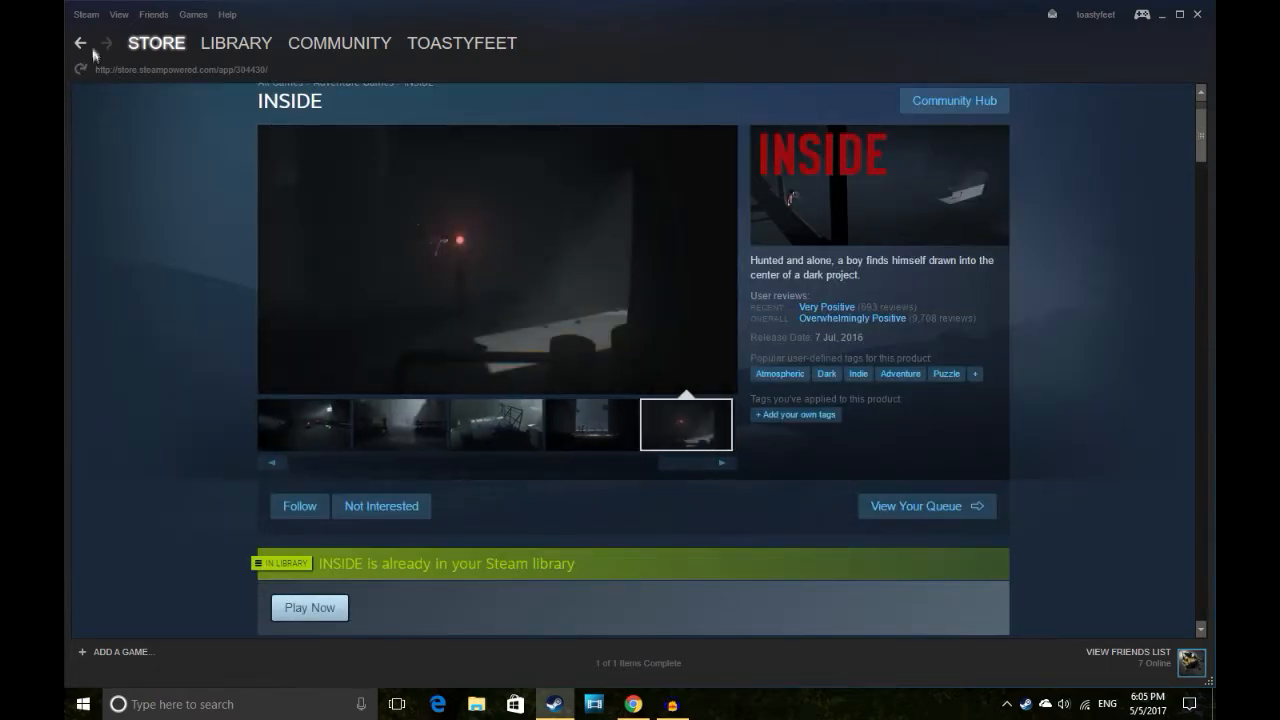
Return to the Library showing This Is the Police's page.
left_click(236, 43)
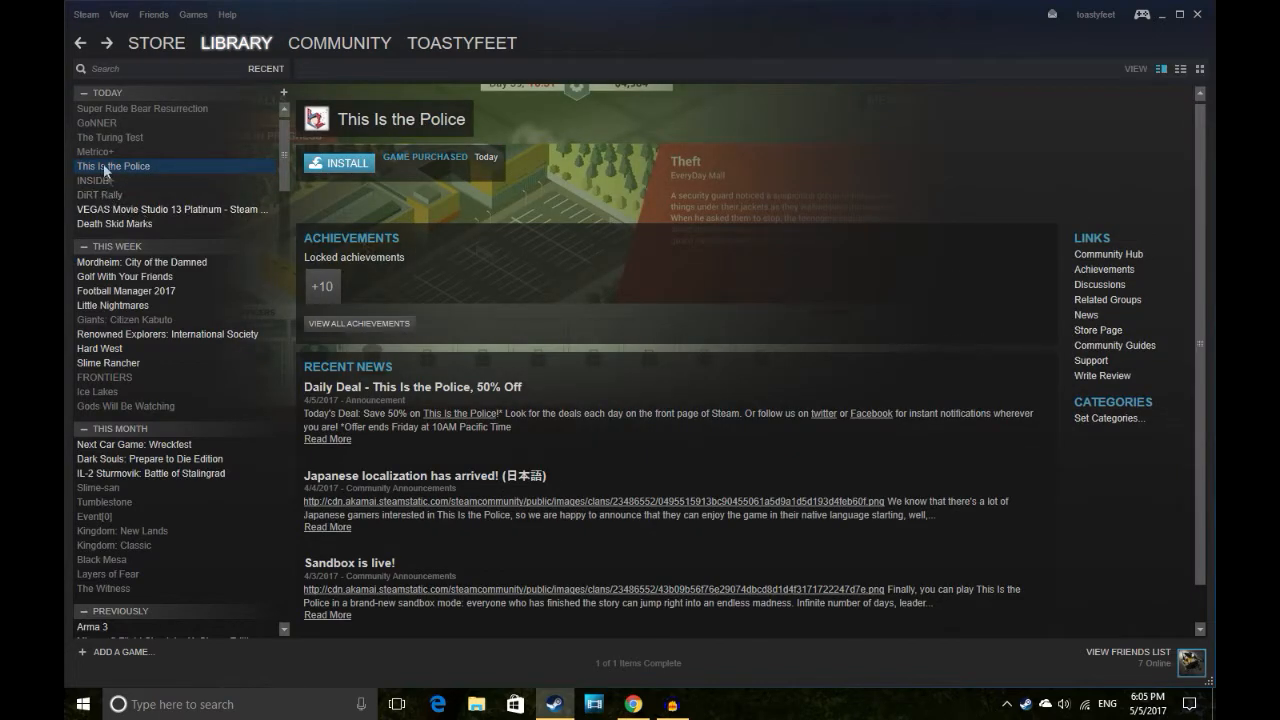
mouse_move(1097, 330)
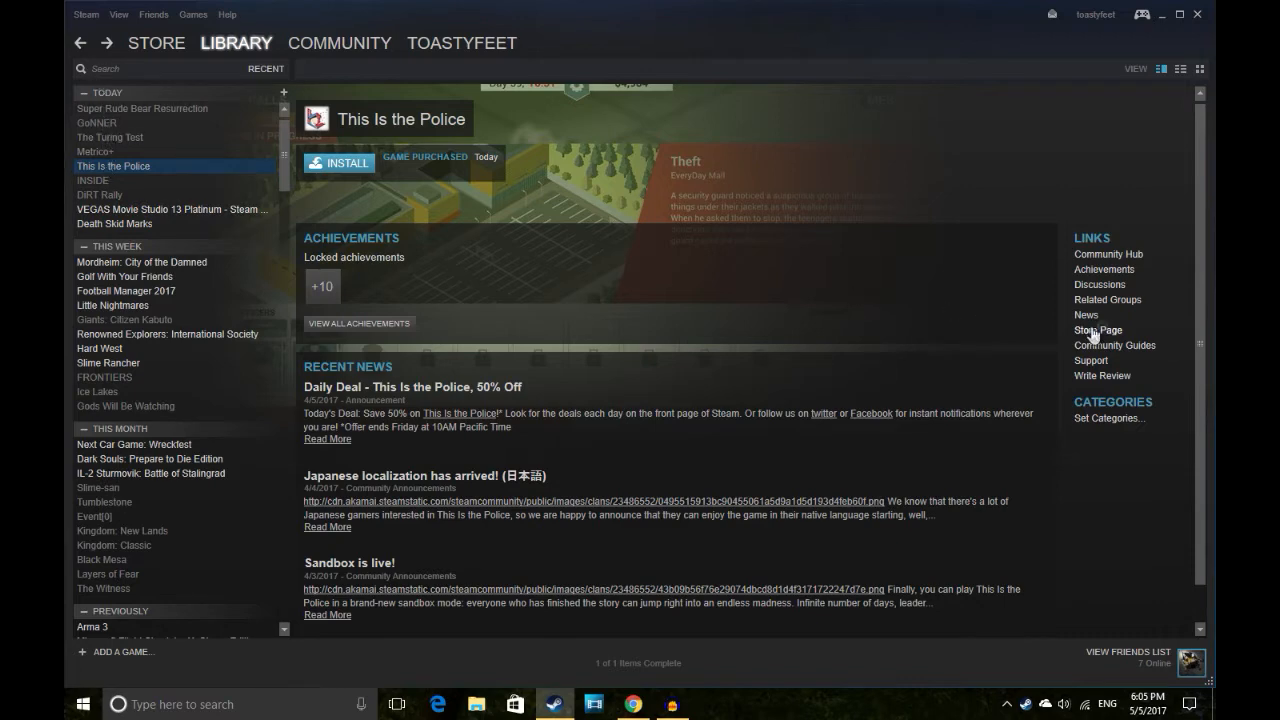
left_click(1097, 330)
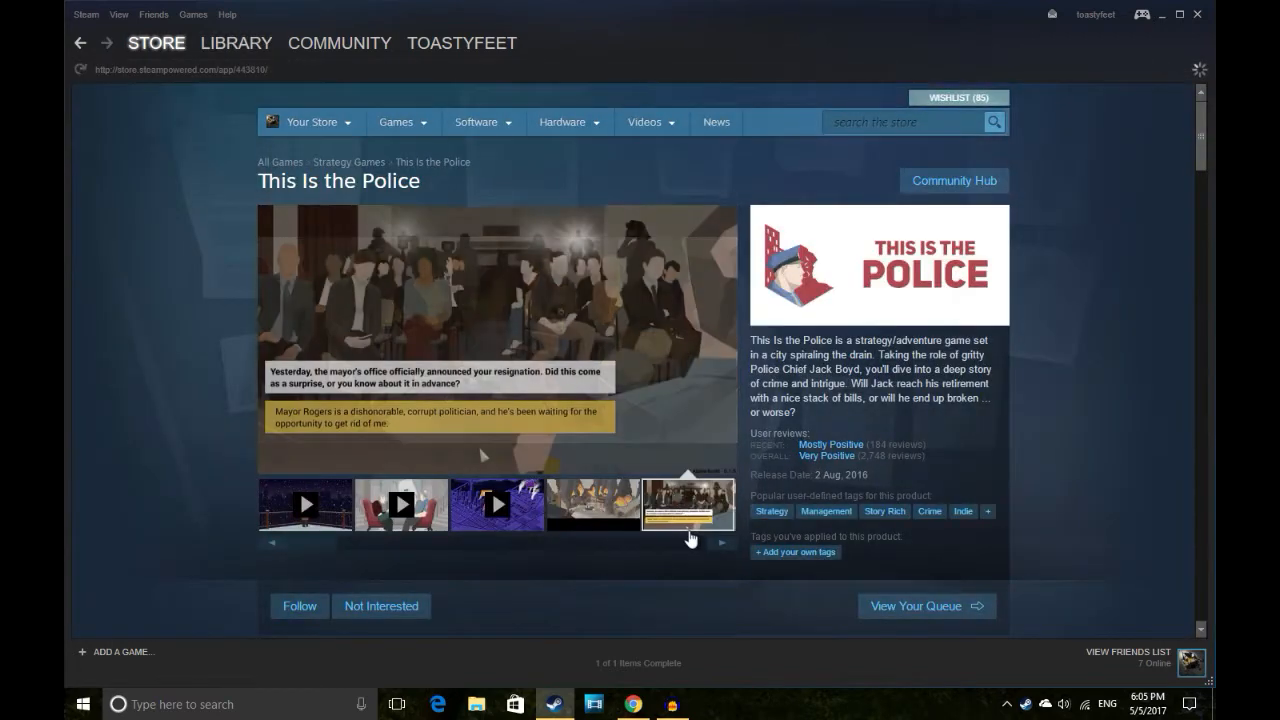
left_click(718, 543)
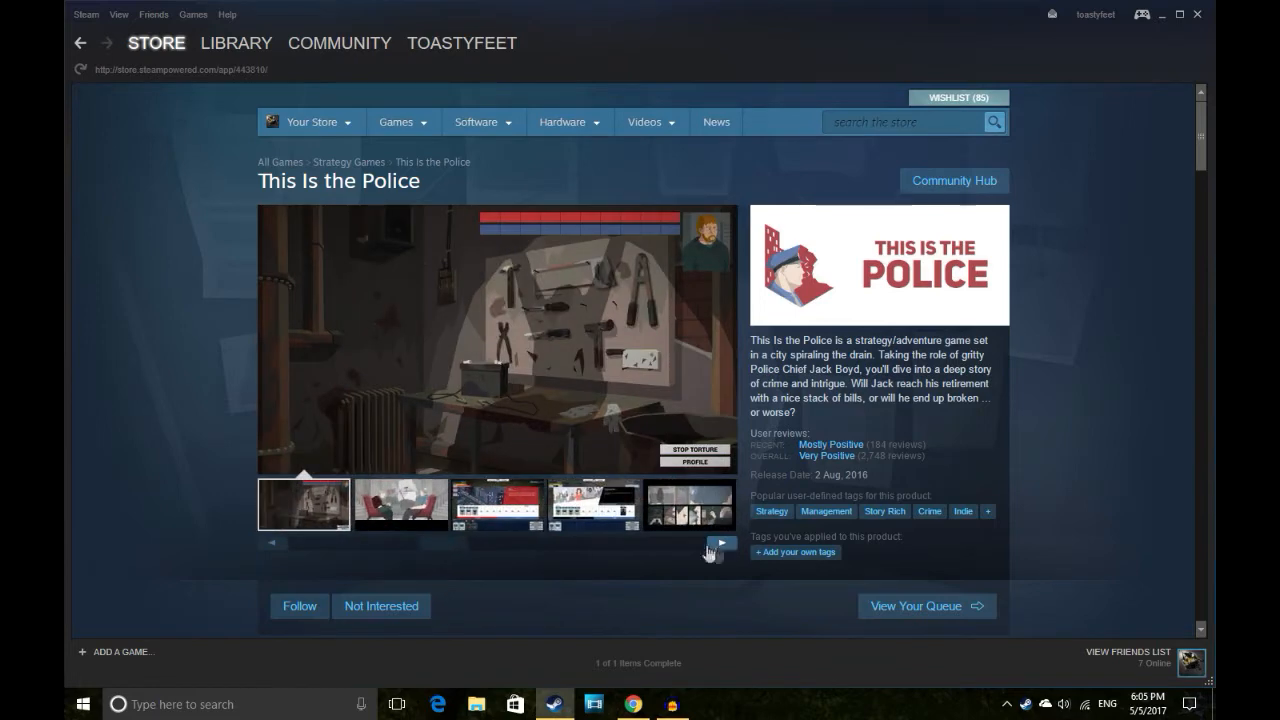
left_click(720, 543)
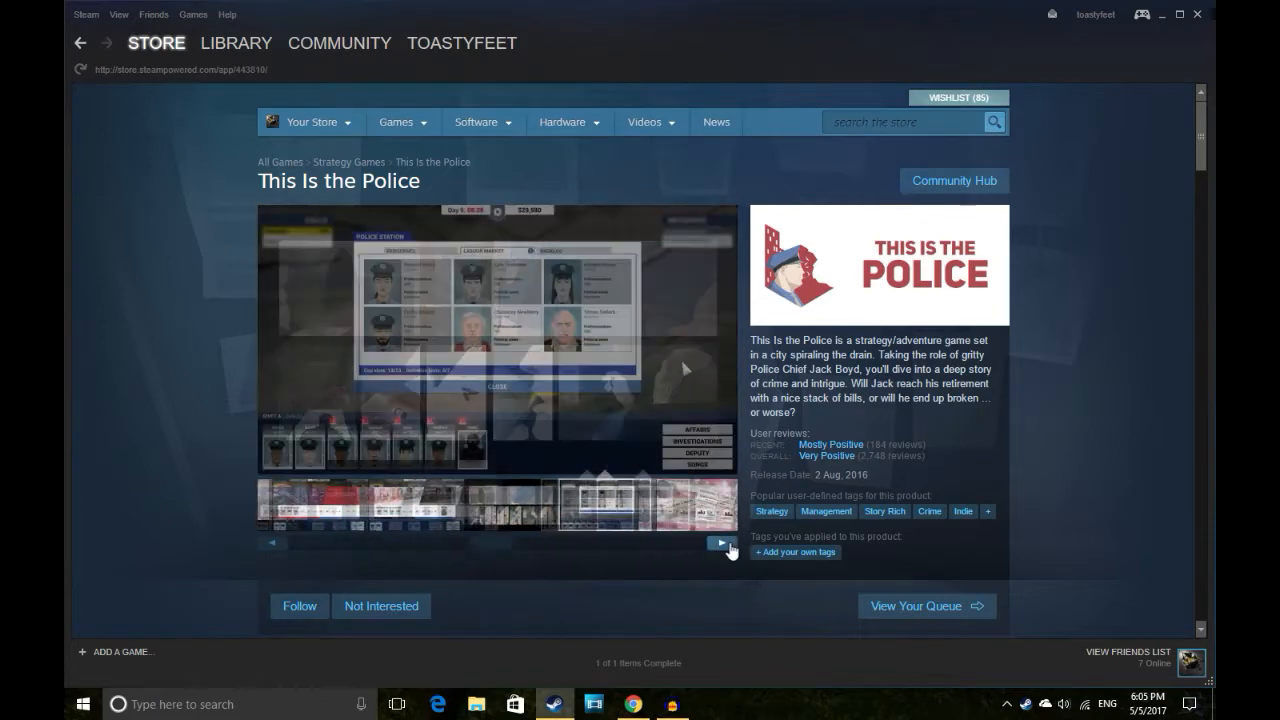
left_click(721, 543)
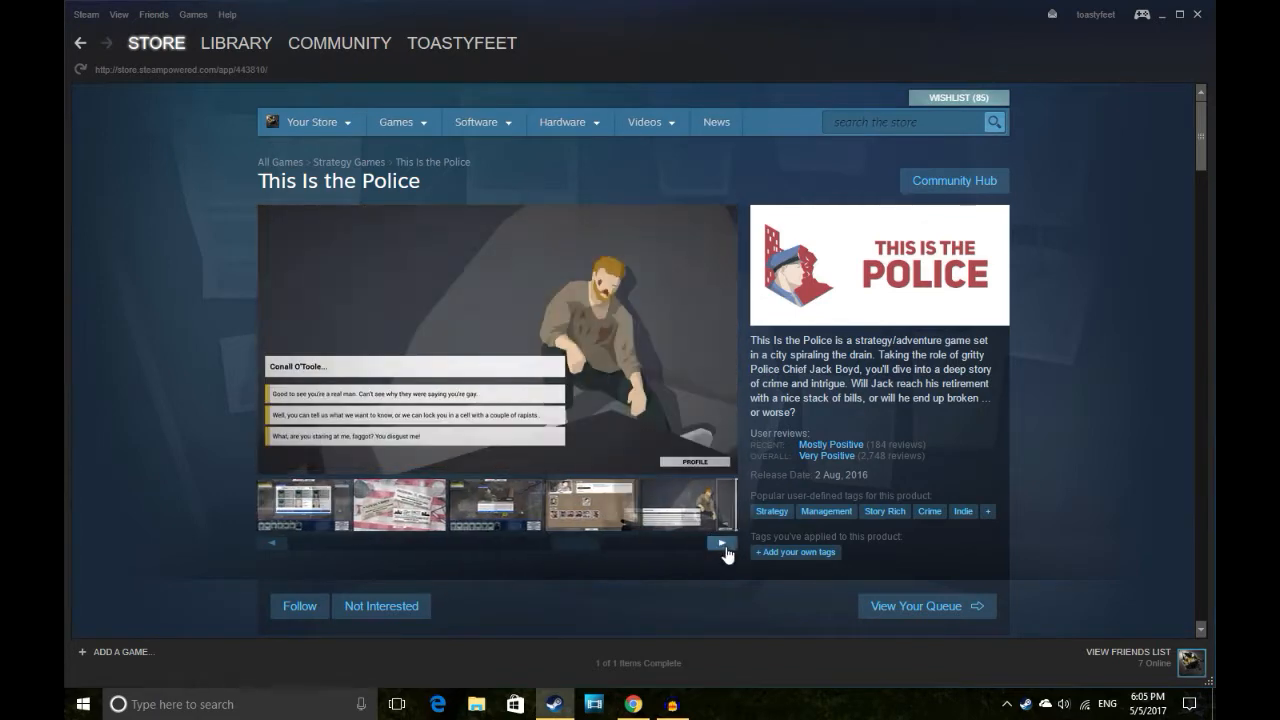
scroll("down", 3)
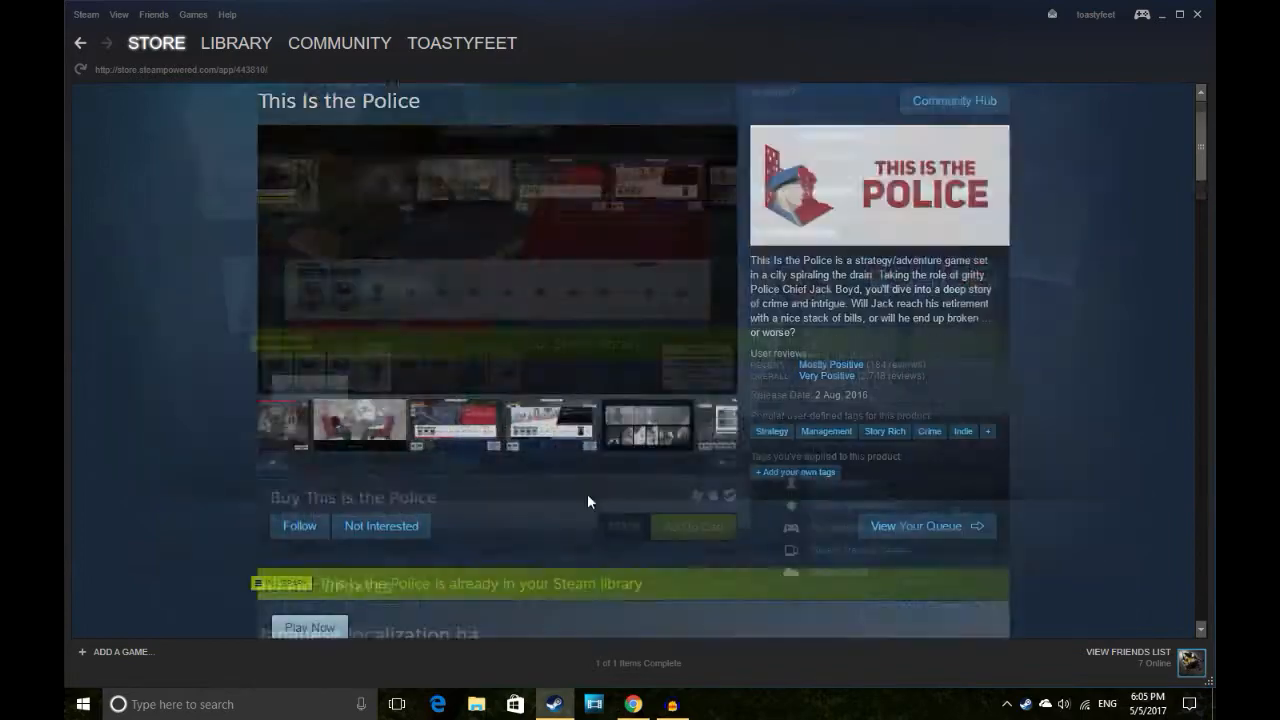
scroll("down", 3)
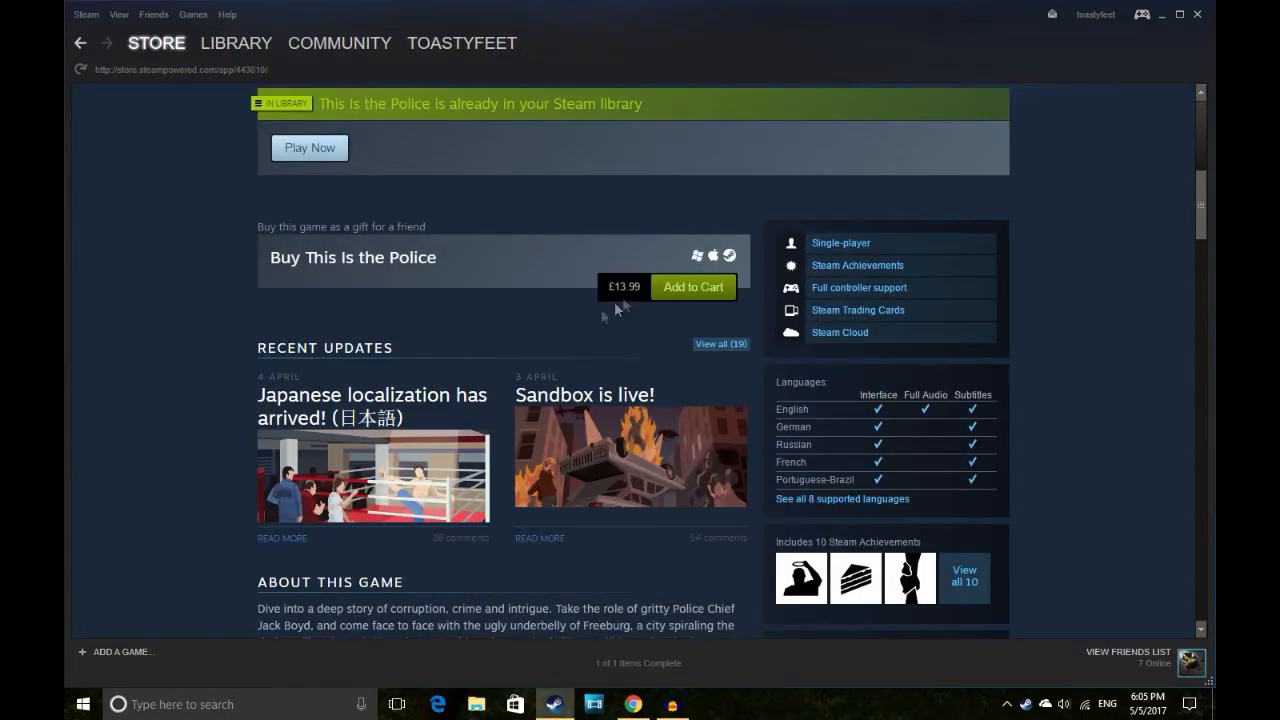
scroll("down", 3)
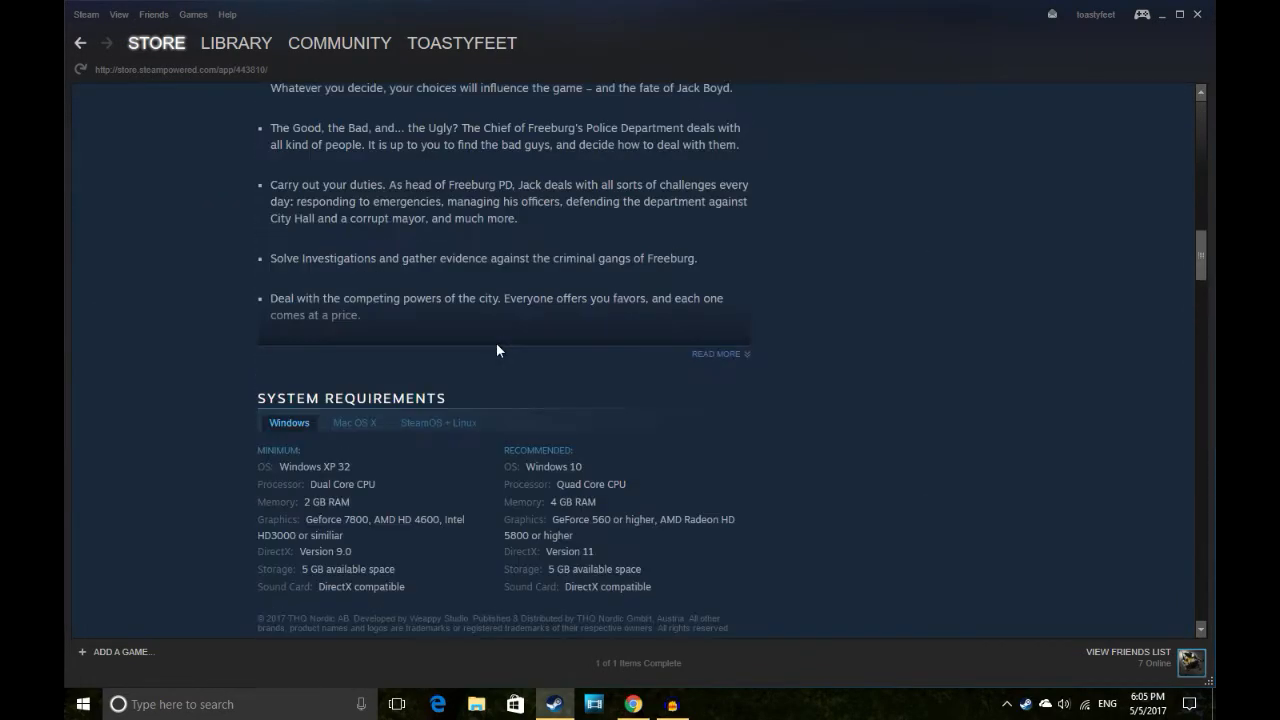
scroll("up", 3)
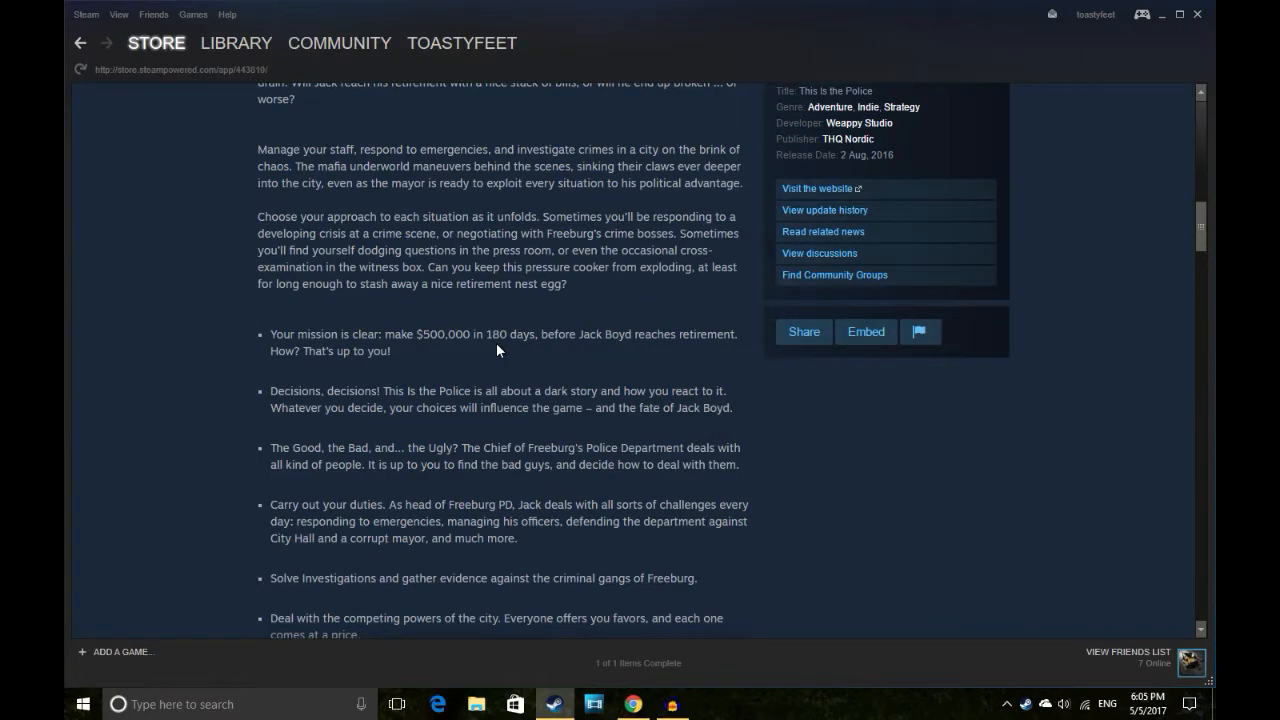
scroll("up", 3)
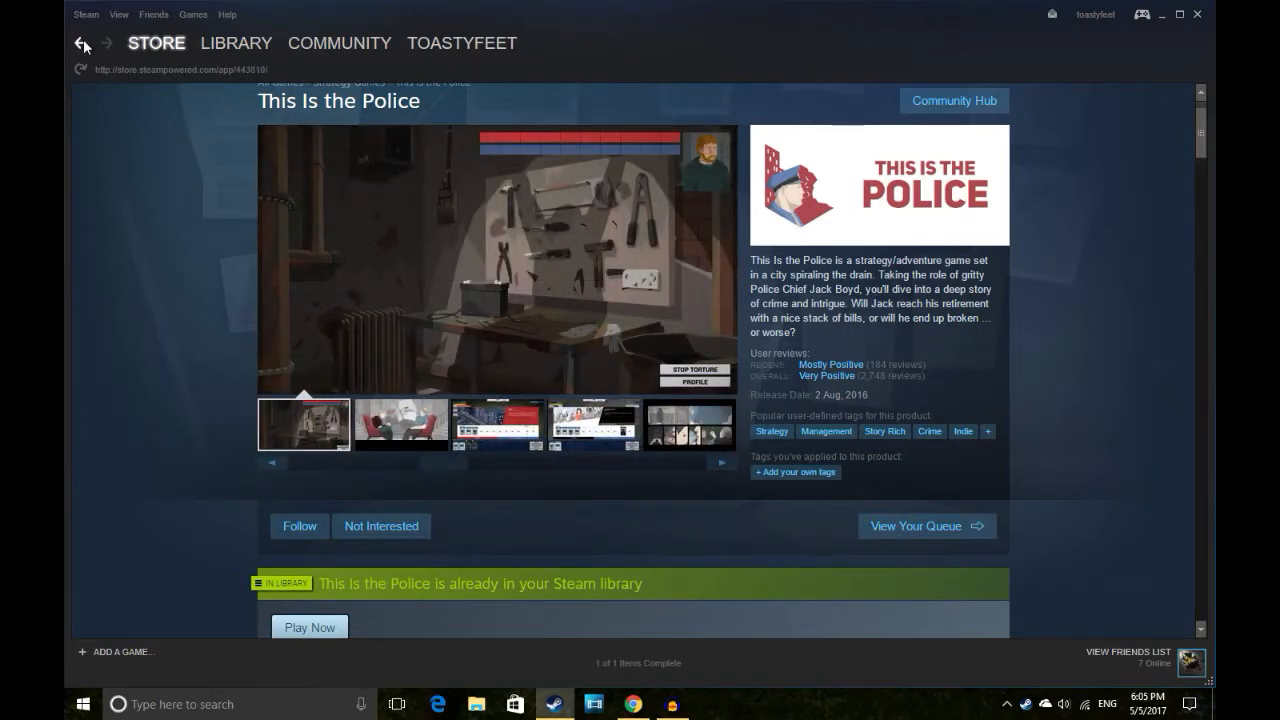
mouse_move(549, 424)
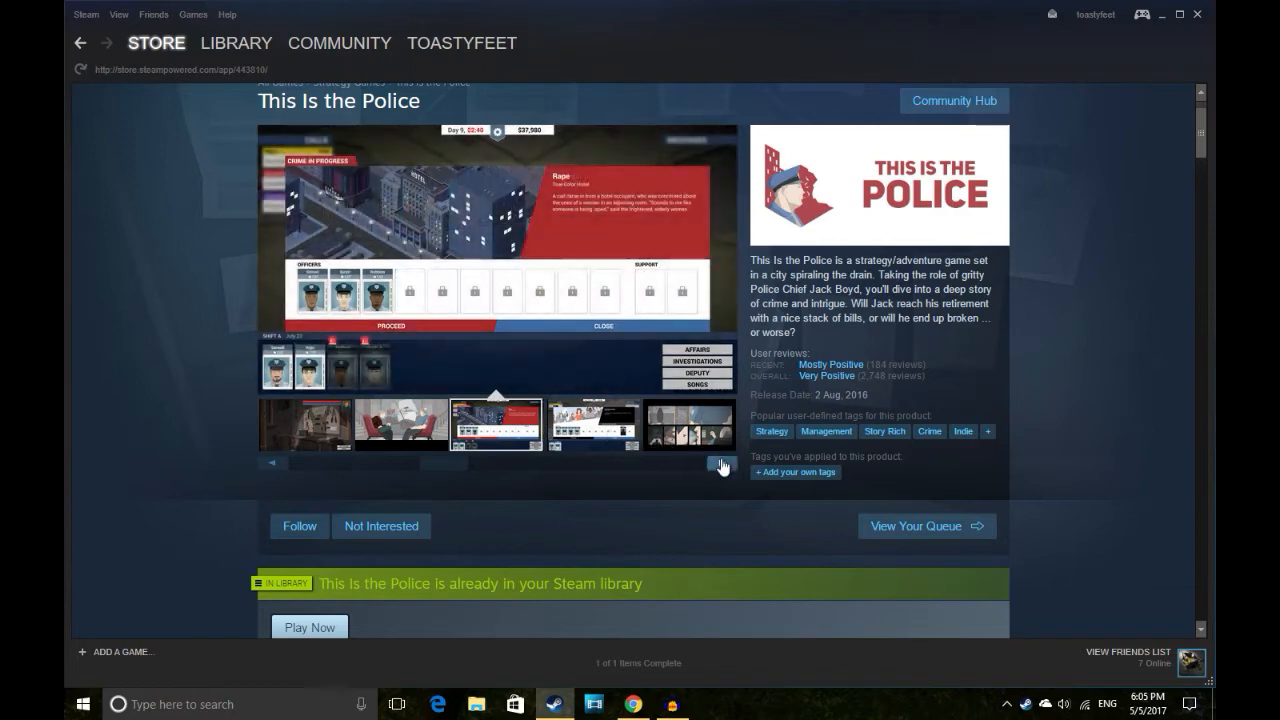
left_click(236, 42)
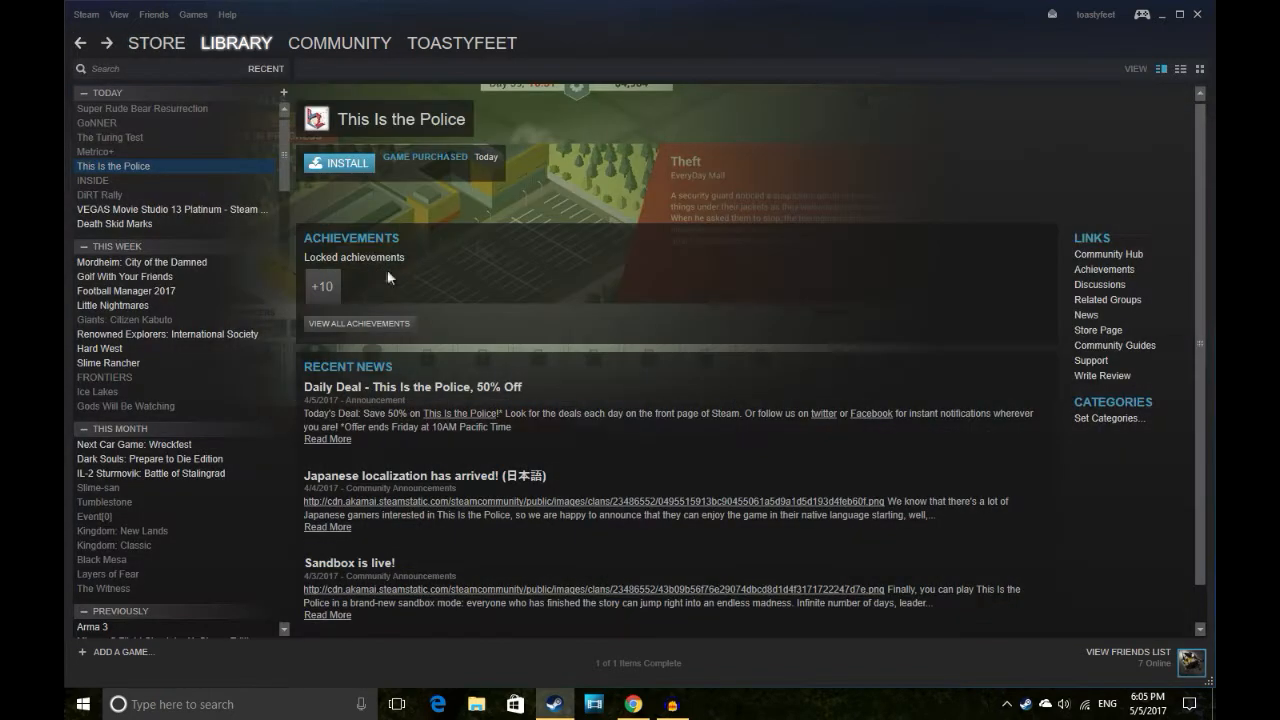
Open Metrico+'s store page from its library entry and browse several screenshots.
left_click(96, 151)
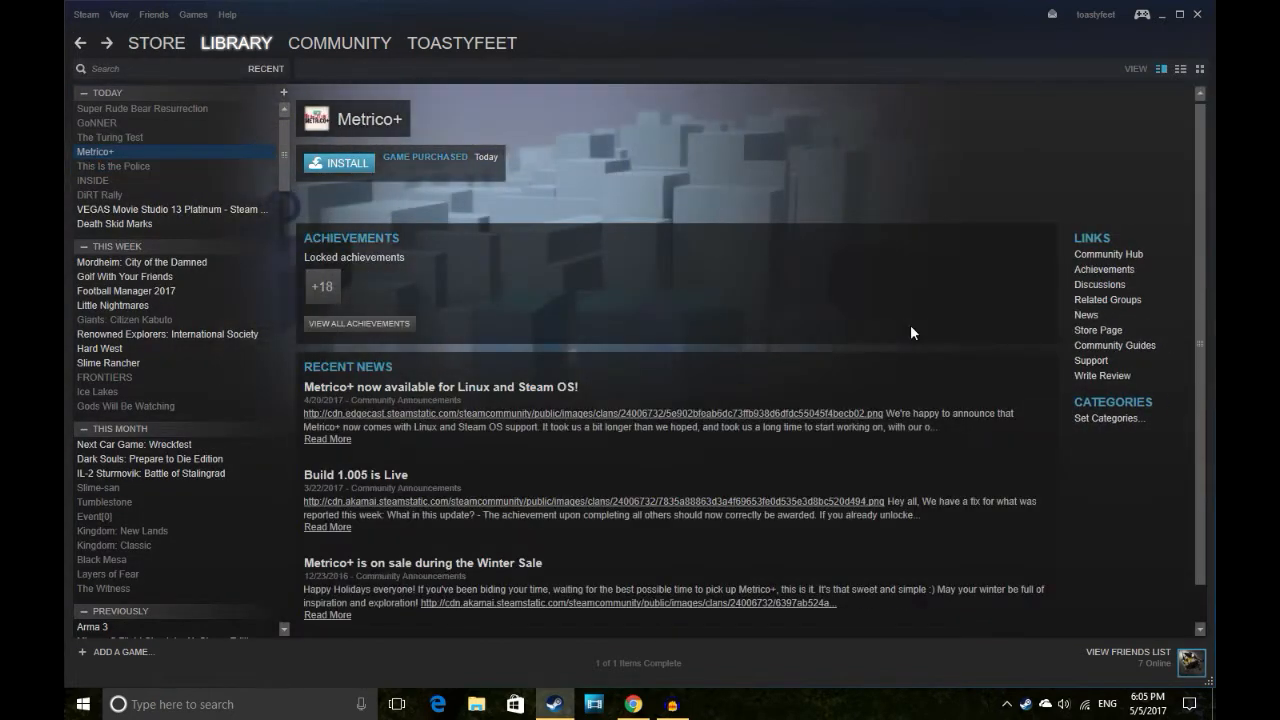
left_click(1098, 330)
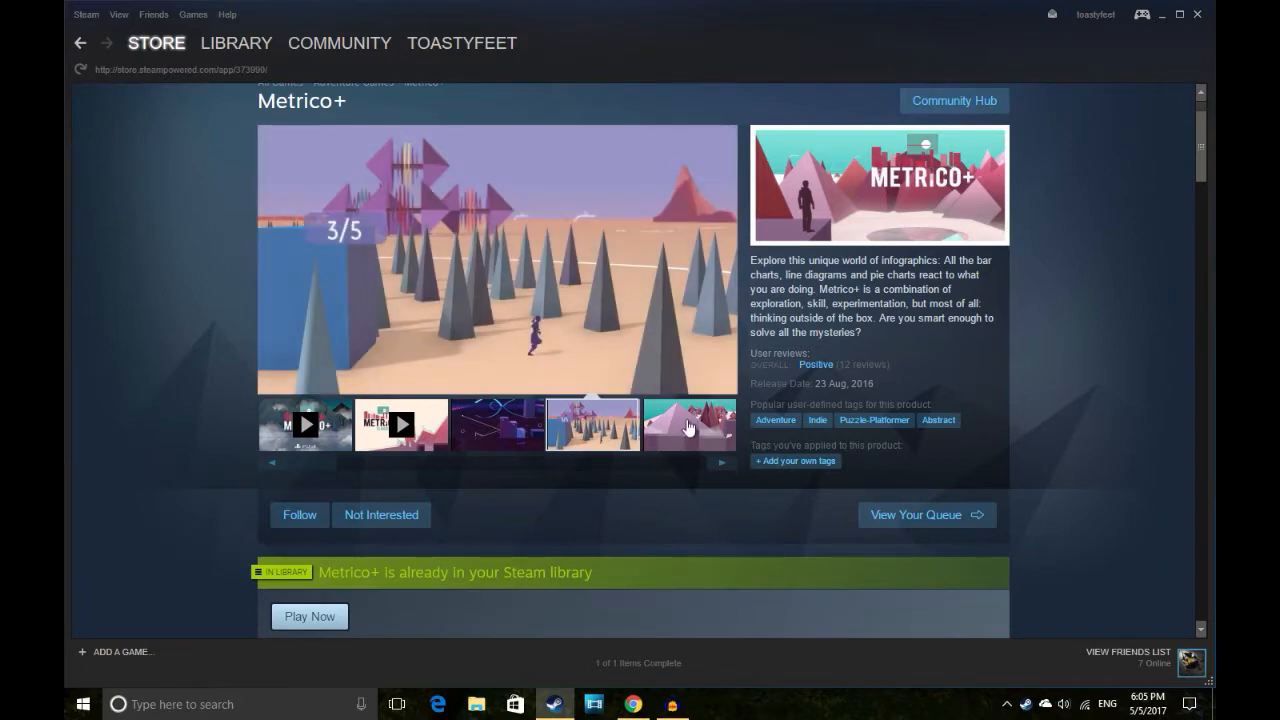
left_click(689, 424)
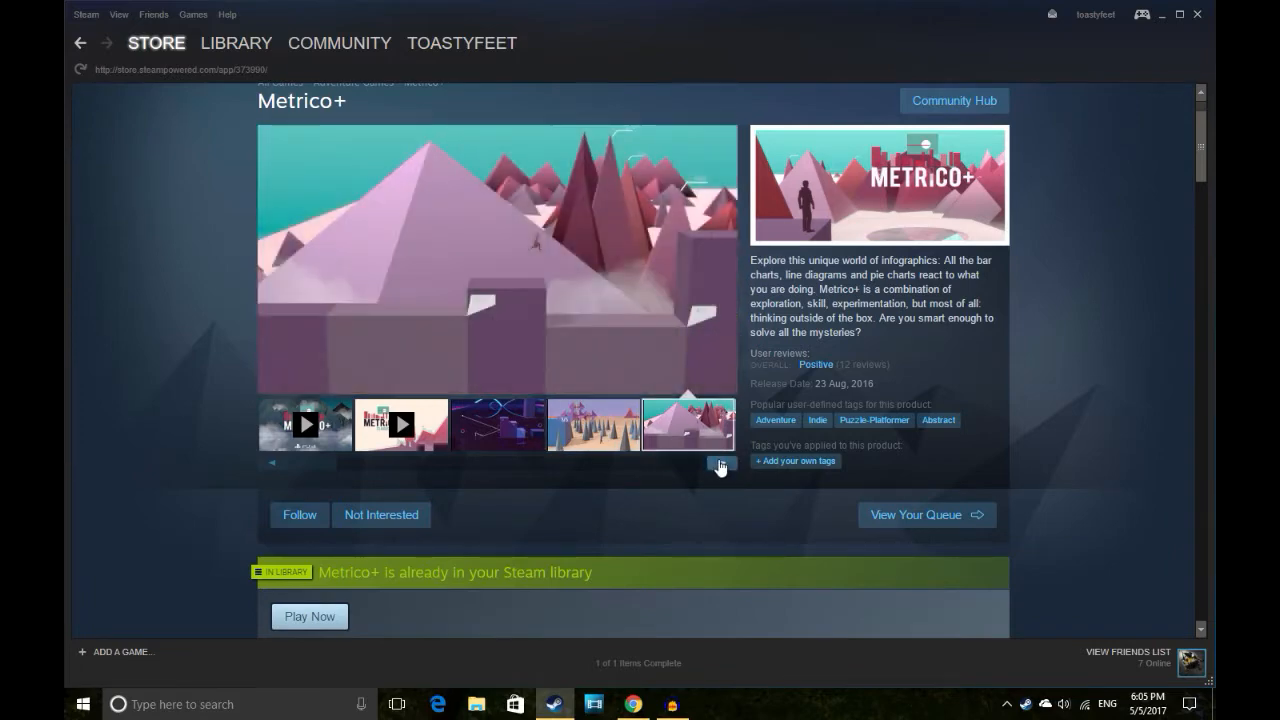
left_click(722, 462)
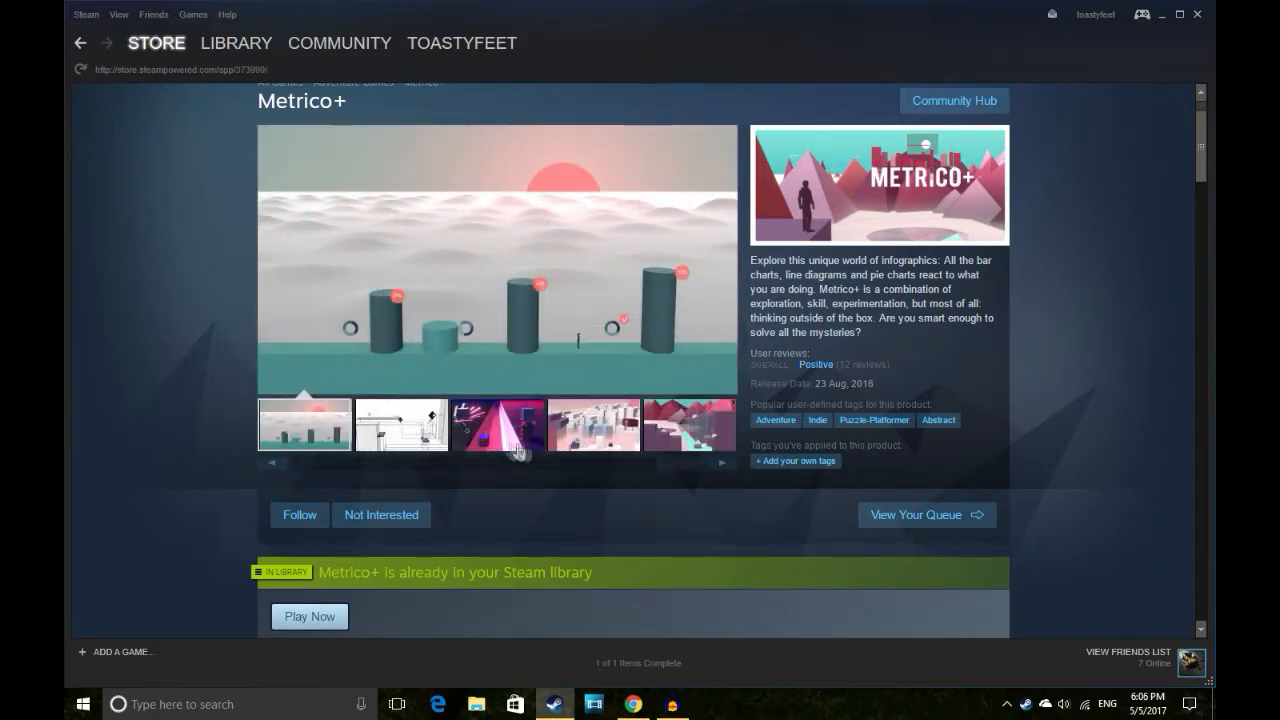
left_click(593, 424)
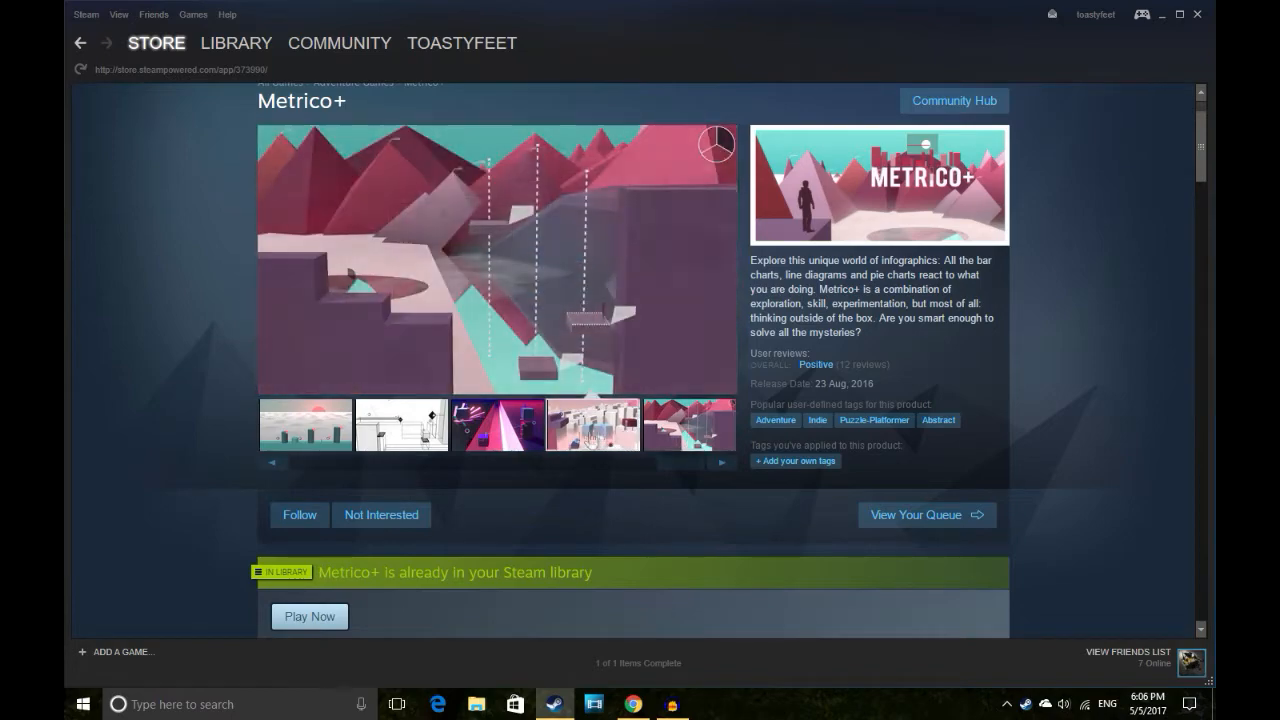
Scroll through Metrico+'s description and customer reviews.
scroll("down", 3)
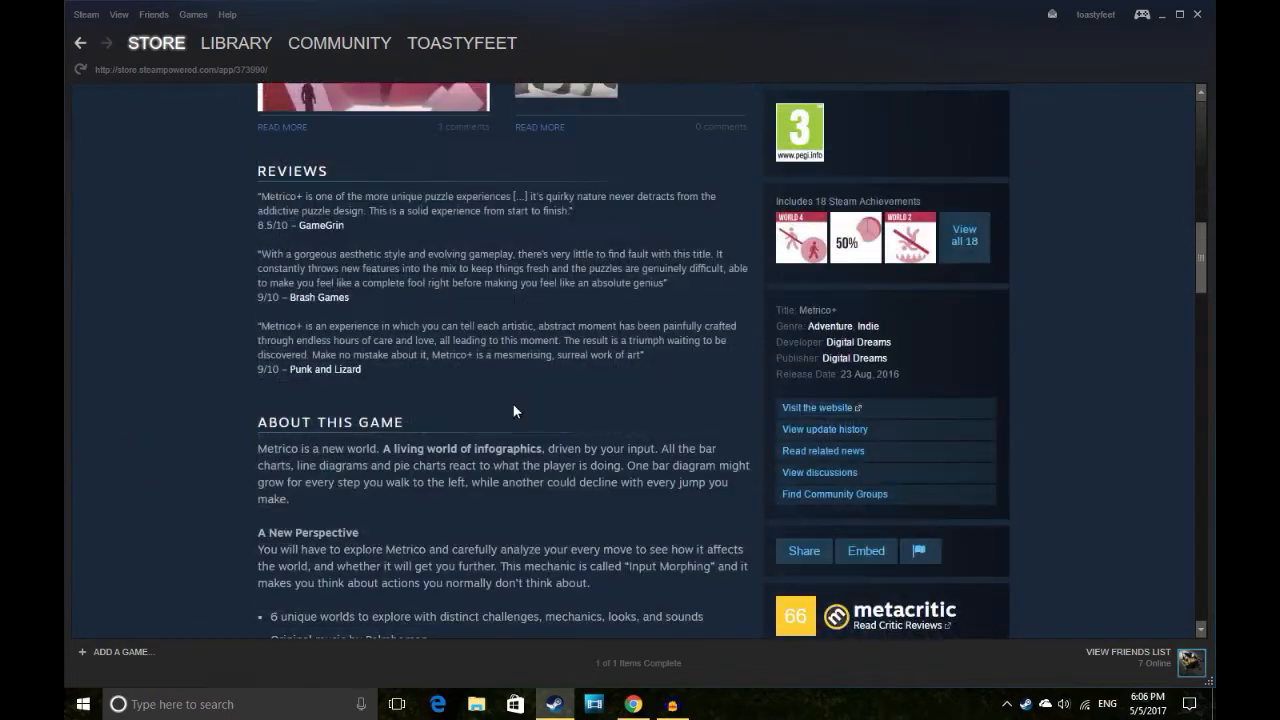
mouse_move(438, 200)
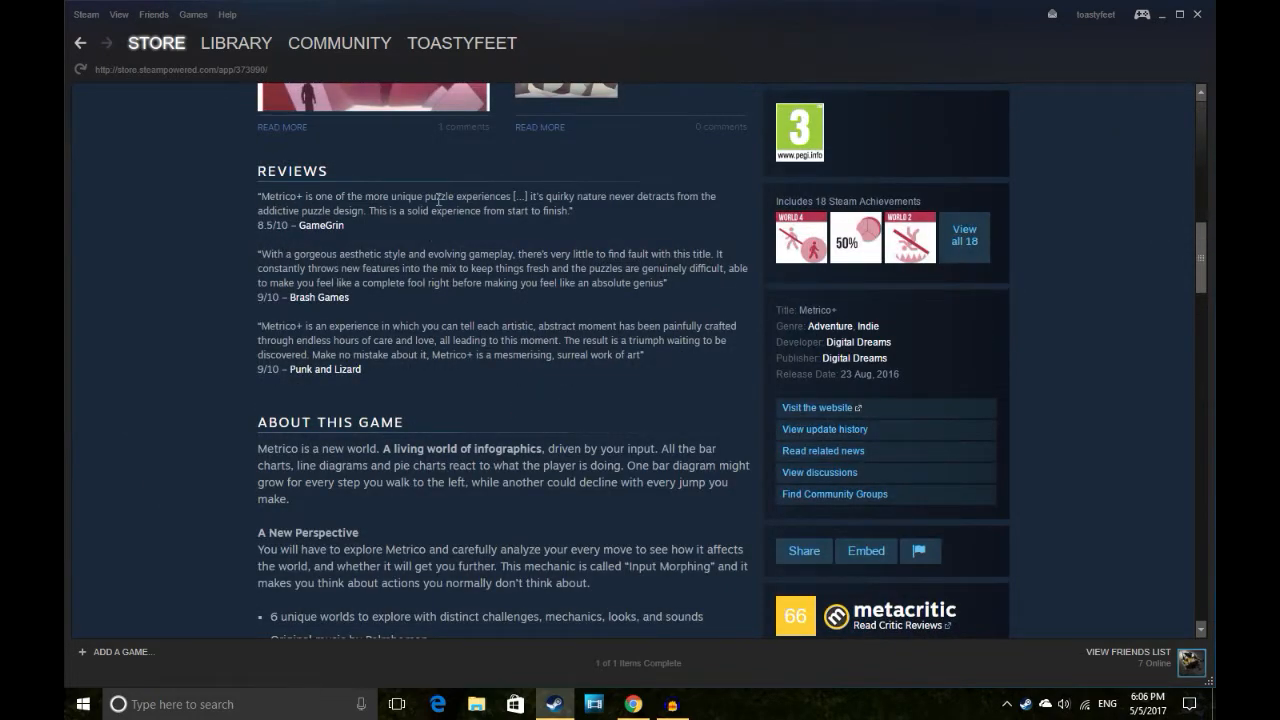
scroll("down", 3)
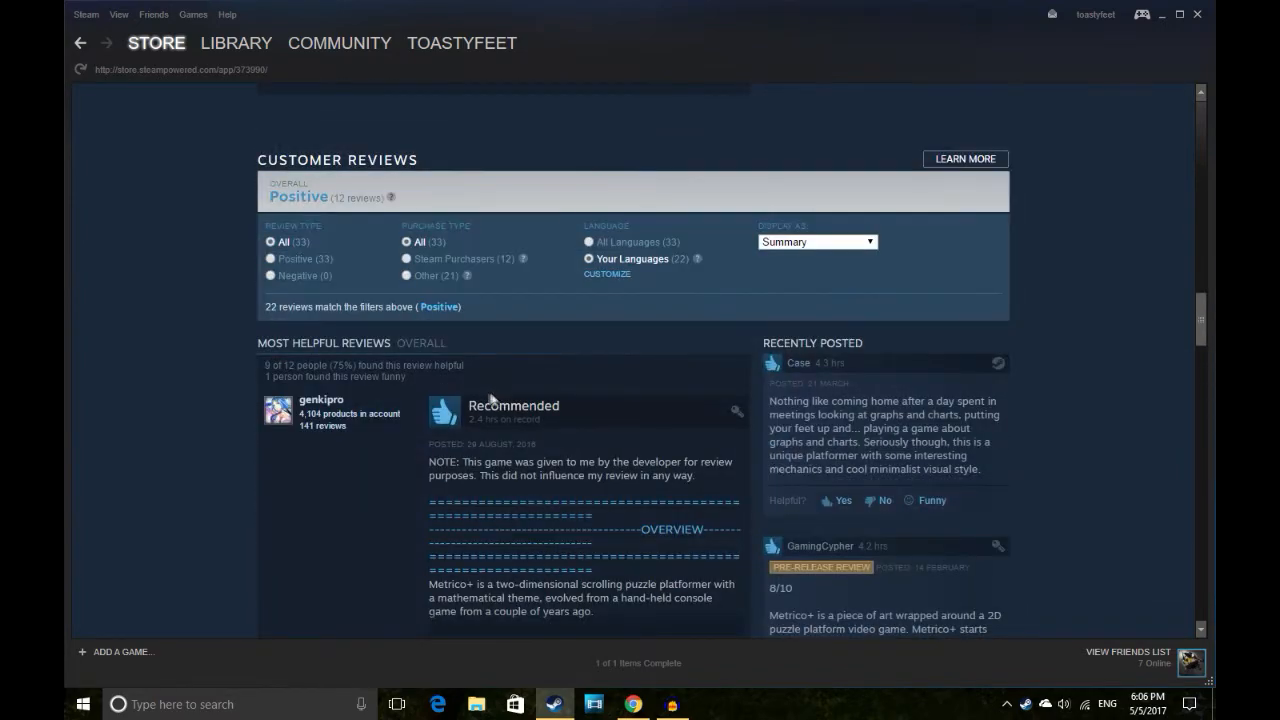
scroll("up", 3)
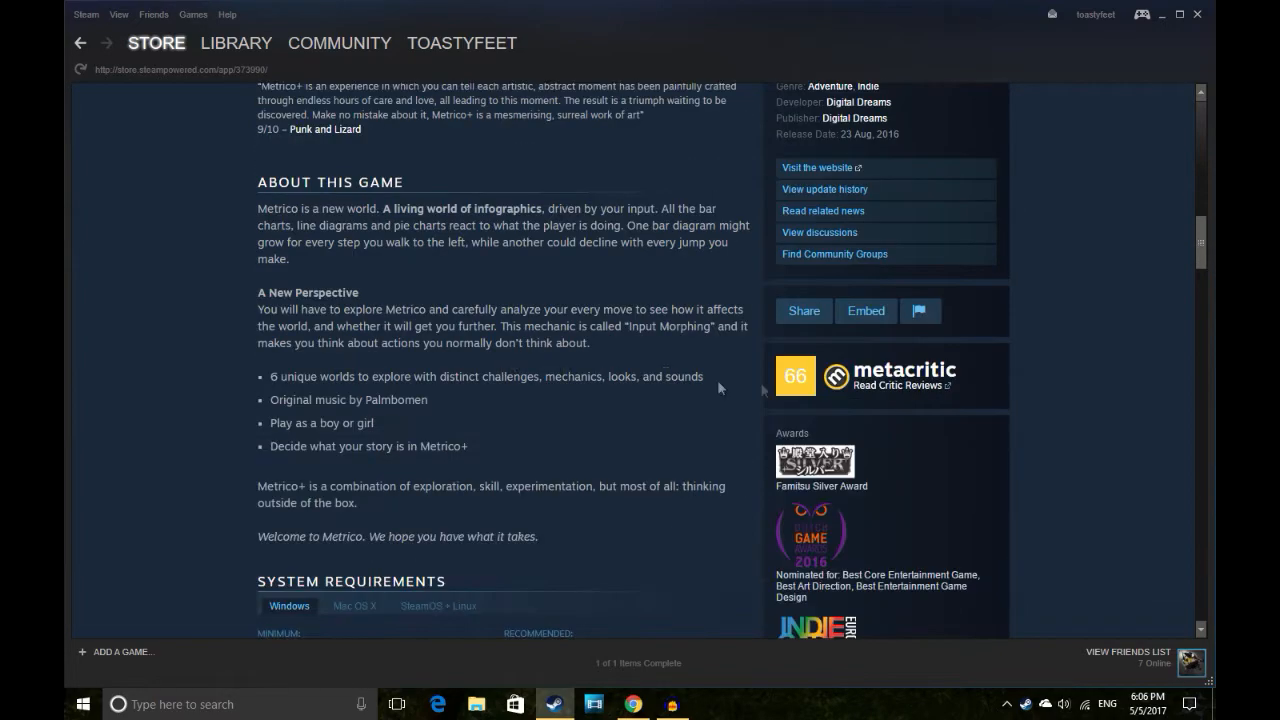
scroll("down", 3)
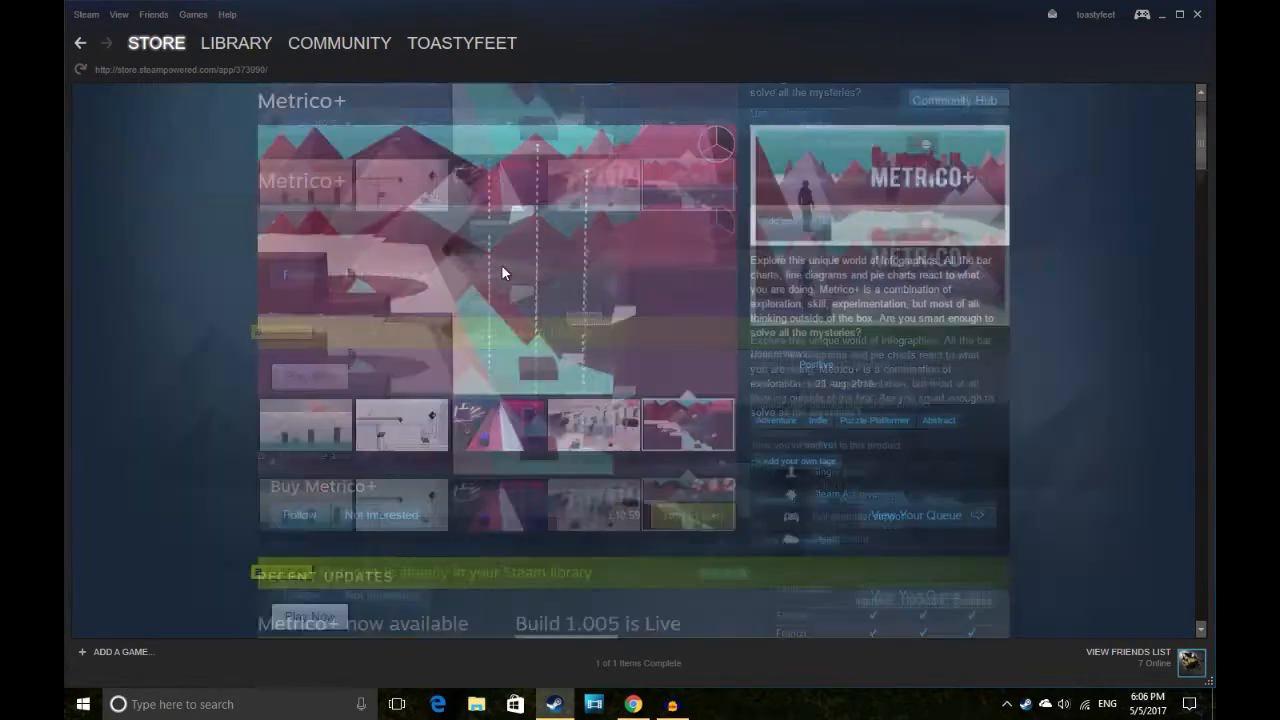
Leave Metrico+, confirm the birth date, and browse The Turing Test's screenshots.
left_click(236, 43)
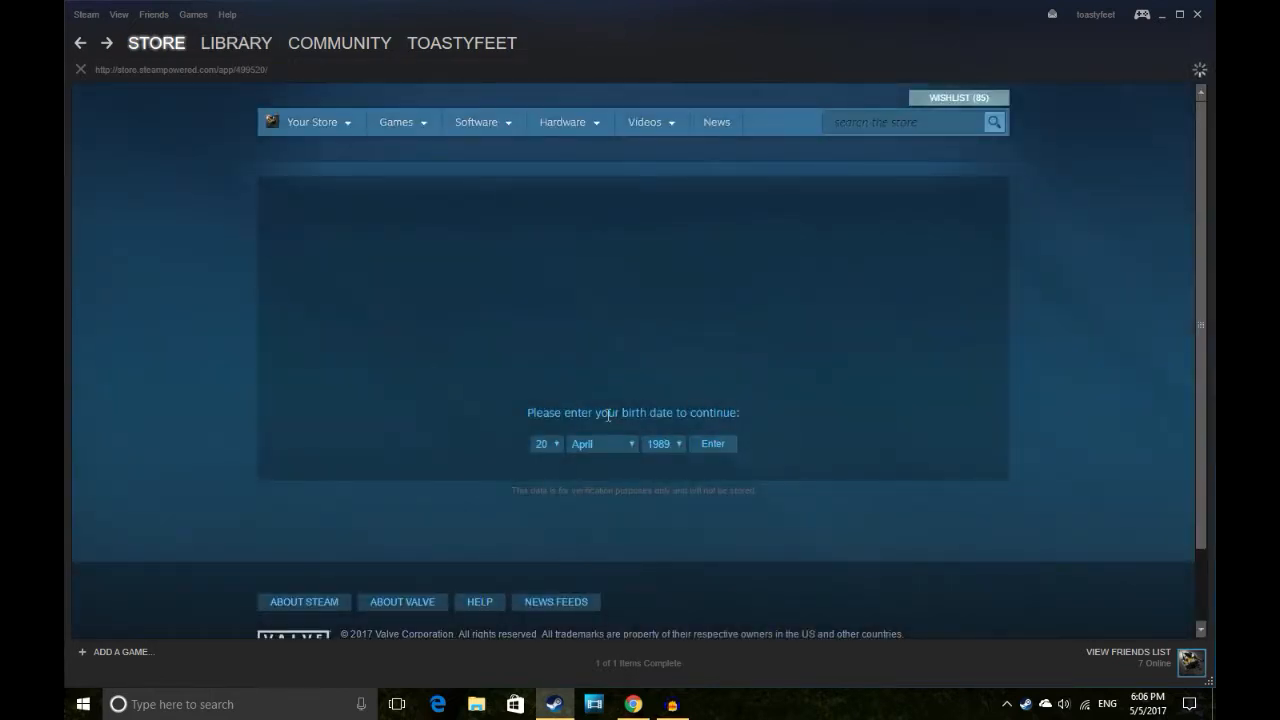
left_click(712, 443)
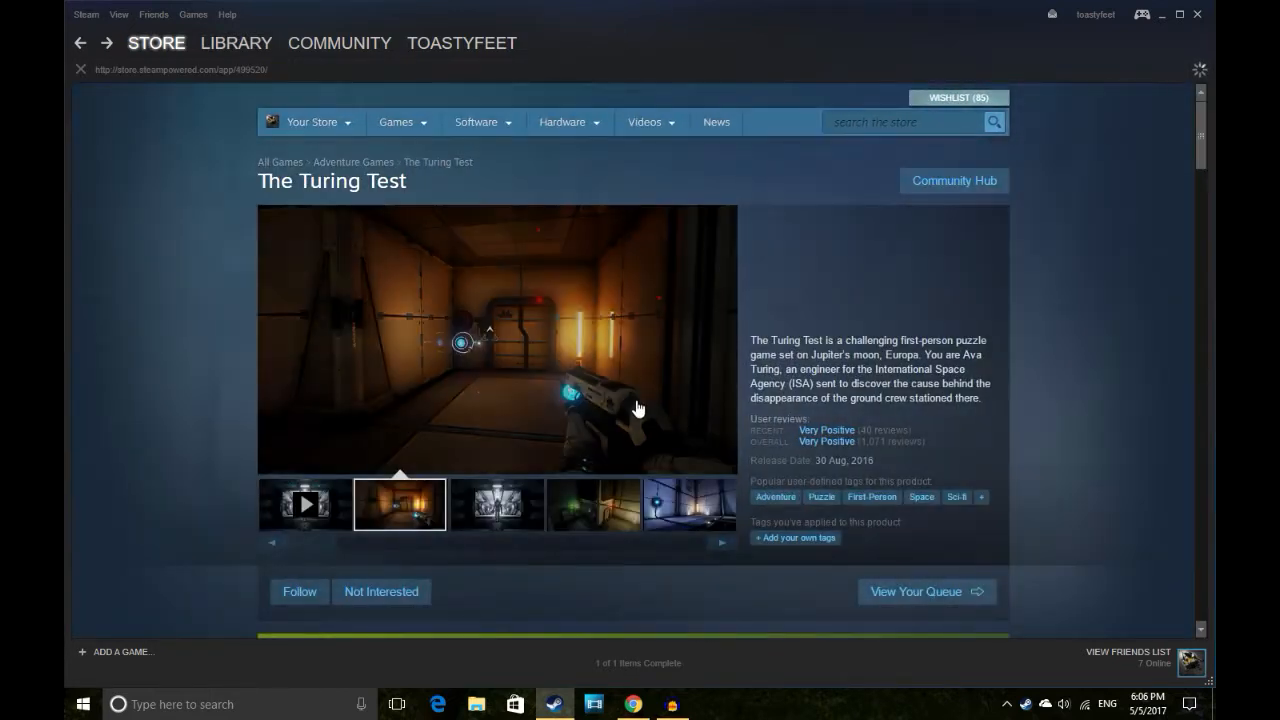
left_click(496, 504)
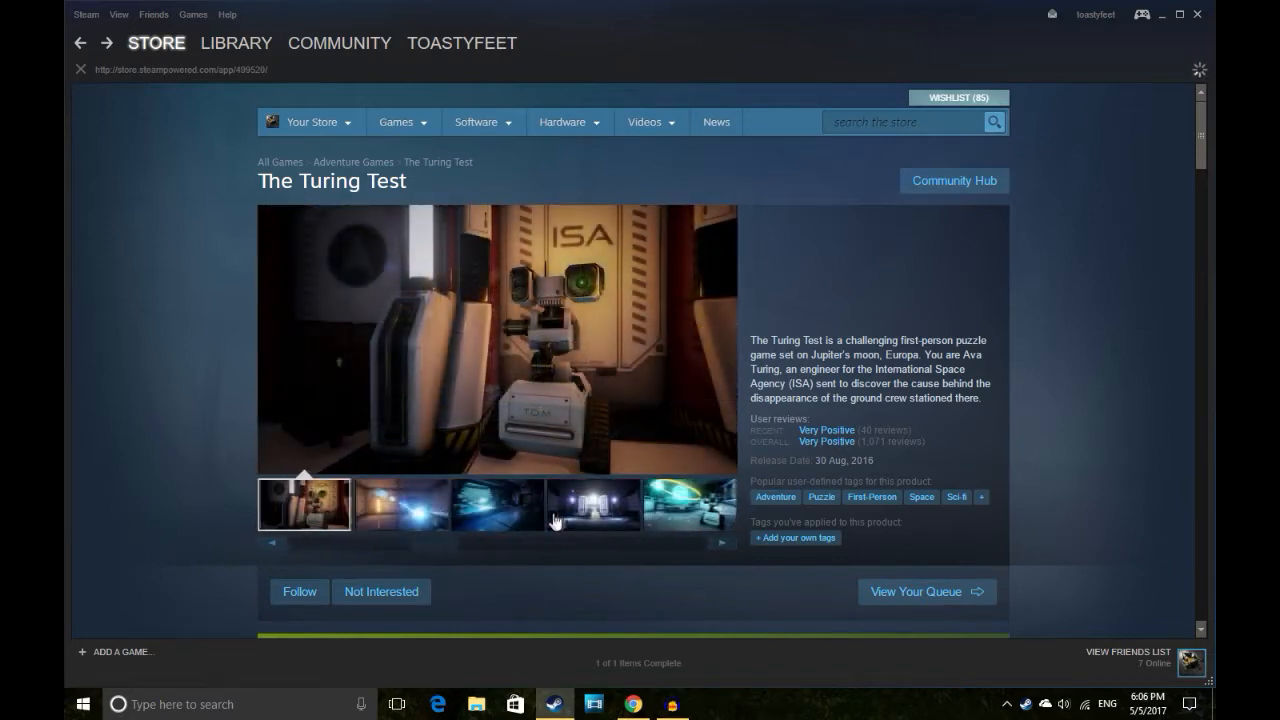
left_click(687, 504)
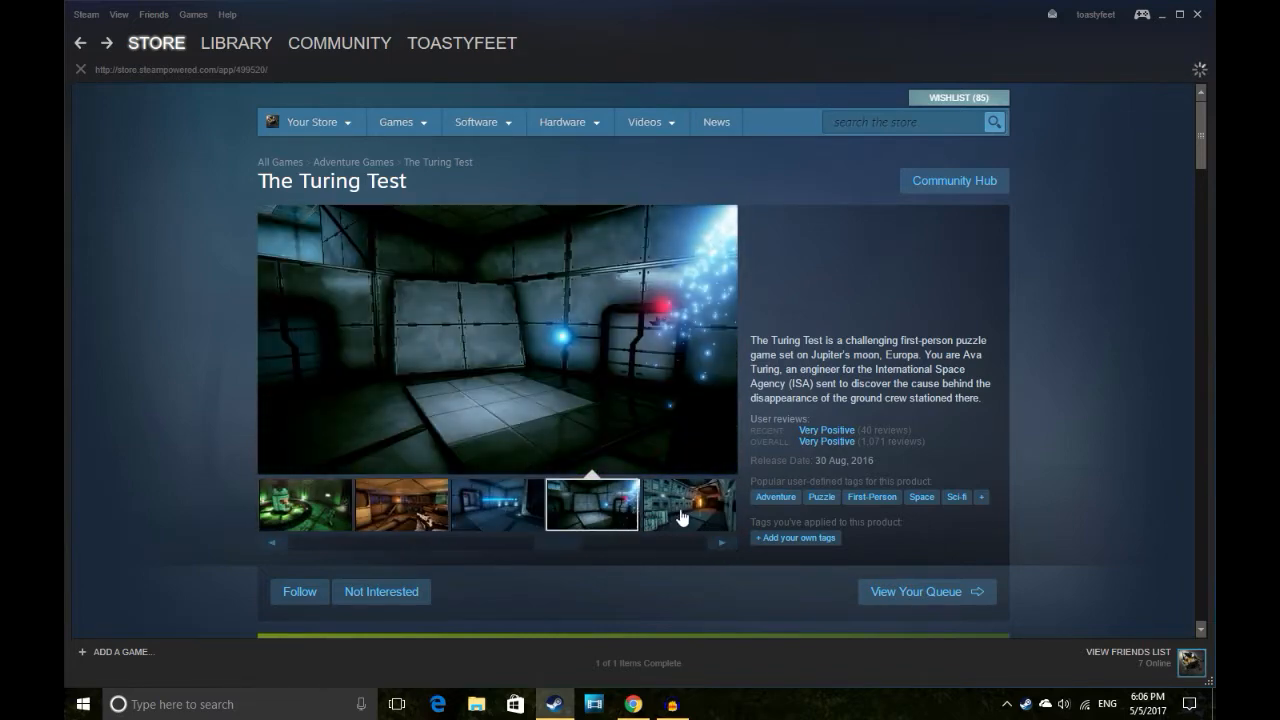
left_click(722, 543)
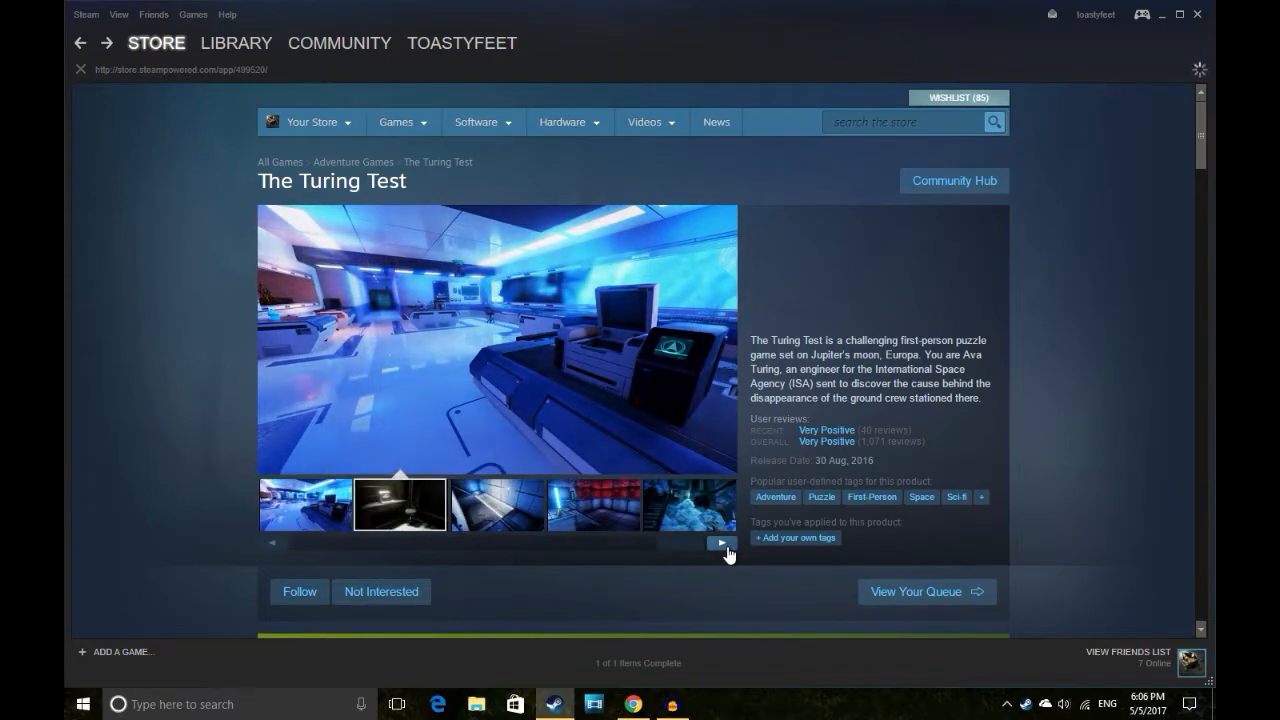
Scroll through The Turing Test's awards, description and reviews, then reshow the corridor screenshot.
scroll("down", 3)
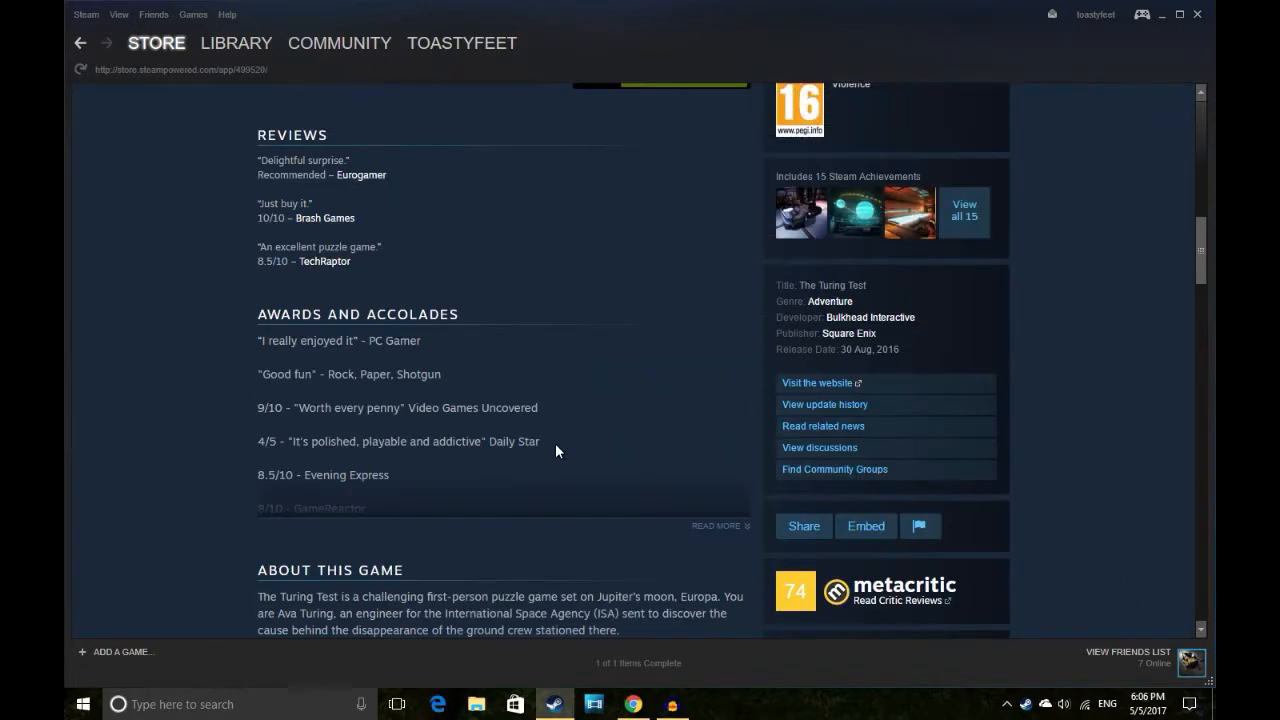
scroll("down", 3)
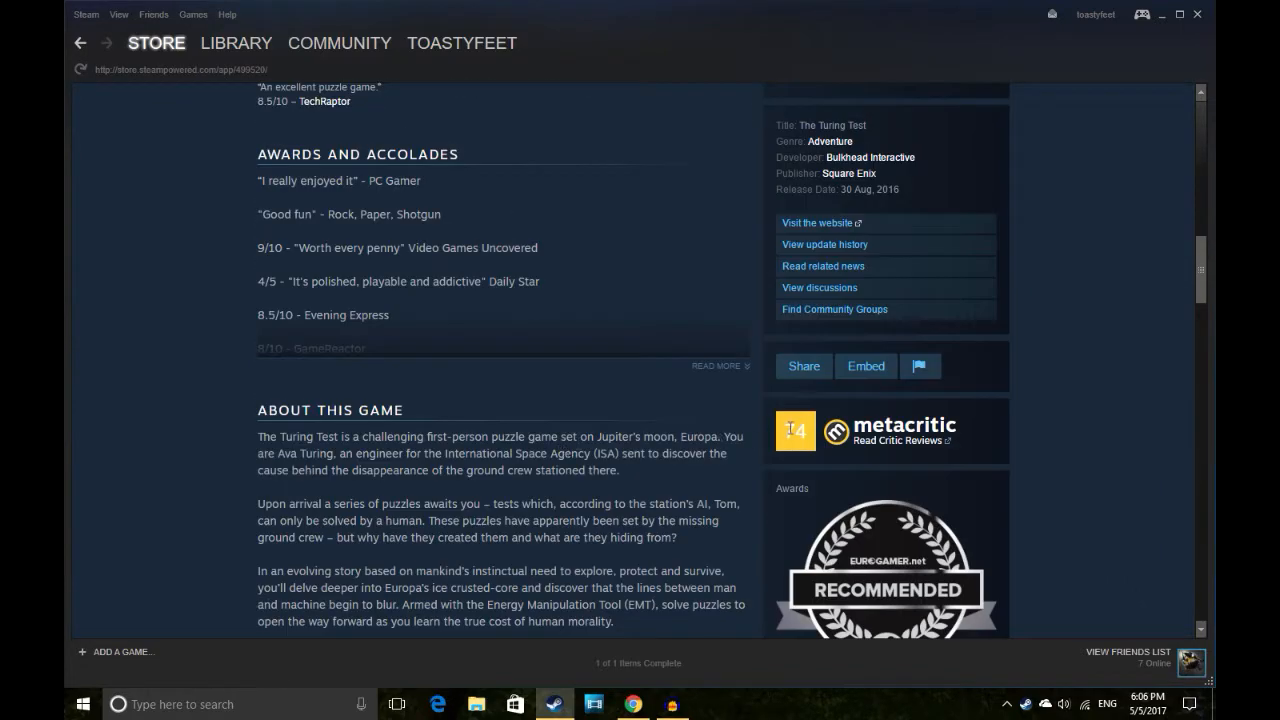
scroll("down", 3)
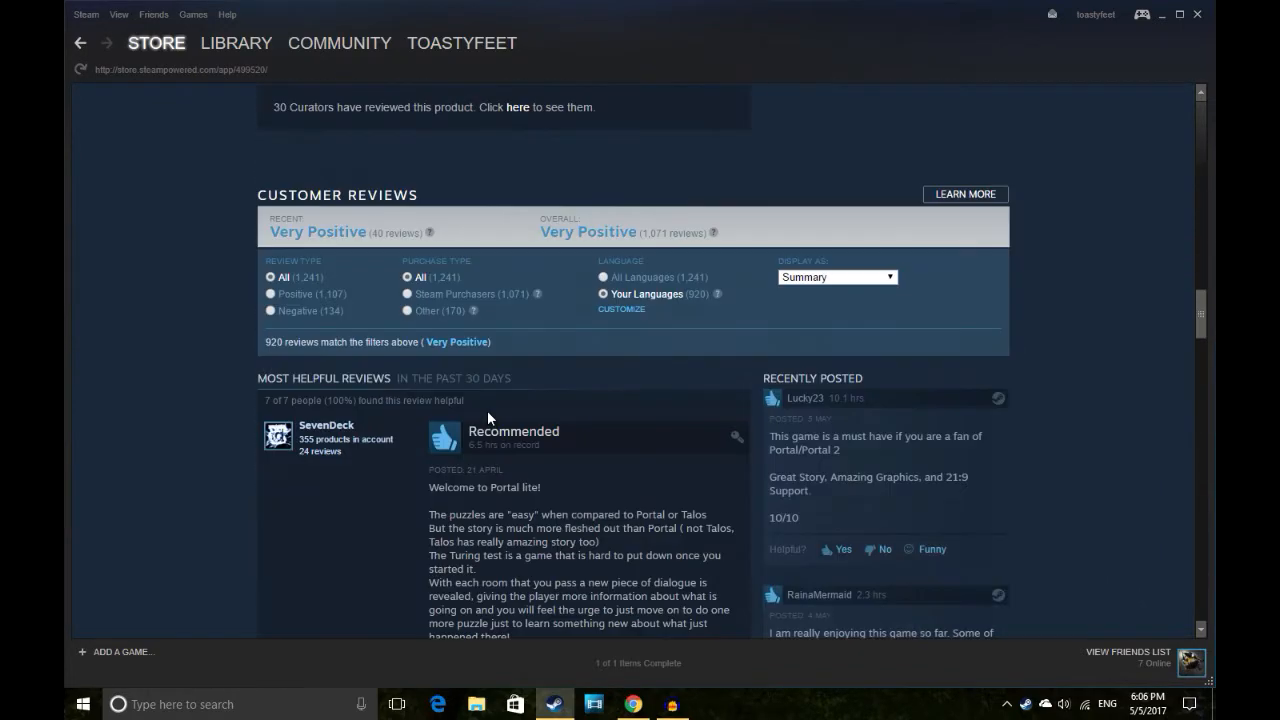
scroll("down", 3)
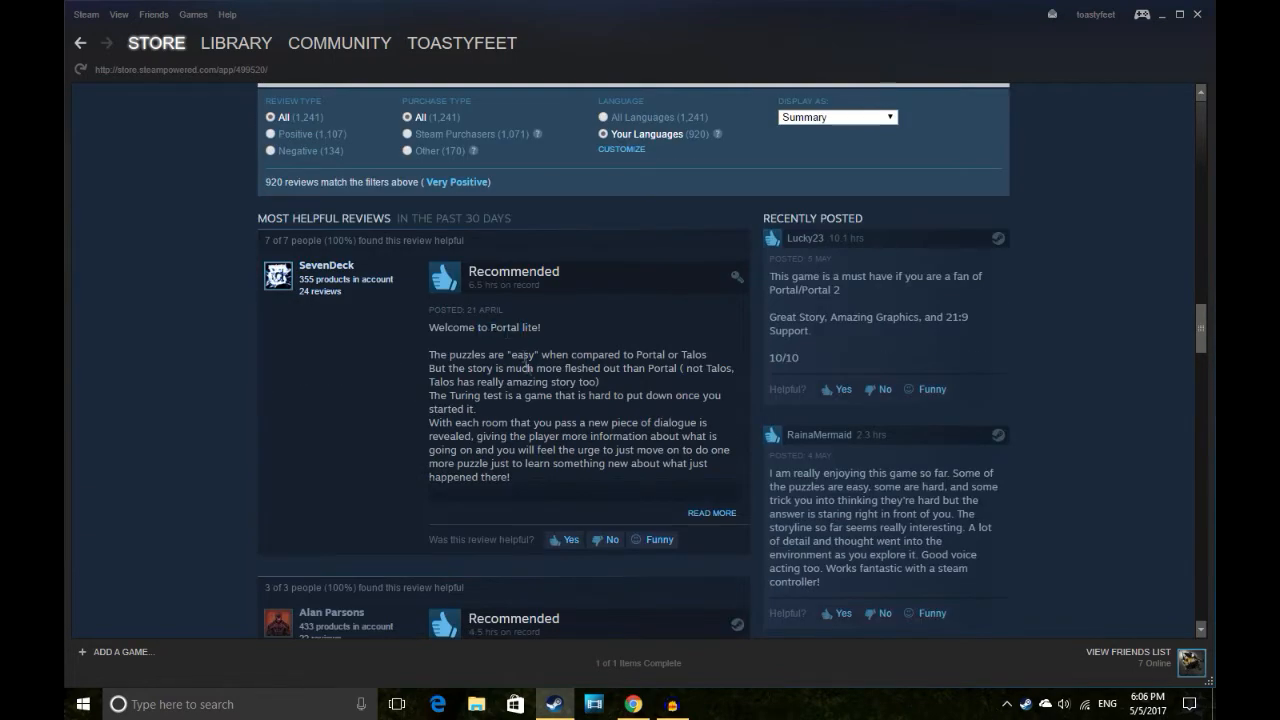
scroll("up", 3)
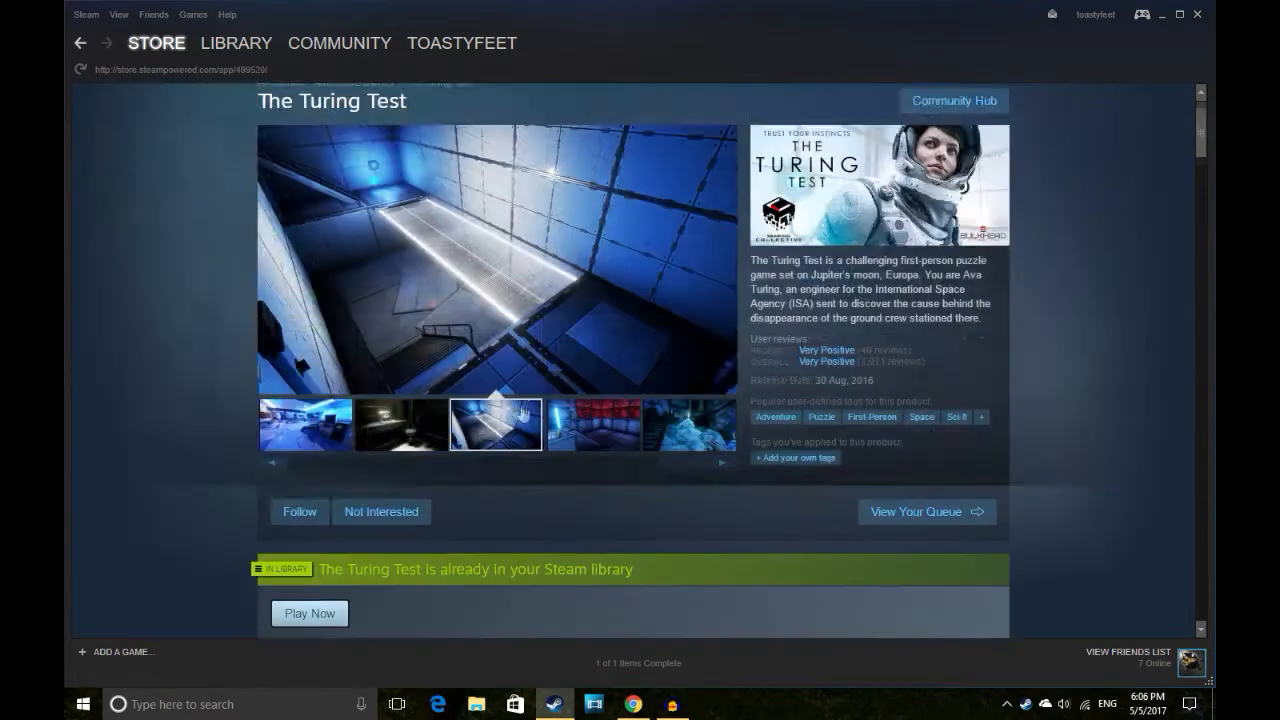
scroll("up", 3)
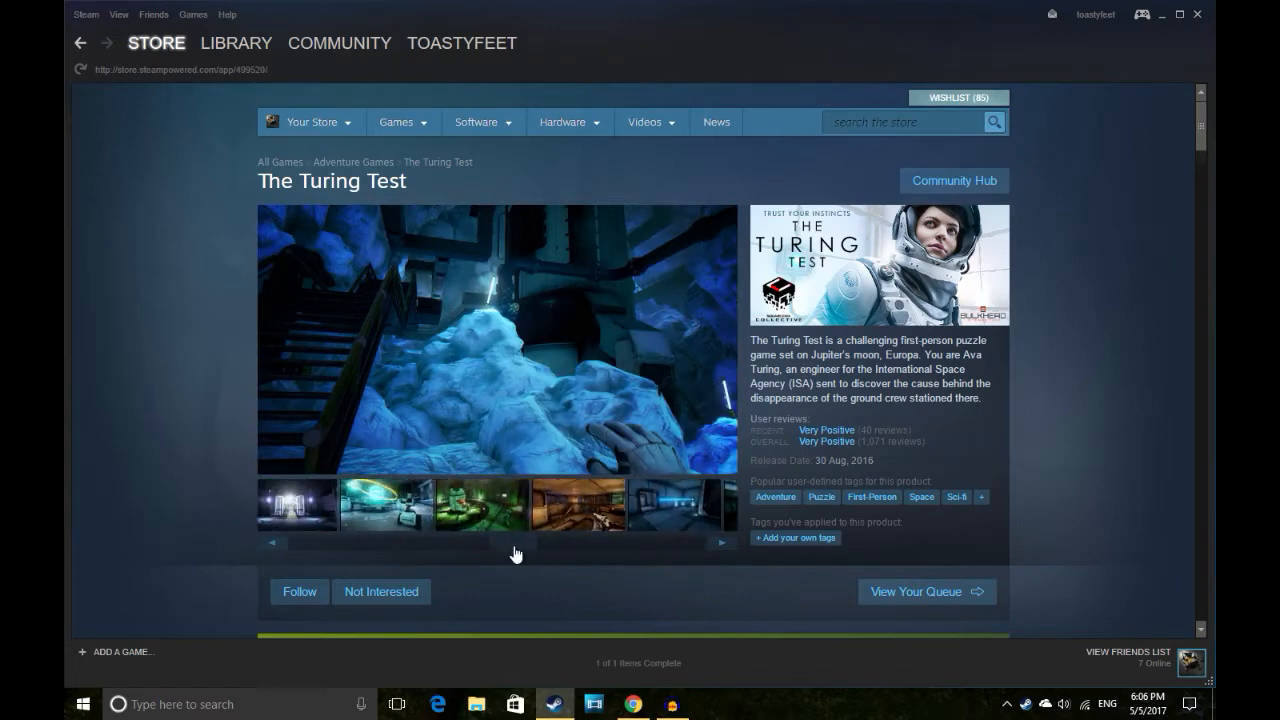
left_click(578, 505)
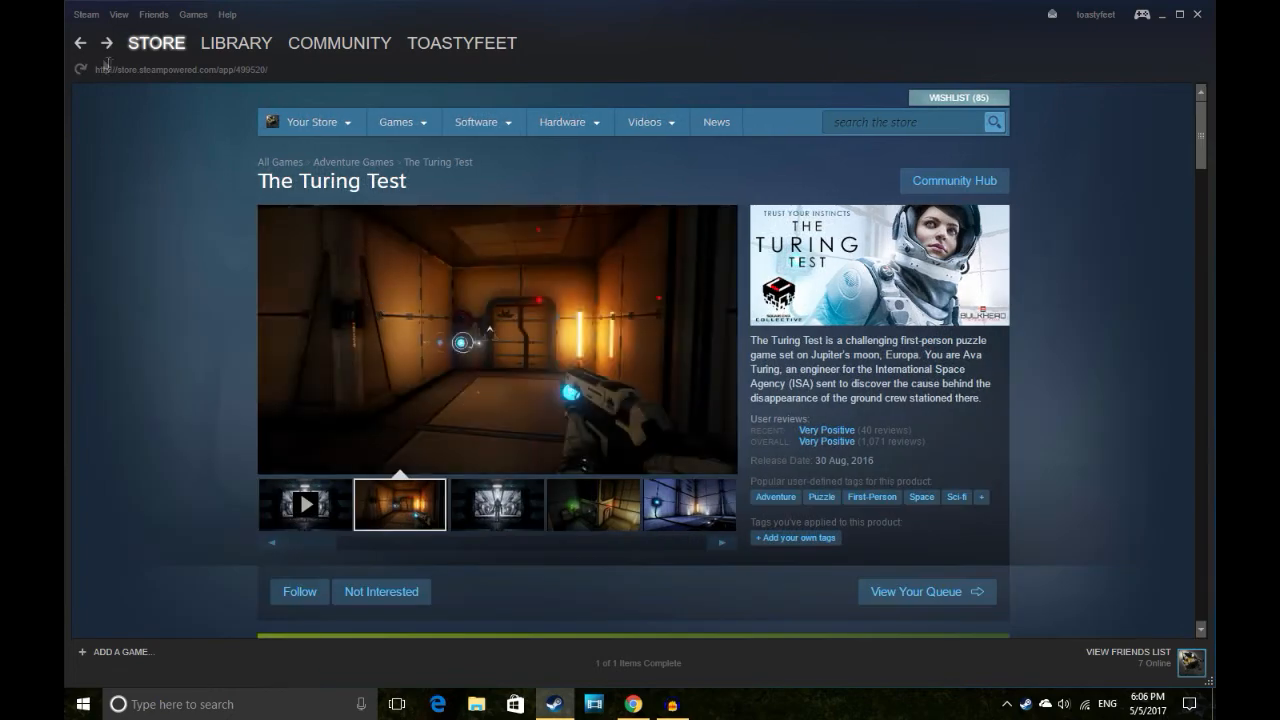
Open GoNNER's store page from the library and advance through its screenshots.
left_click(236, 43)
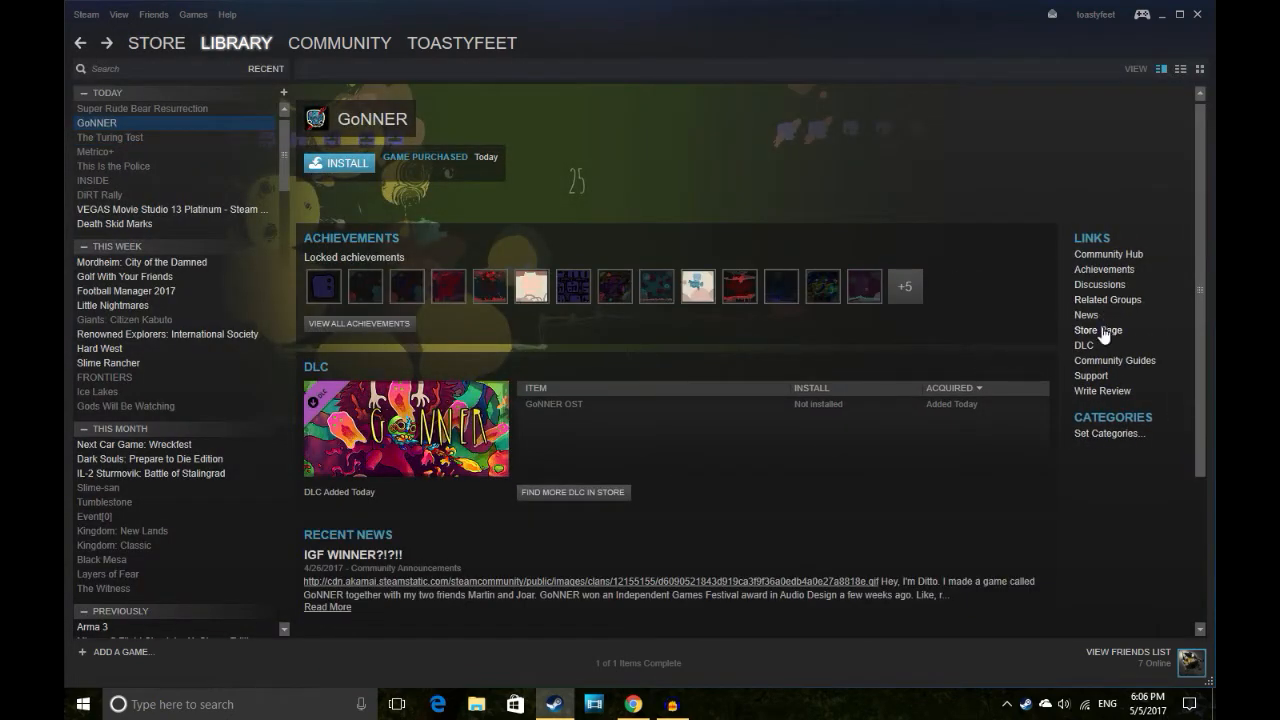
left_click(1098, 330)
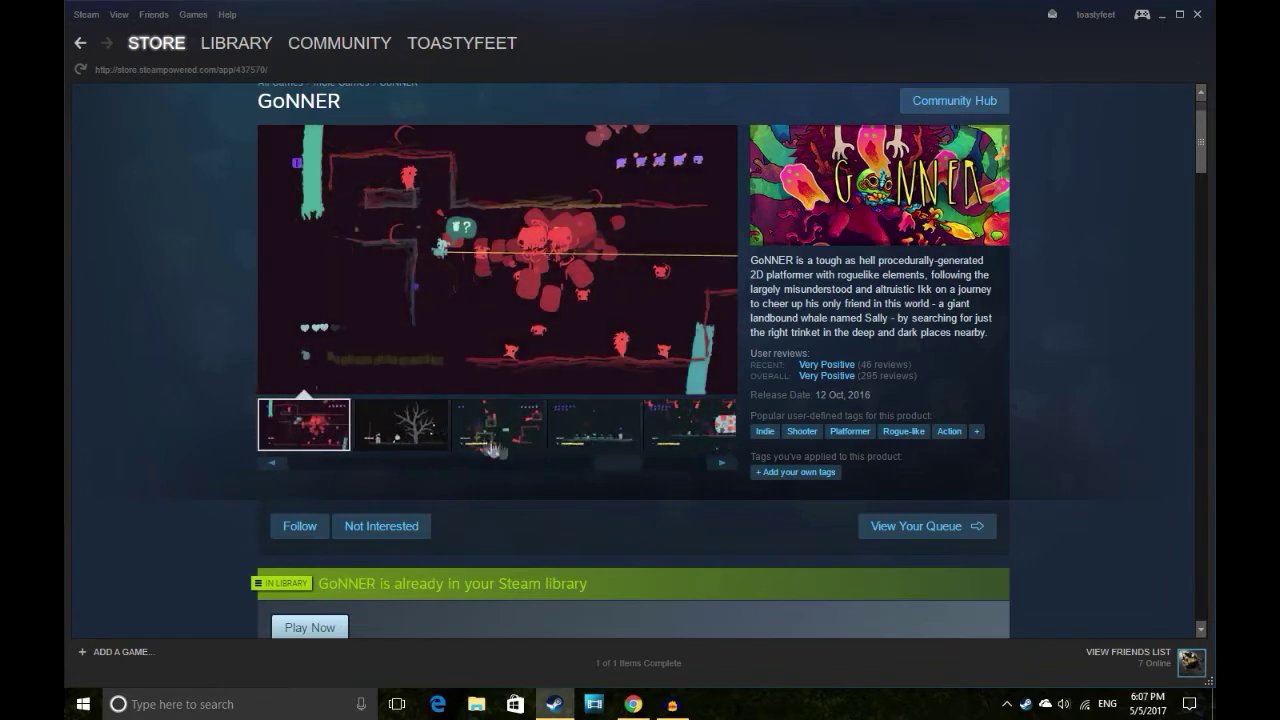
left_click(400, 425)
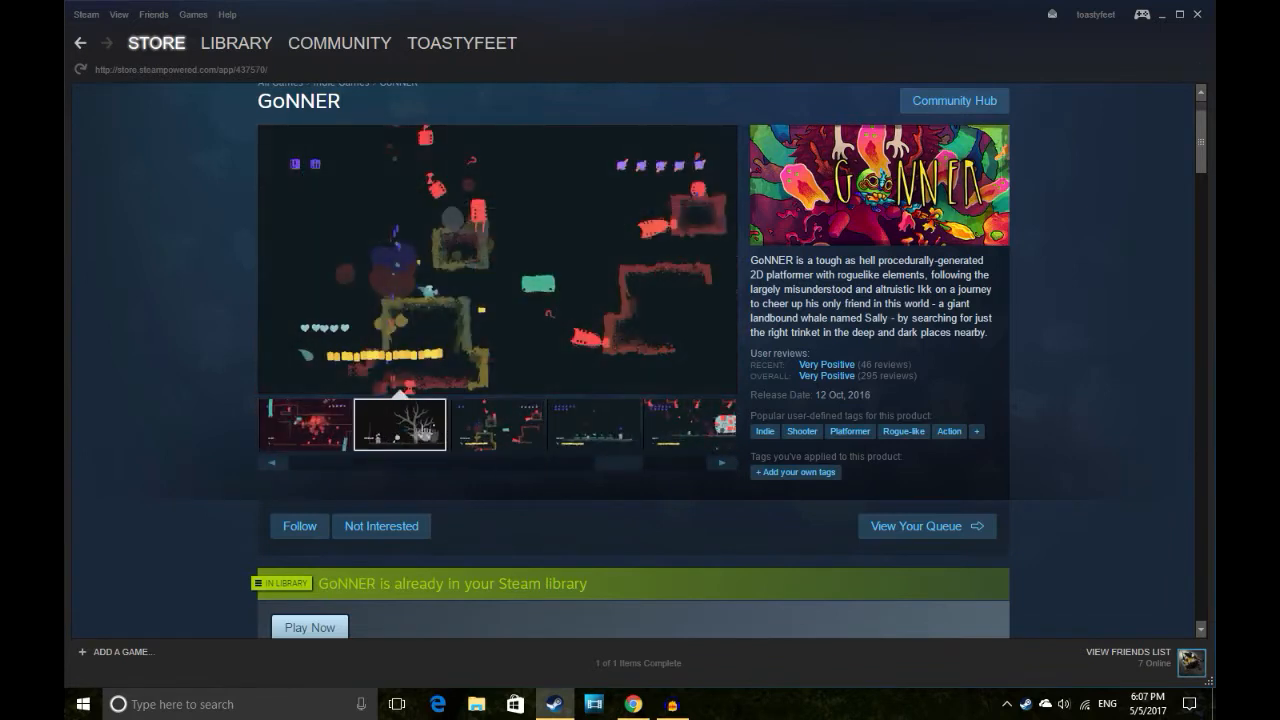
left_click(722, 462)
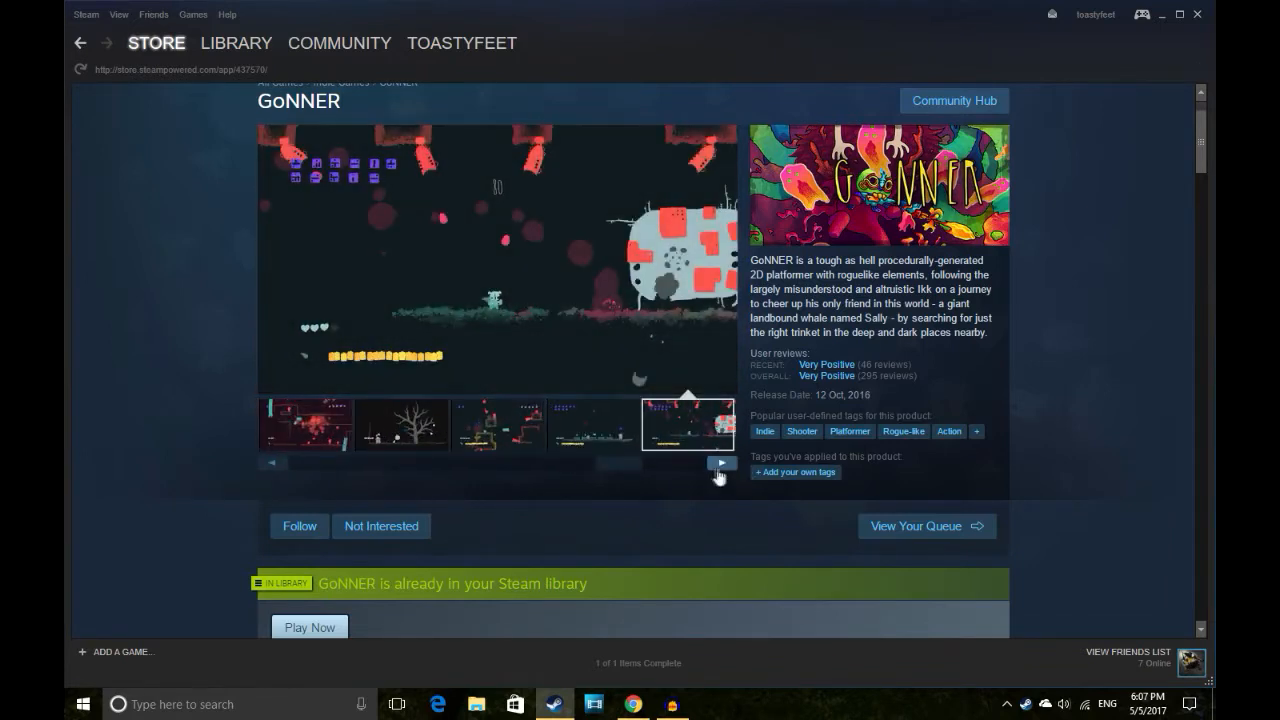
left_click(722, 462)
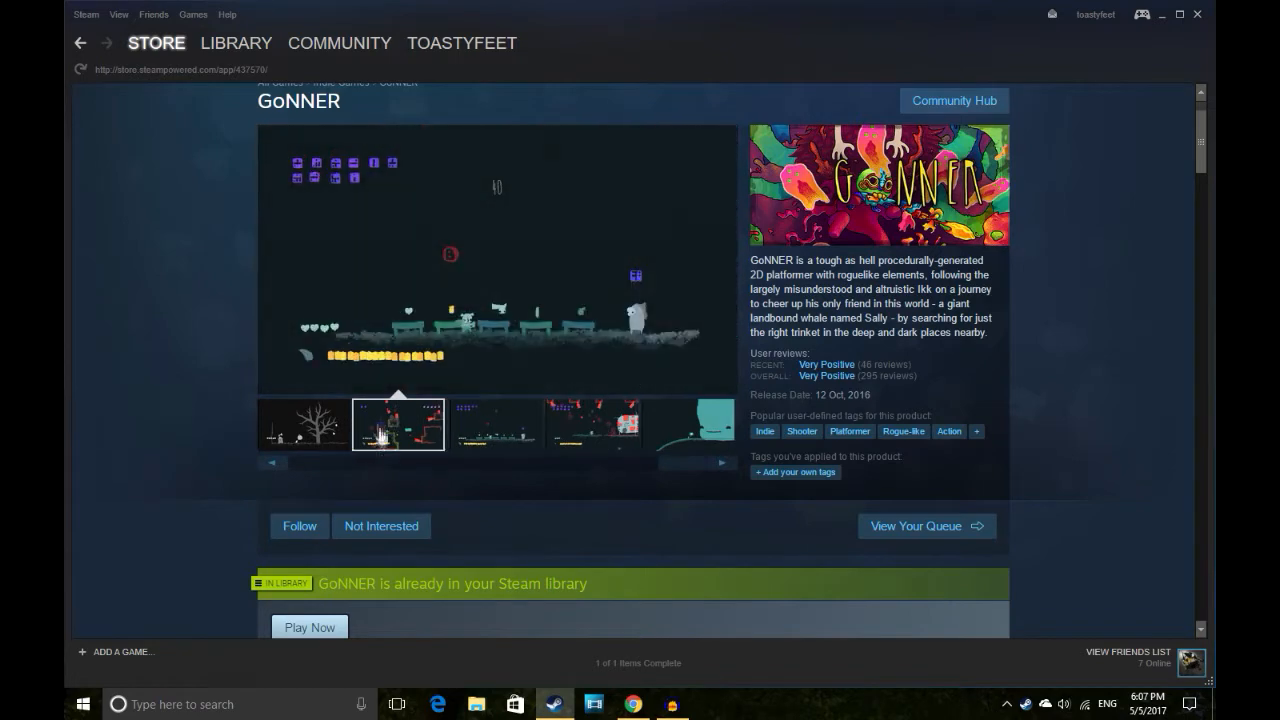
Scroll through GoNNER's purchase options, system requirements, description and reviews, then back up.
scroll("down", 3)
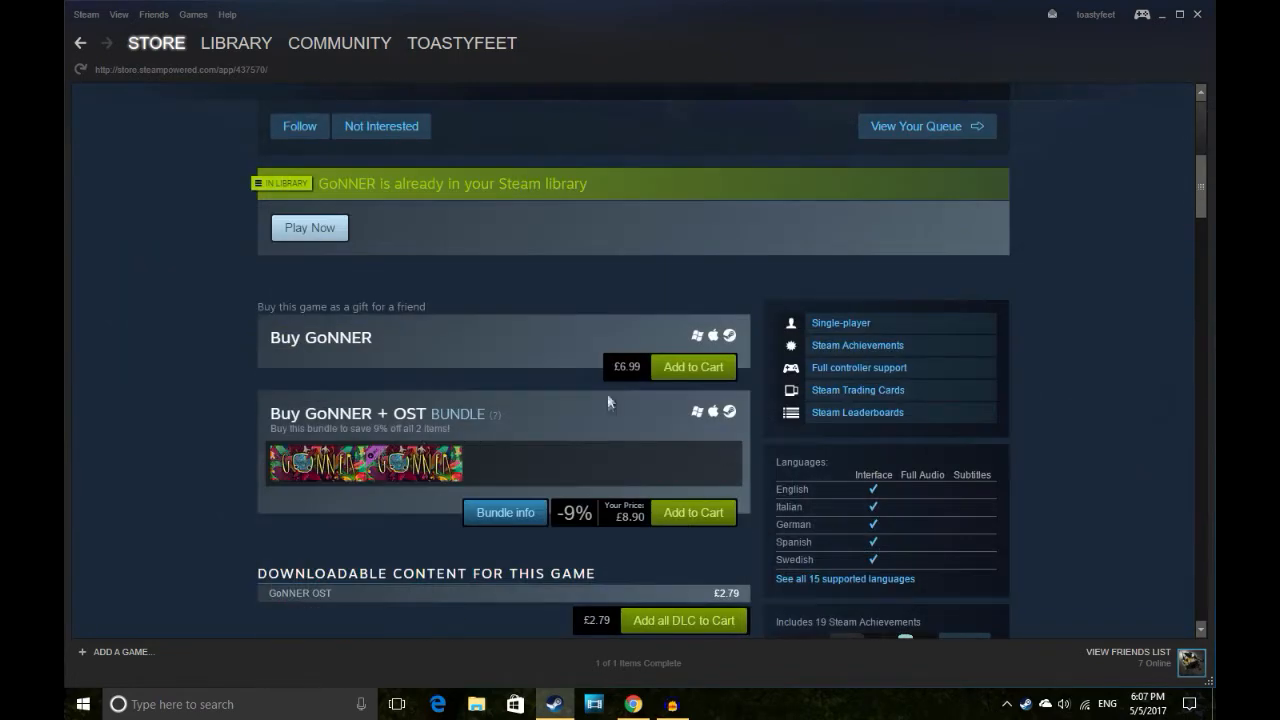
mouse_move(575, 384)
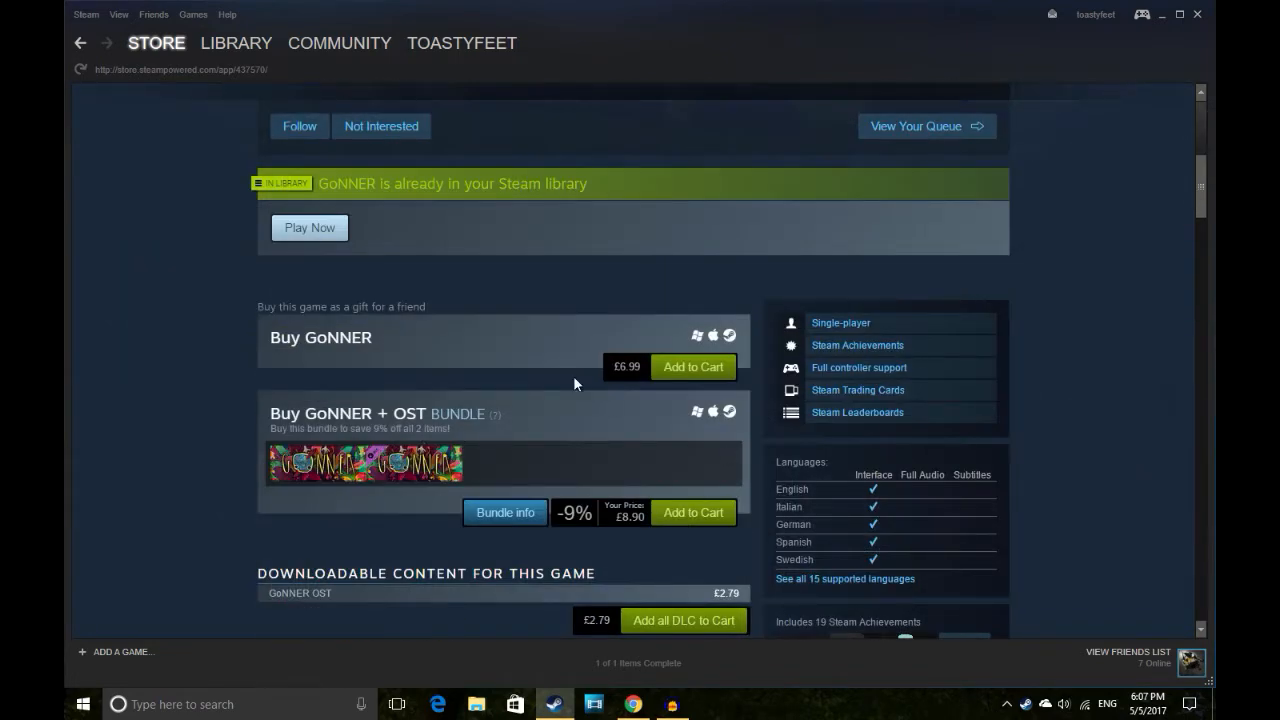
scroll("down", 3)
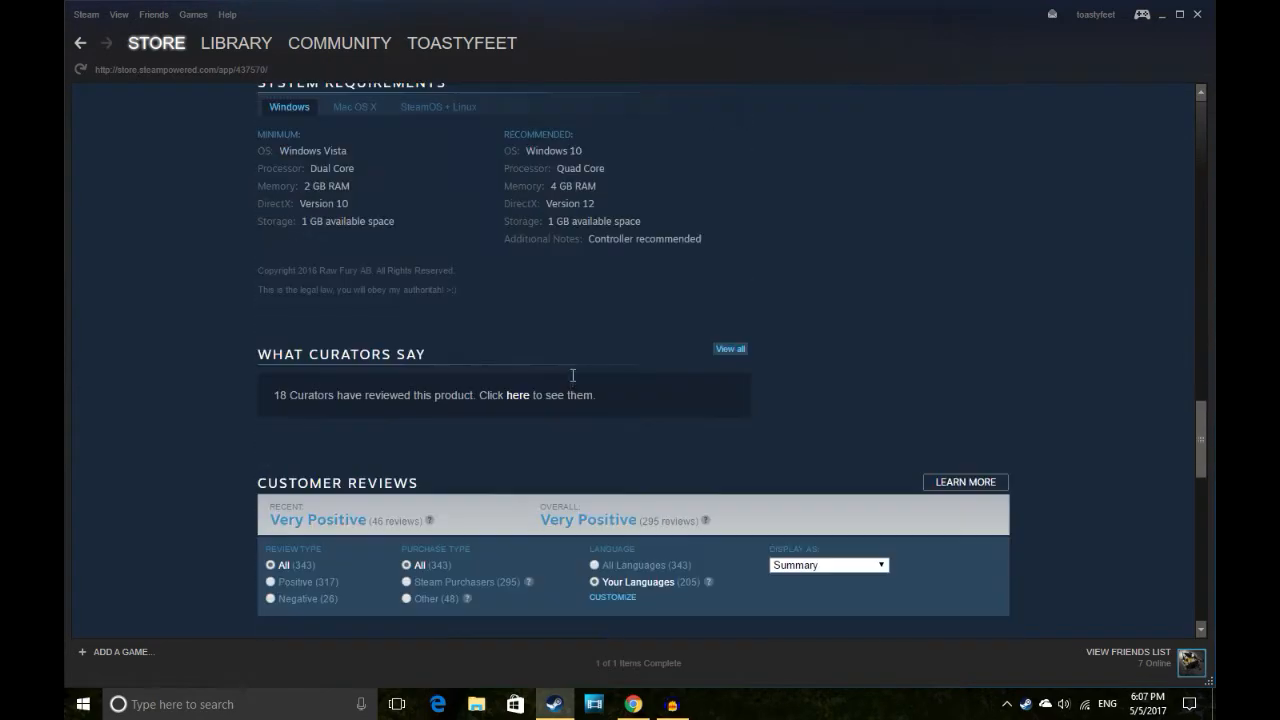
scroll("up", 3)
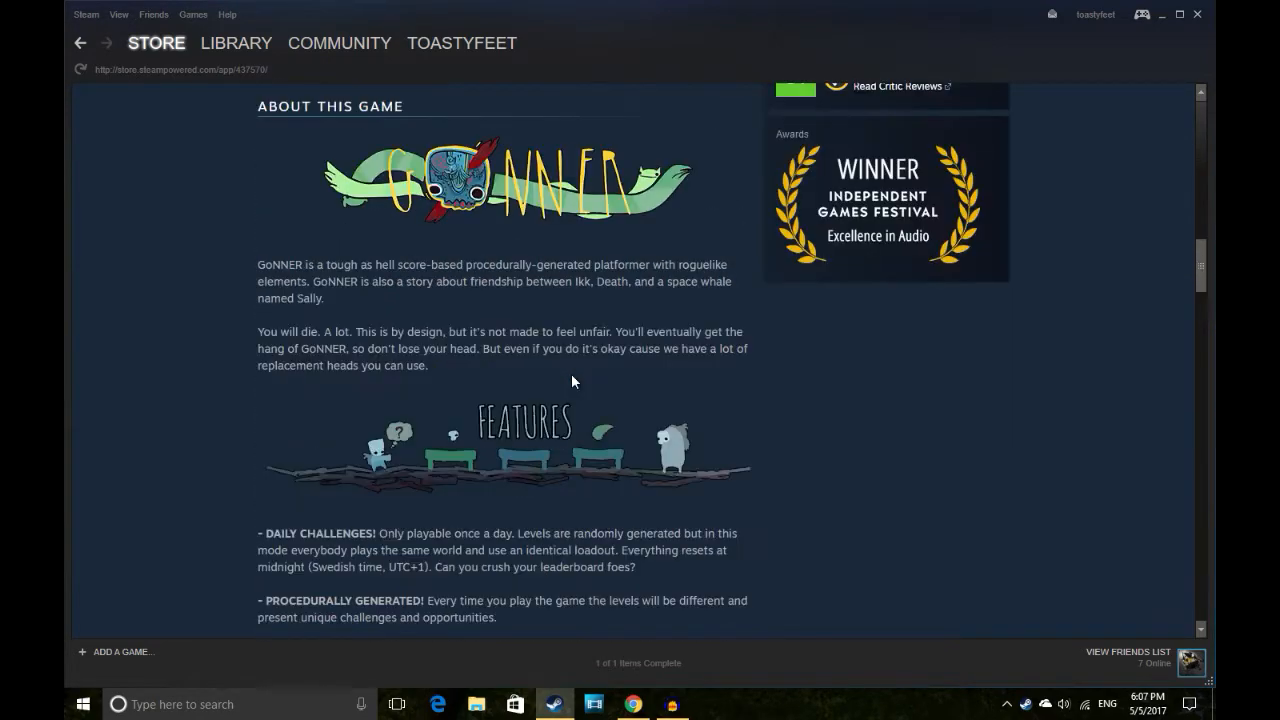
scroll("up", 3)
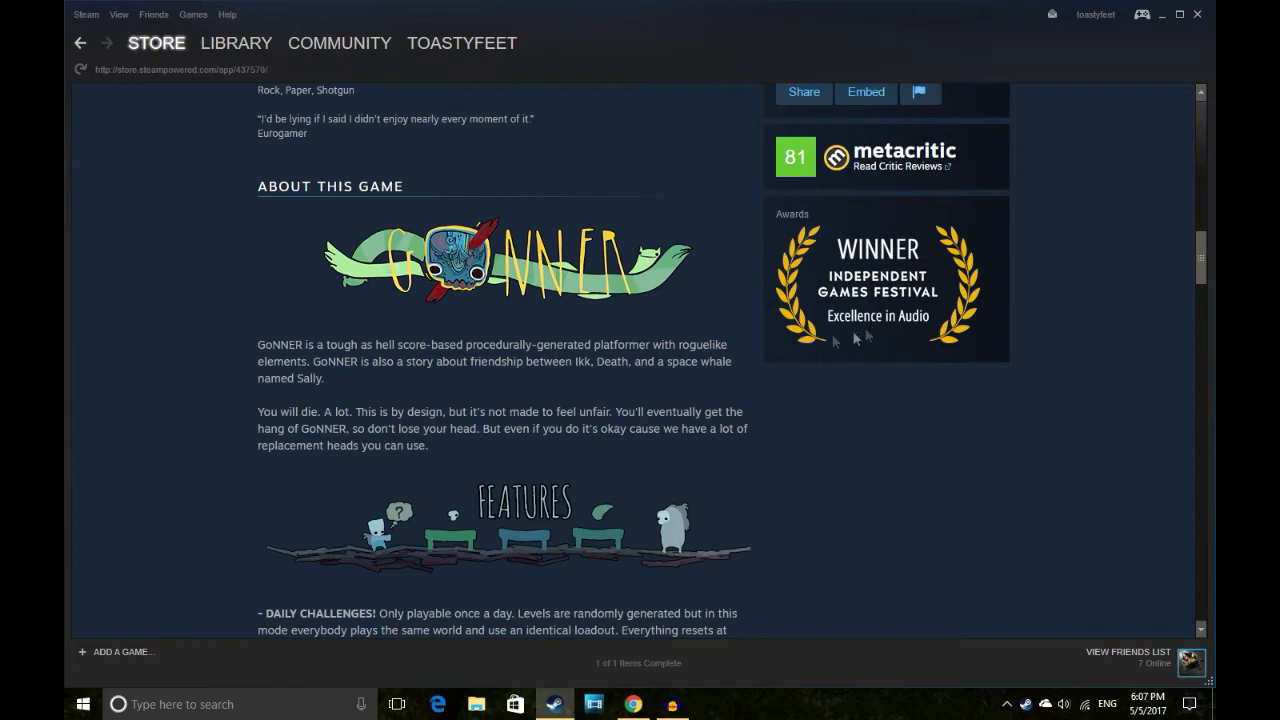
scroll("down", 3)
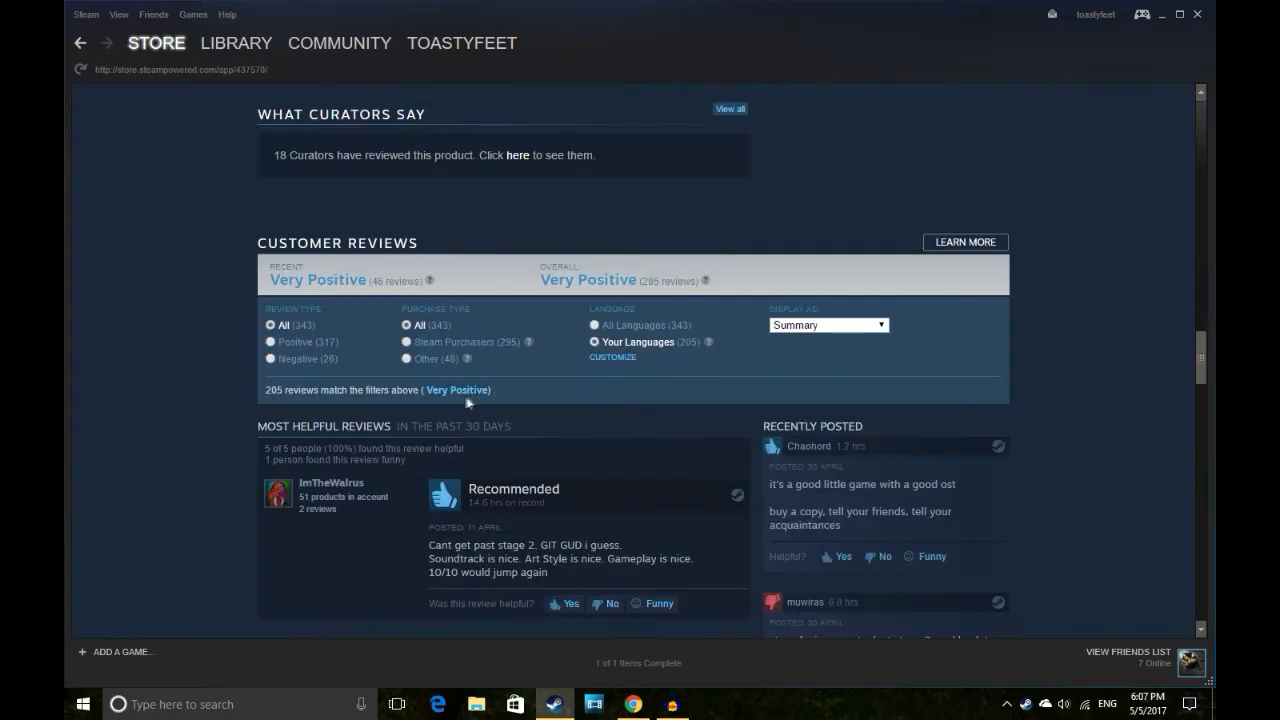
scroll("up", 3)
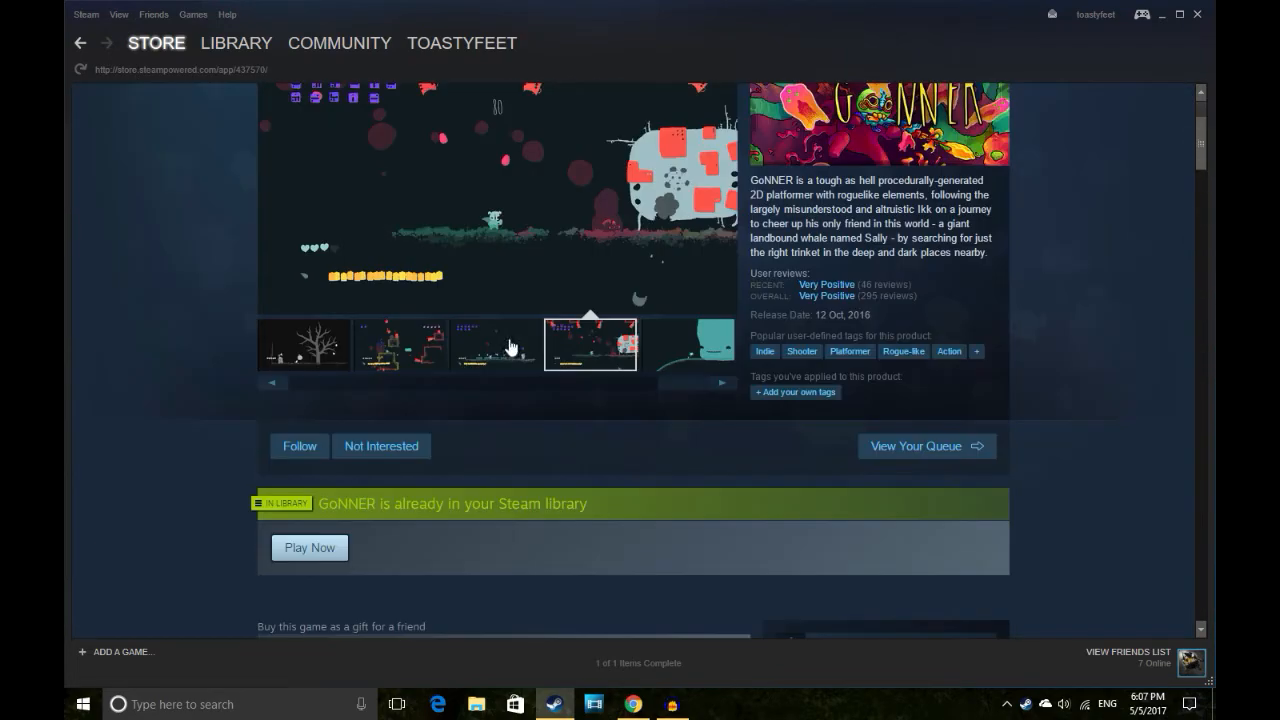
left_click(236, 43)
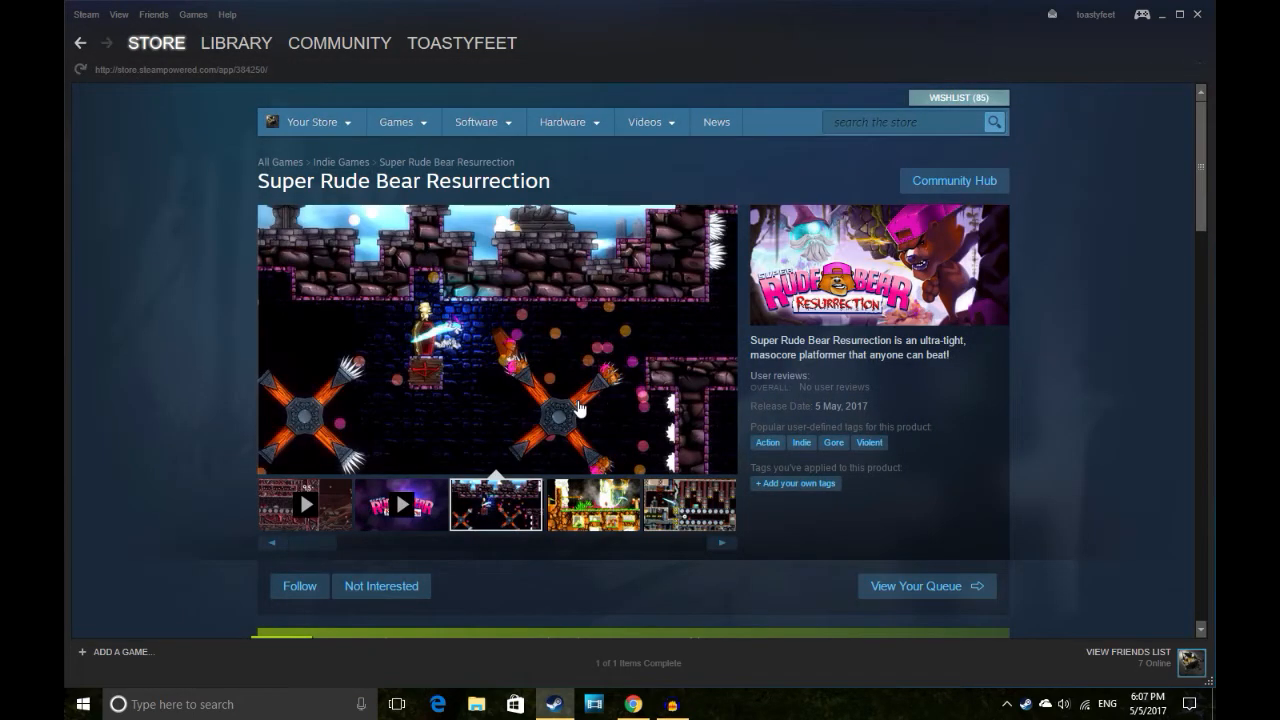
scroll("down", 3)
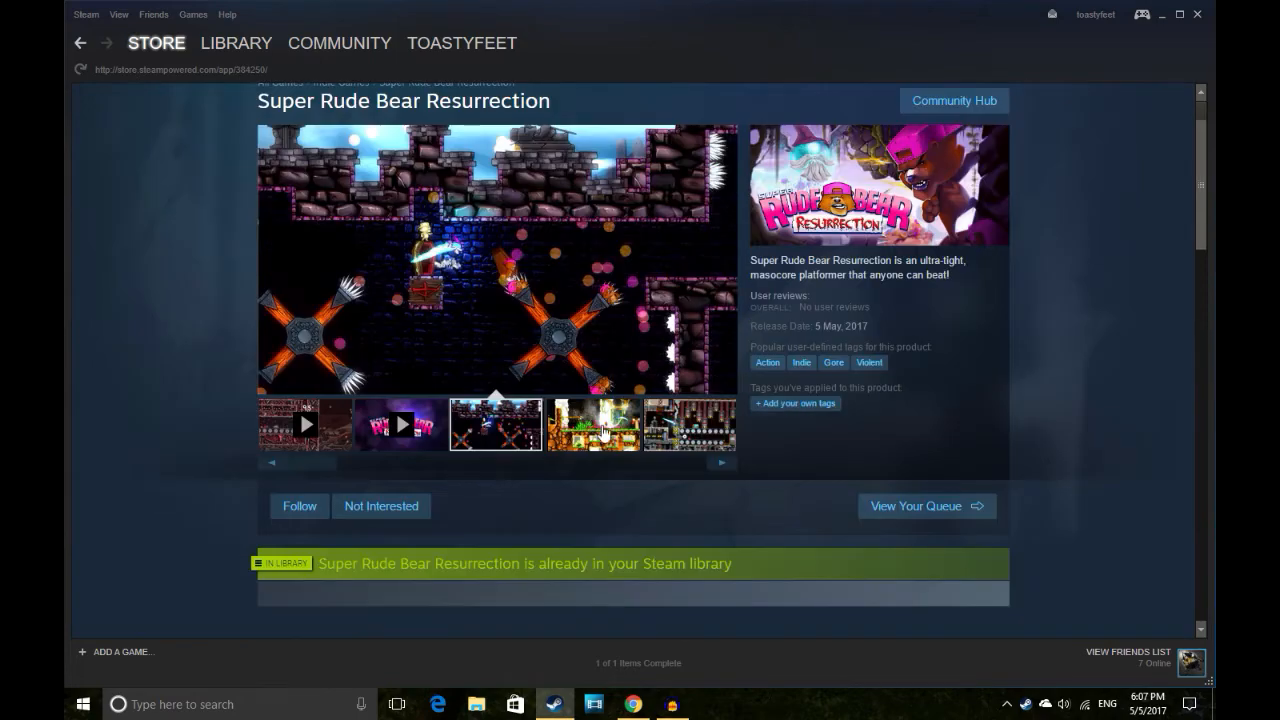
left_click(592, 423)
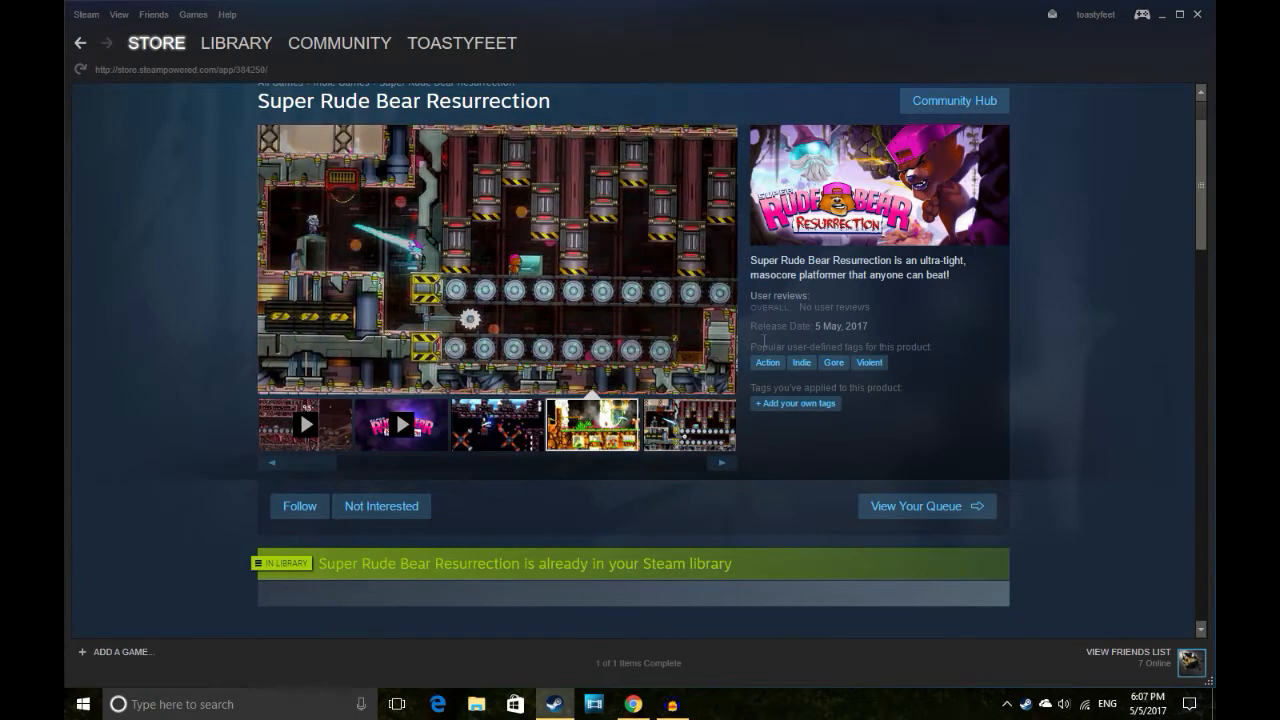
left_click(552, 424)
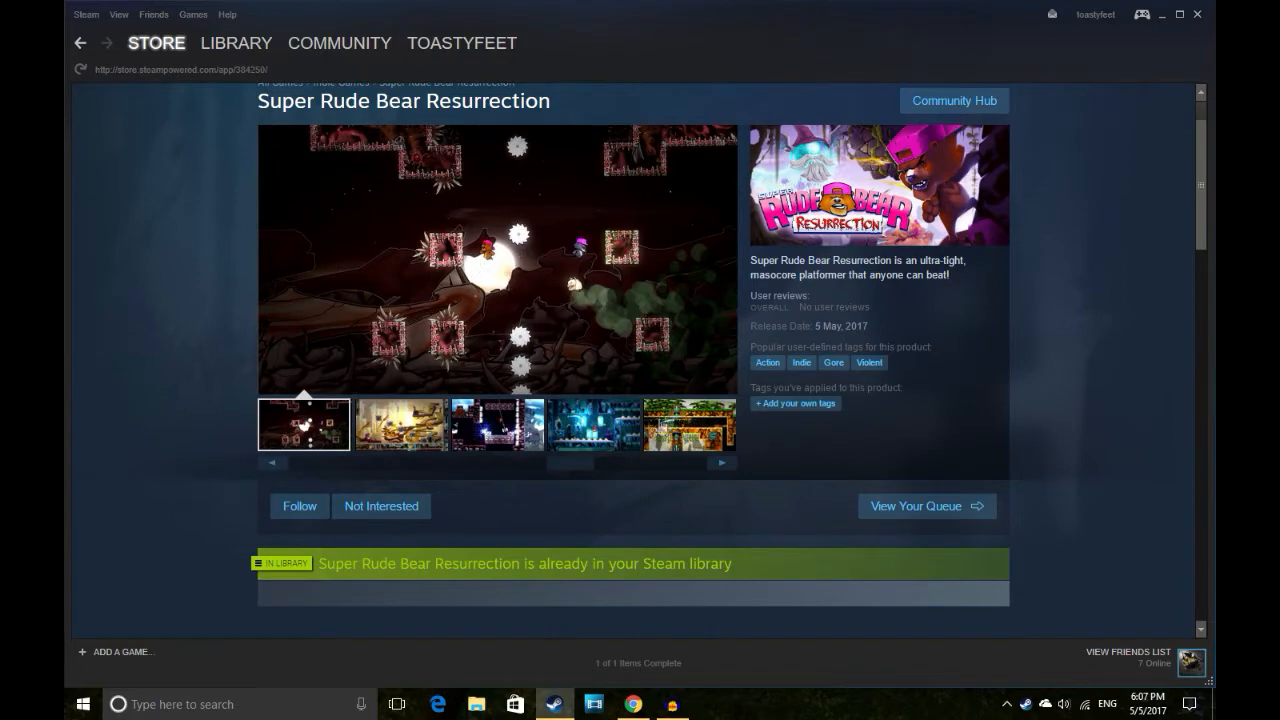
scroll("down", 3)
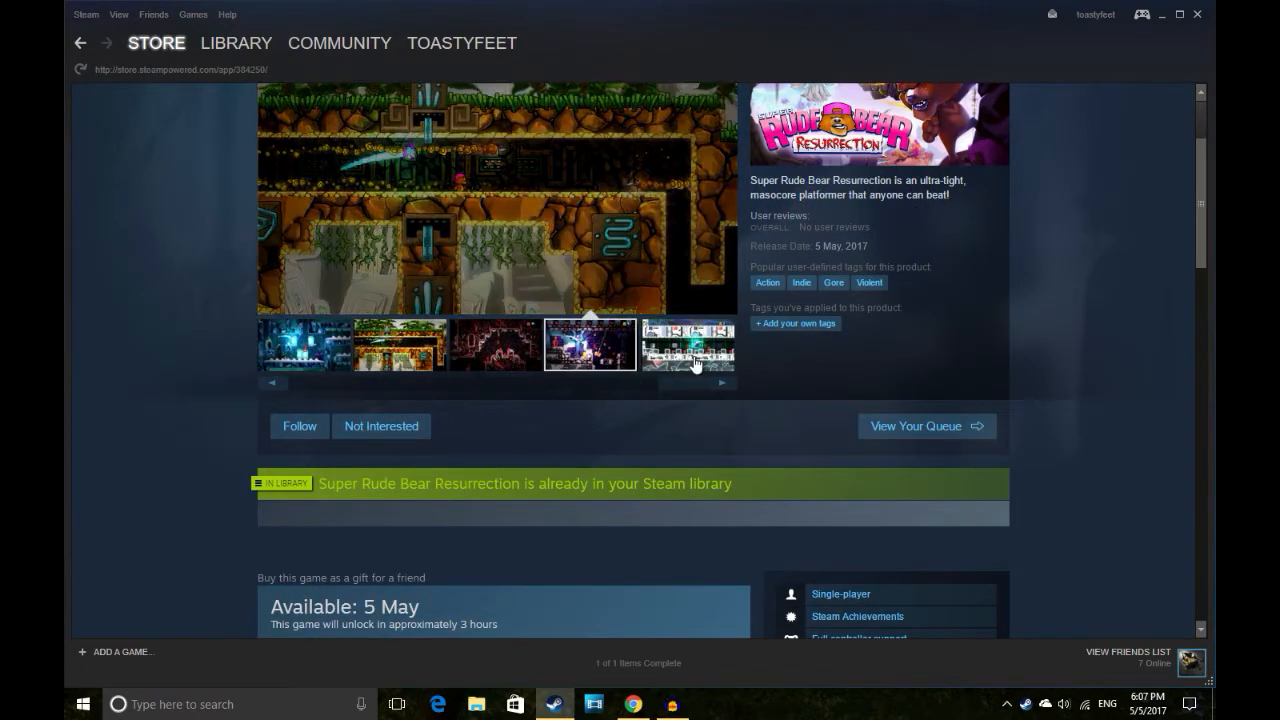
scroll("down", 3)
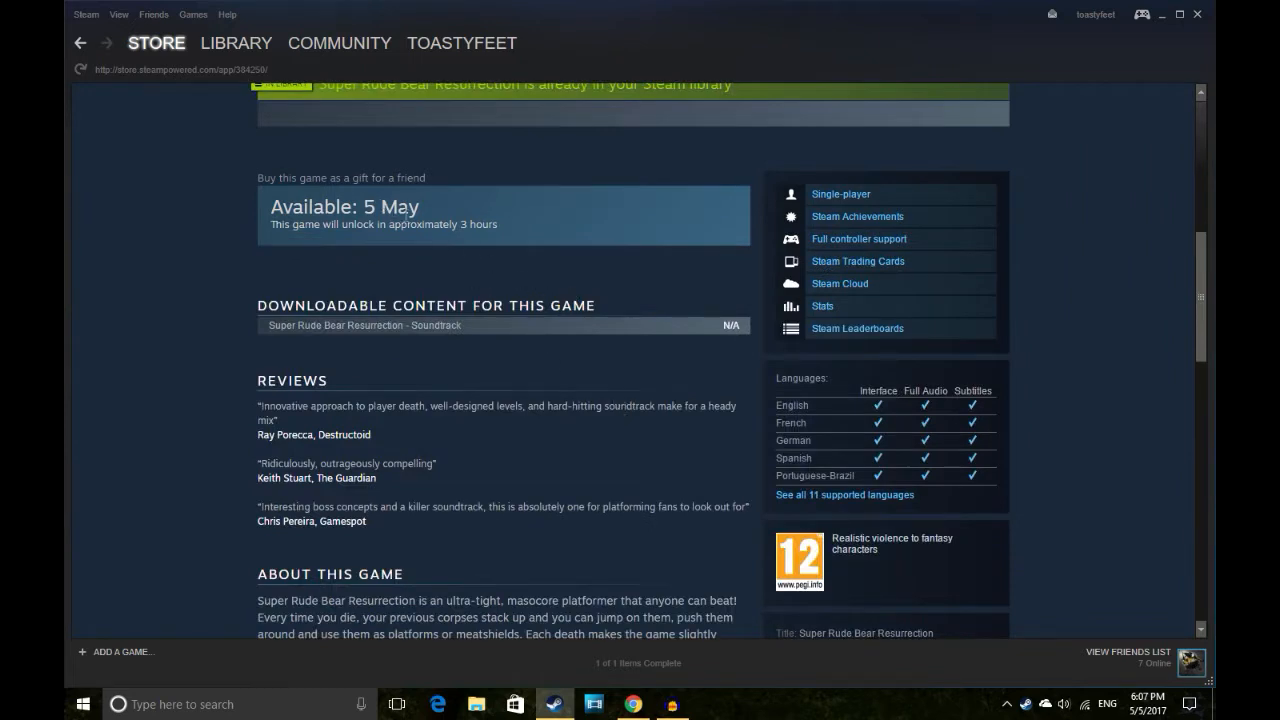
mouse_move(560, 403)
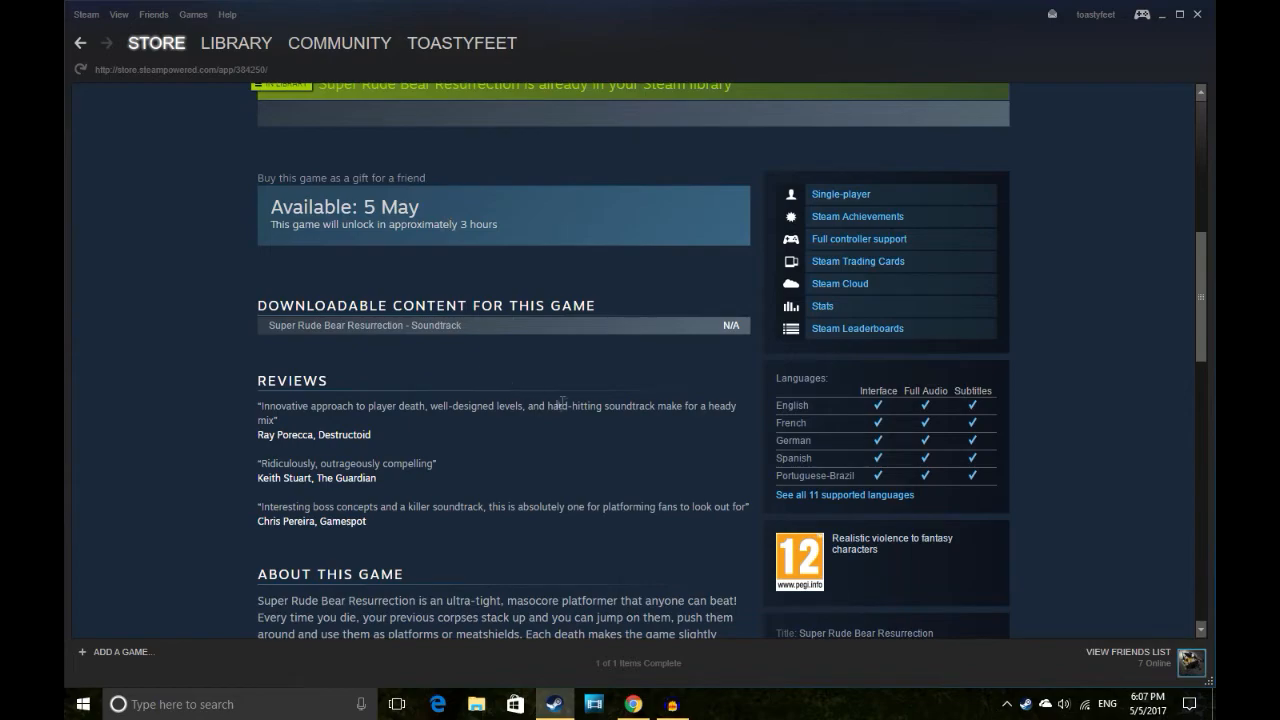
scroll("down", 3)
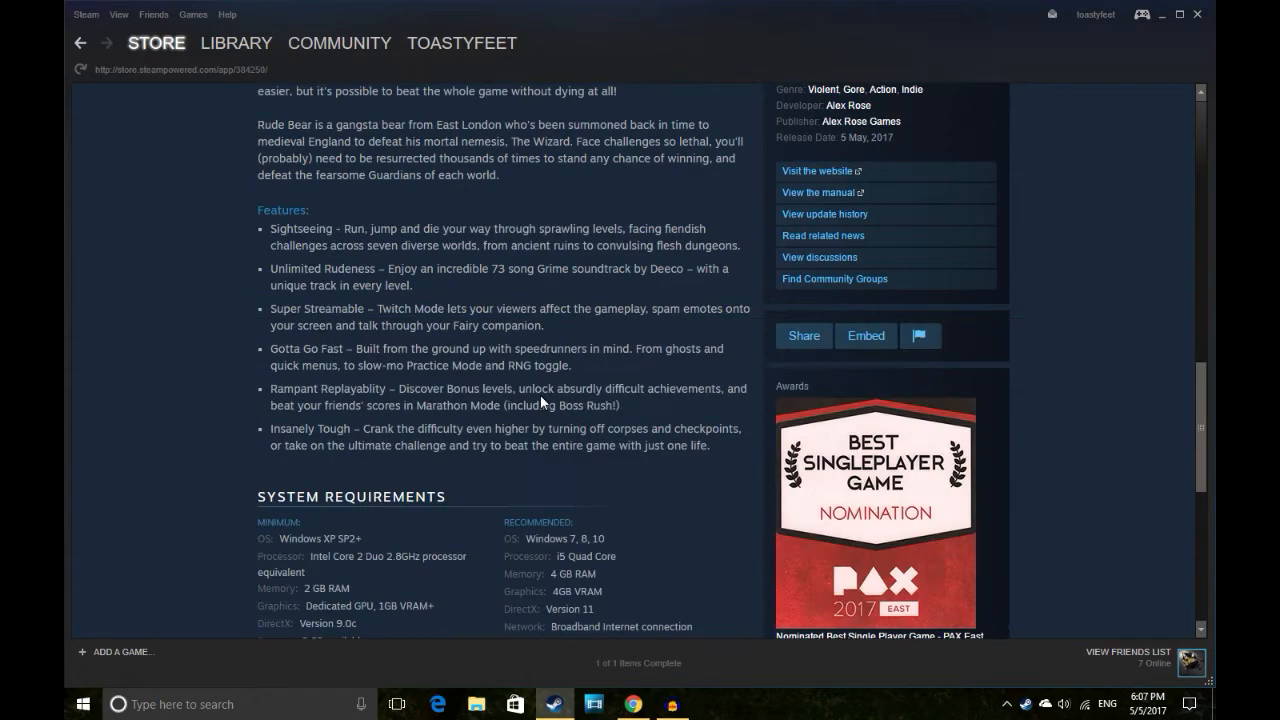
scroll("down", 3)
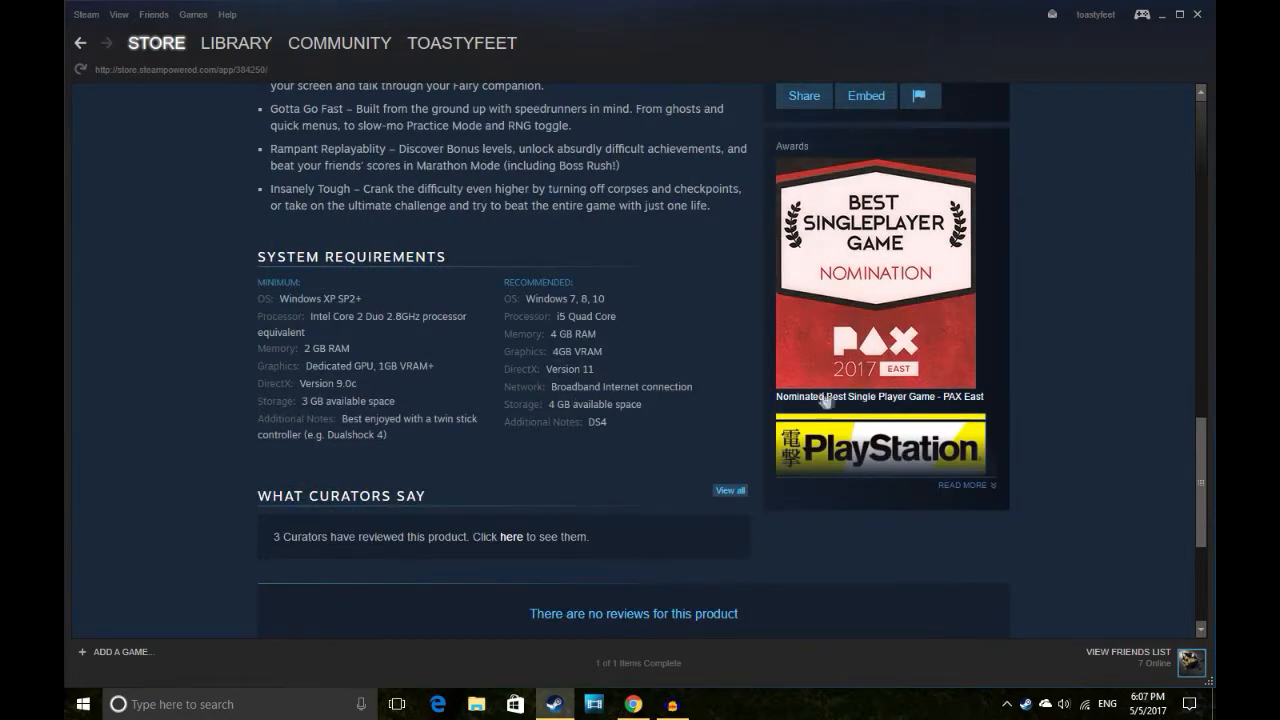
mouse_move(610, 358)
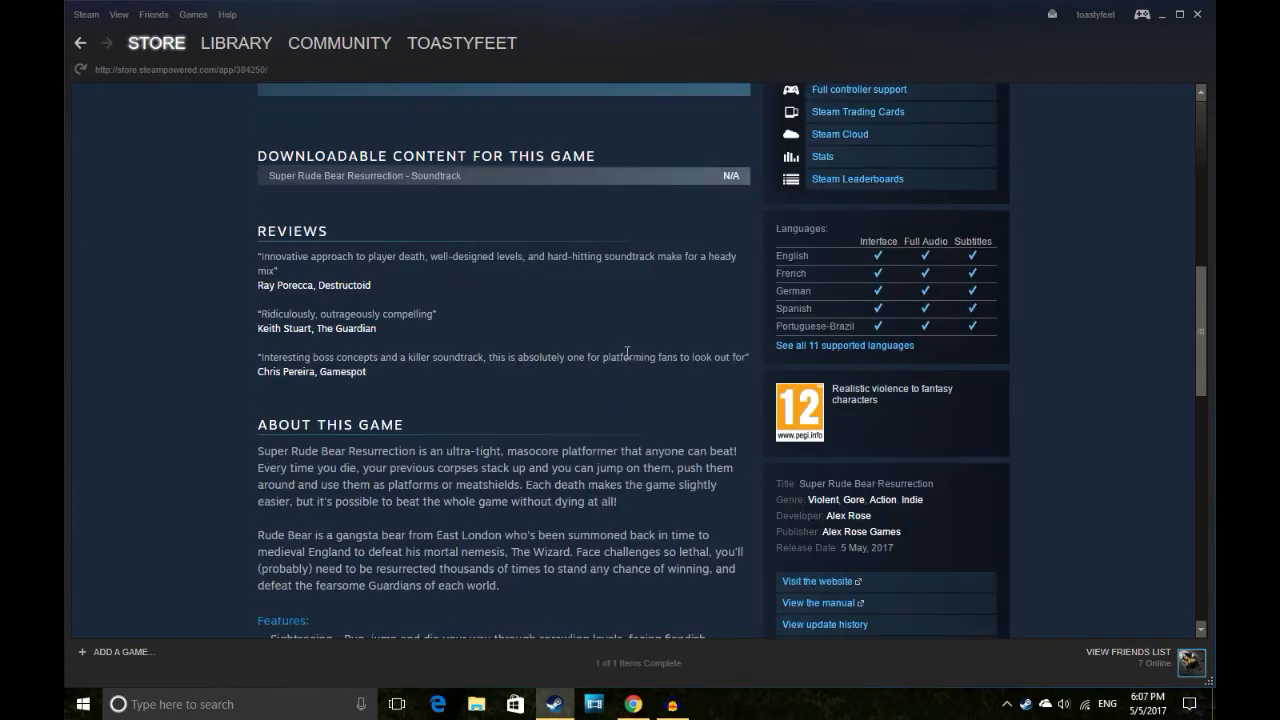
Click through library pages for This Is the Police, The Turing Test, DiRT Rally, Metrico+, INSIDE, GoNNER.
left_click(236, 43)
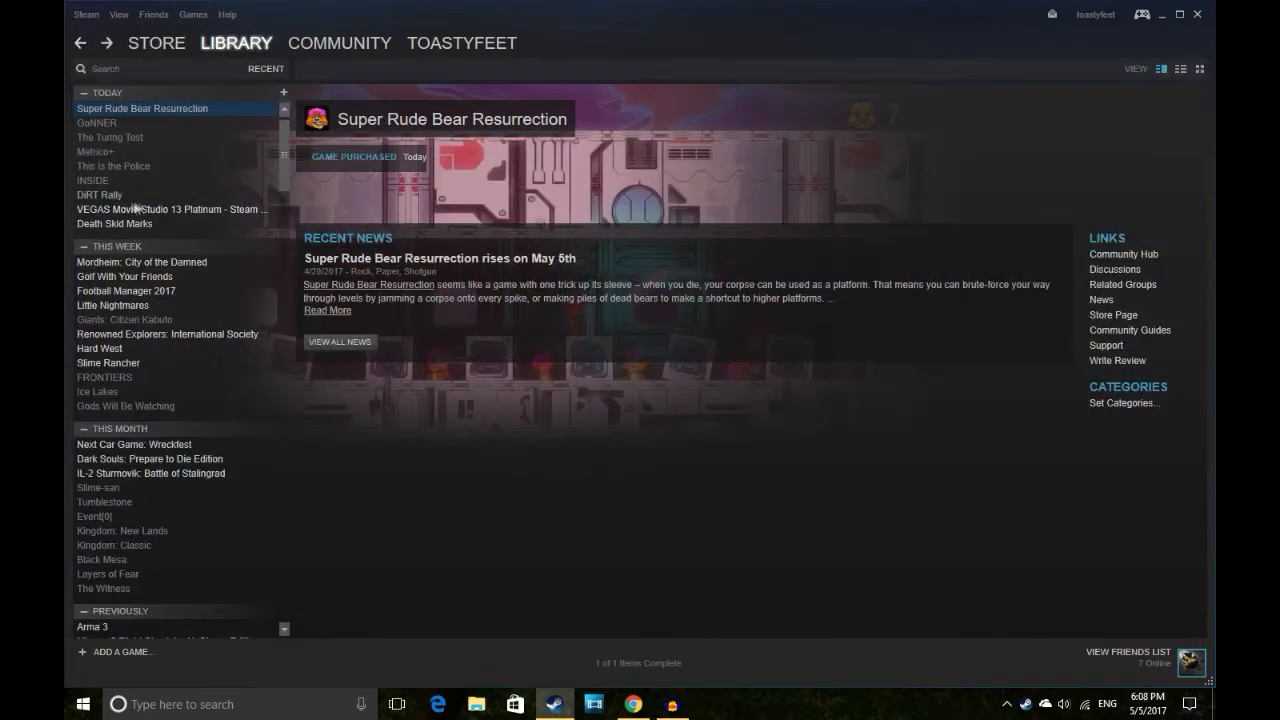
left_click(112, 165)
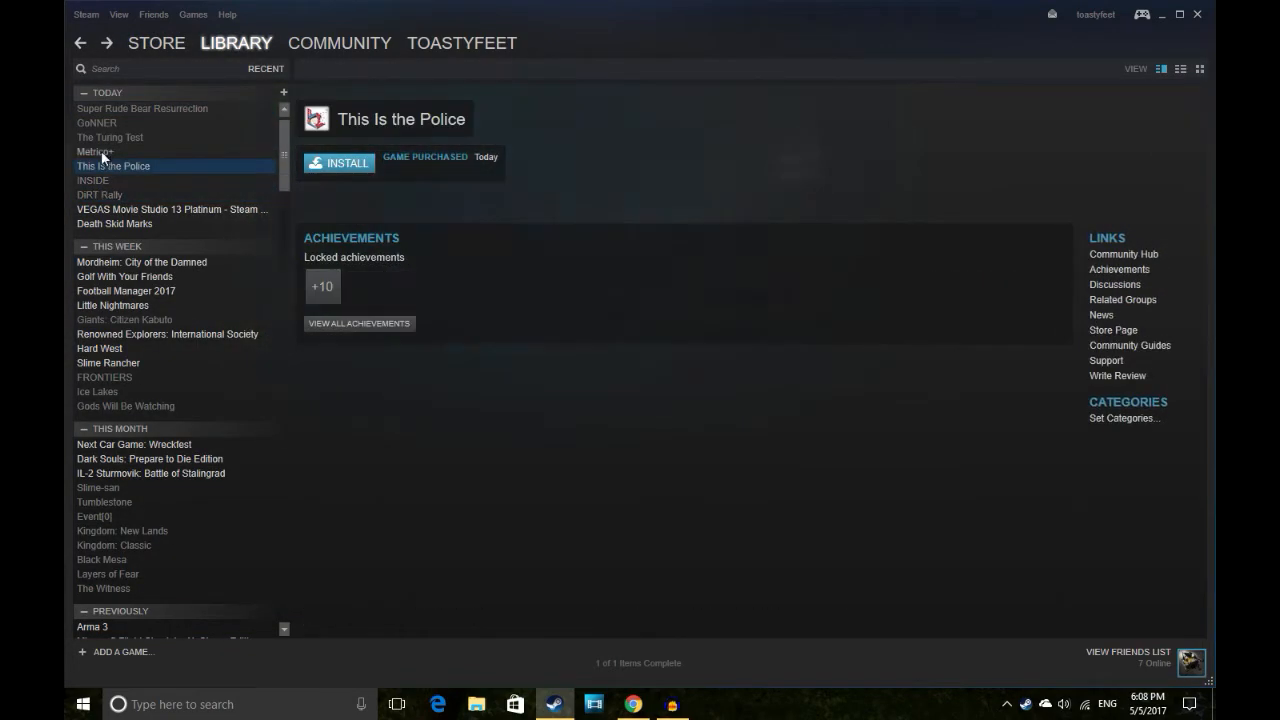
left_click(110, 137)
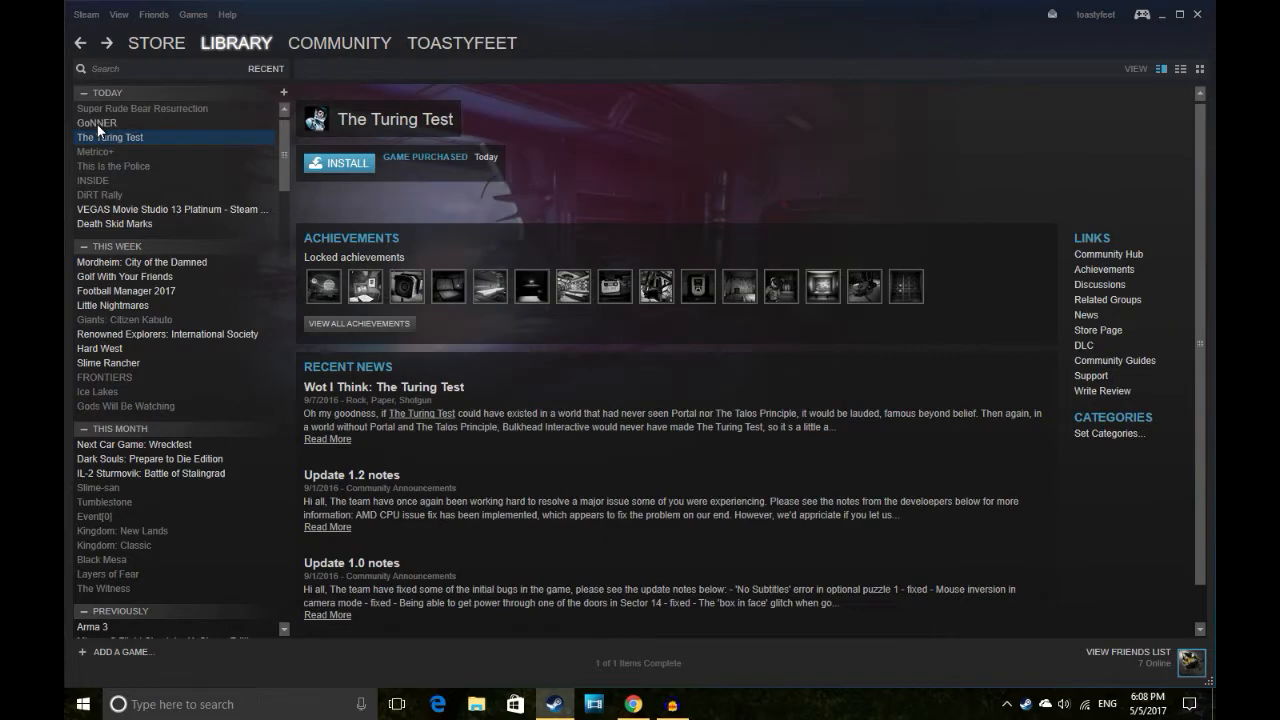
left_click(142, 108)
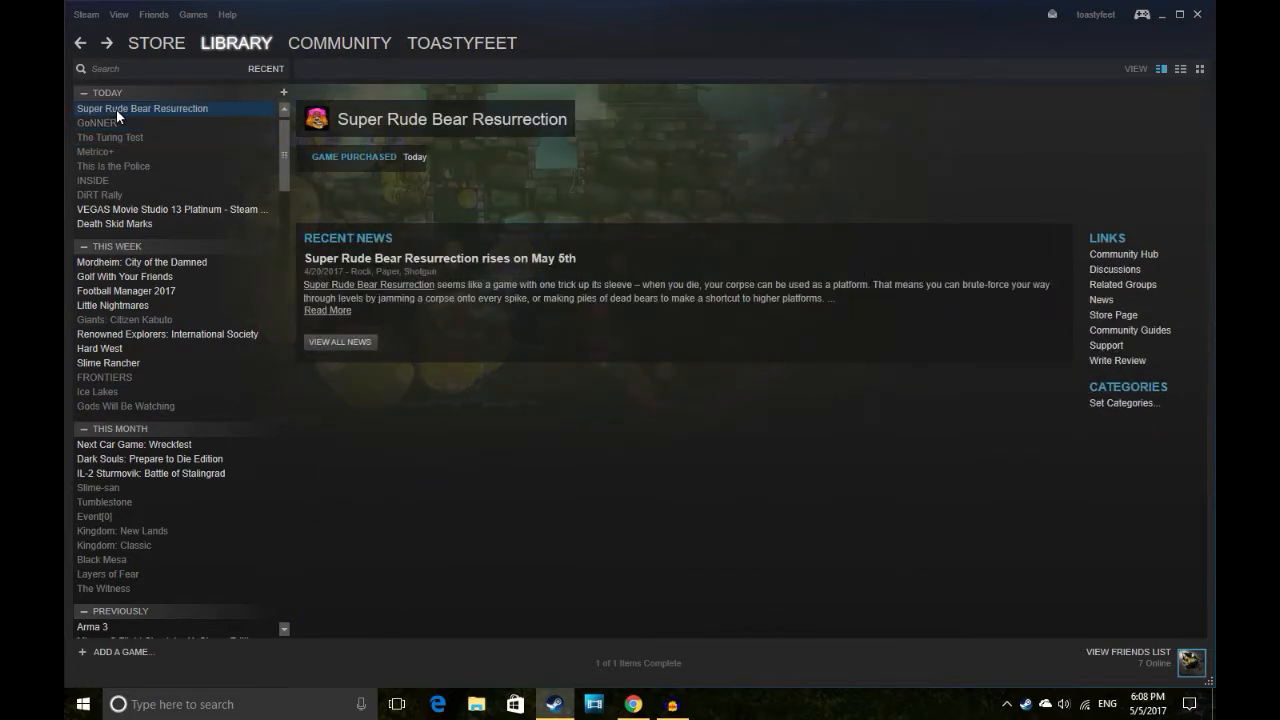
left_click(99, 195)
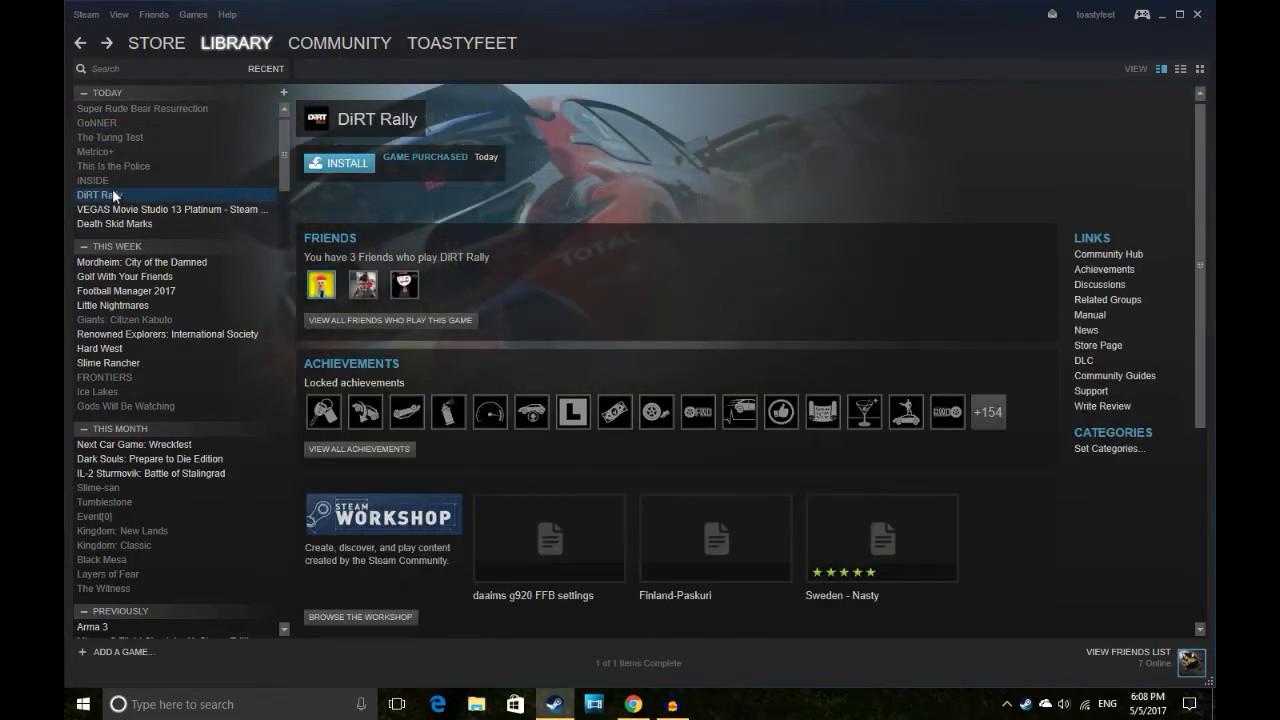
left_click(95, 151)
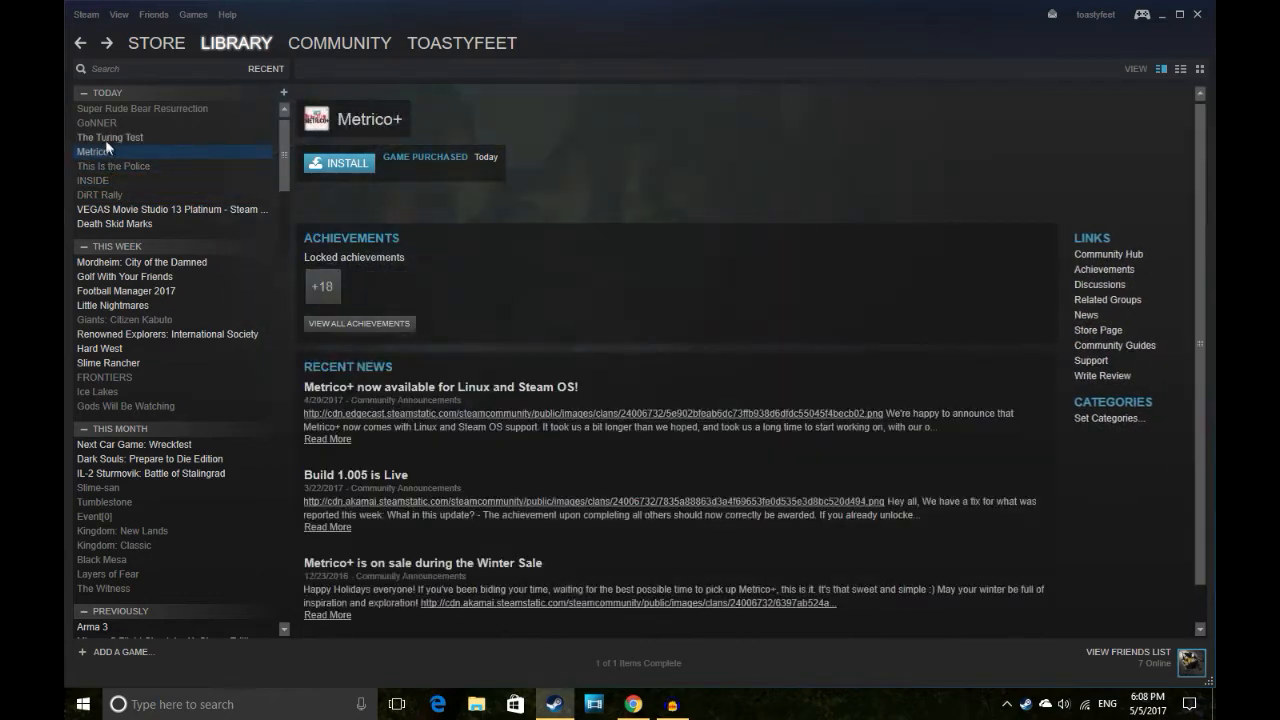
left_click(93, 180)
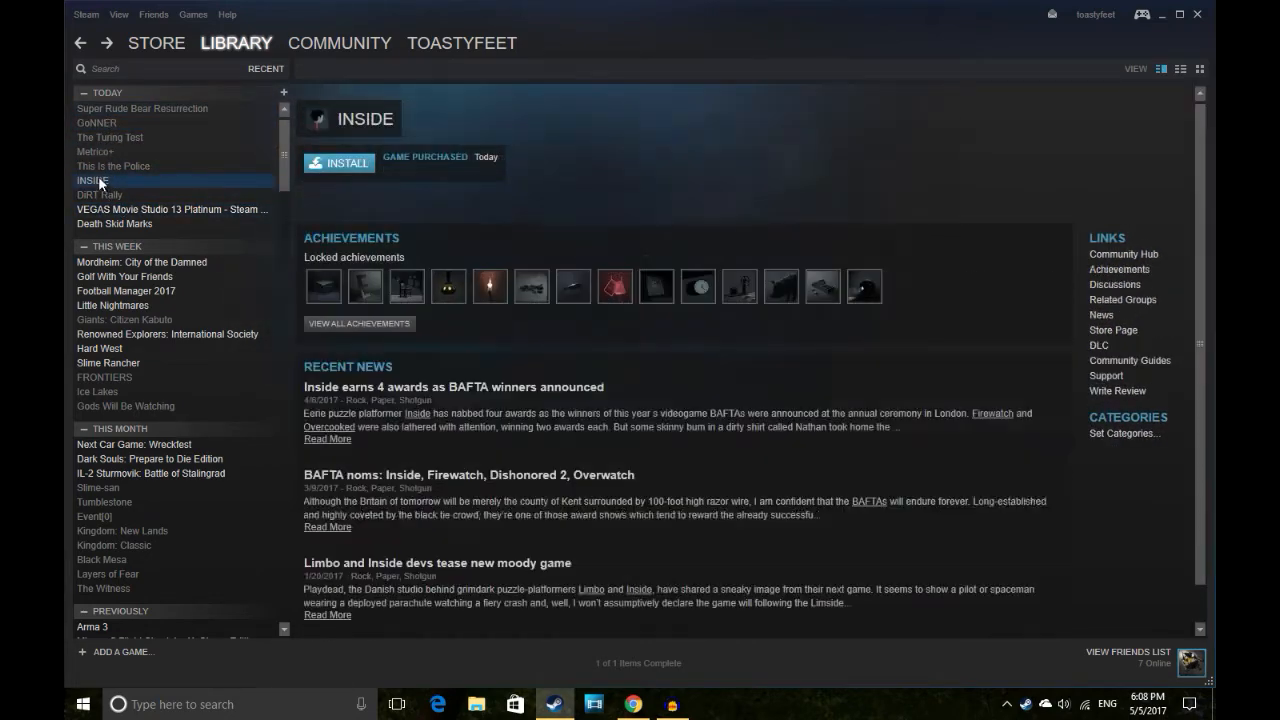
left_click(142, 108)
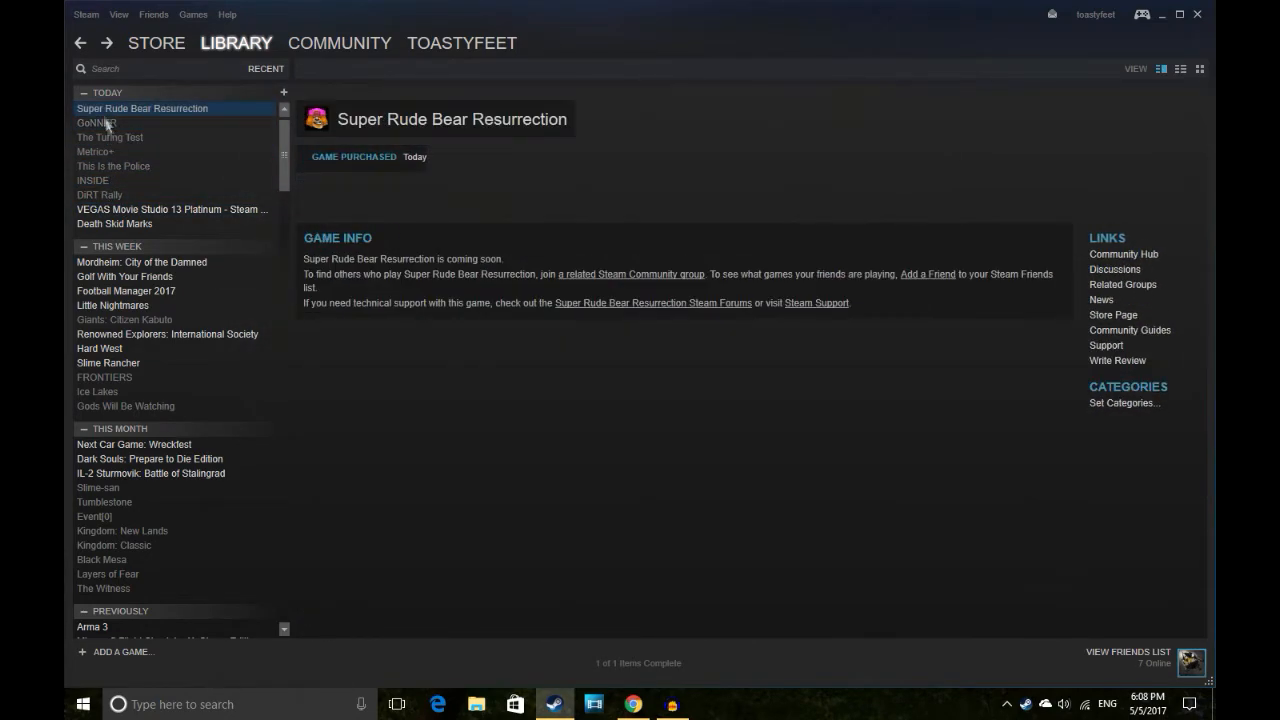
left_click(113, 166)
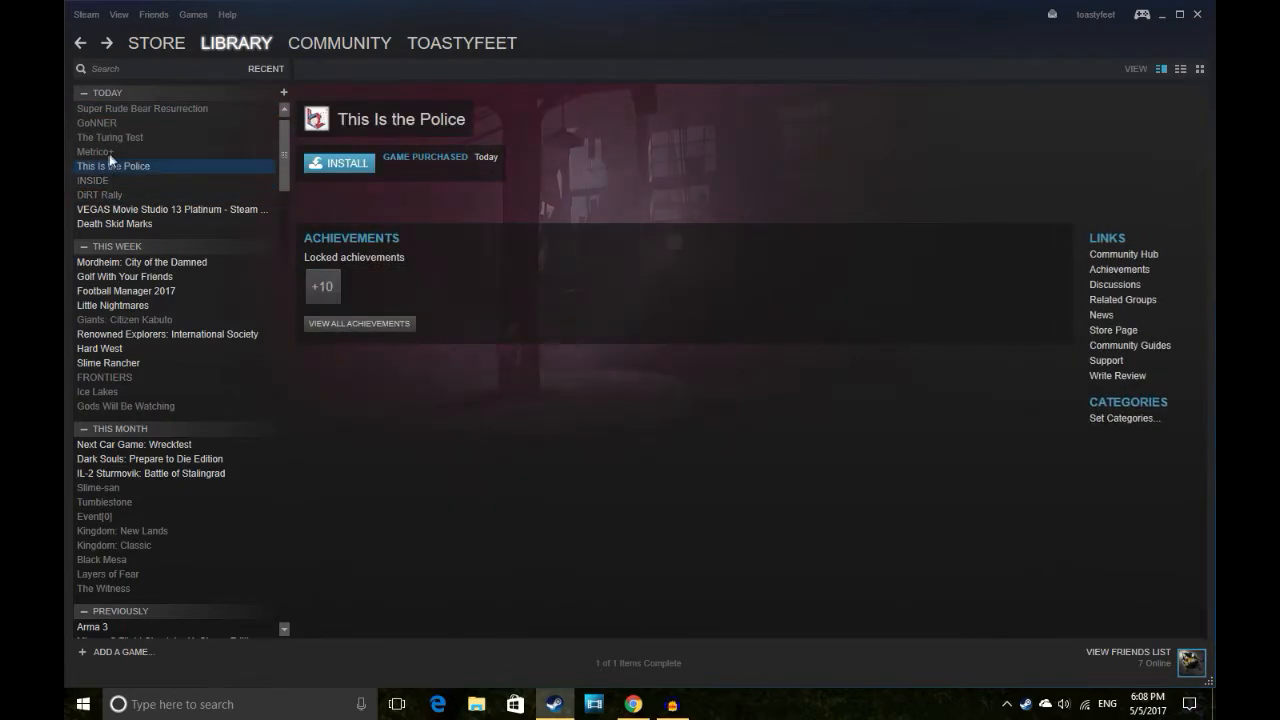
left_click(142, 108)
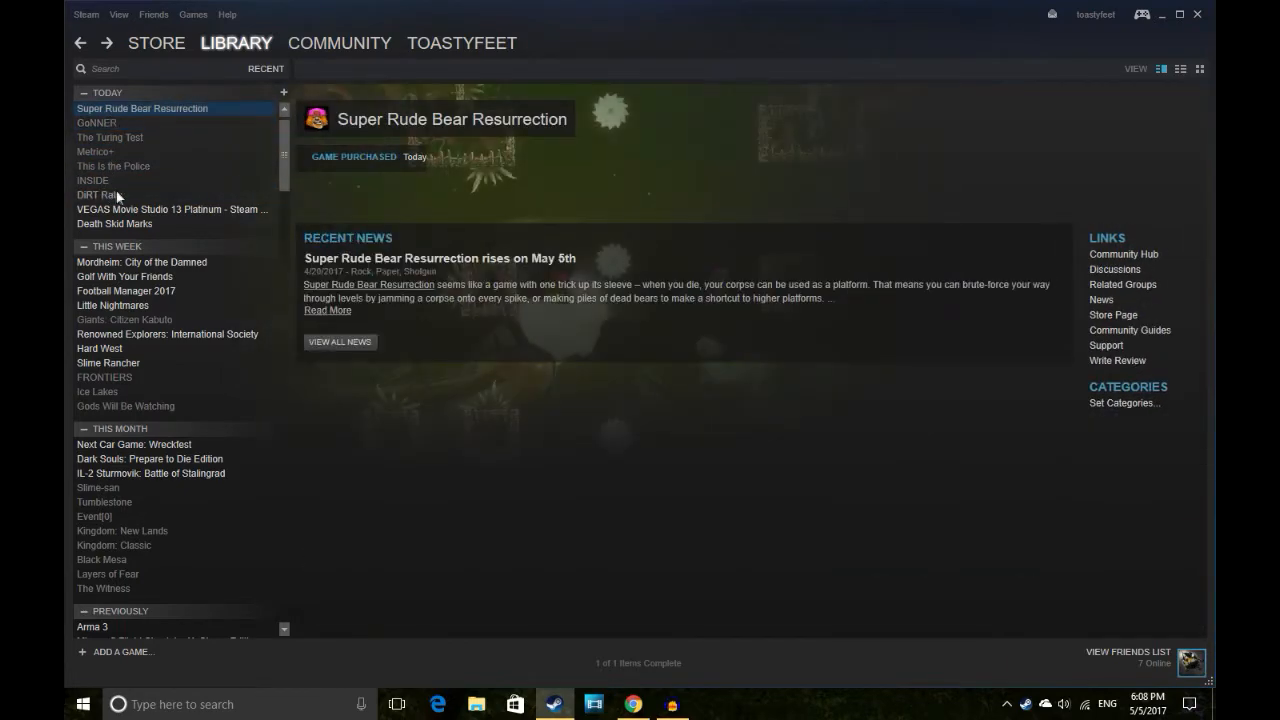
left_click(96, 122)
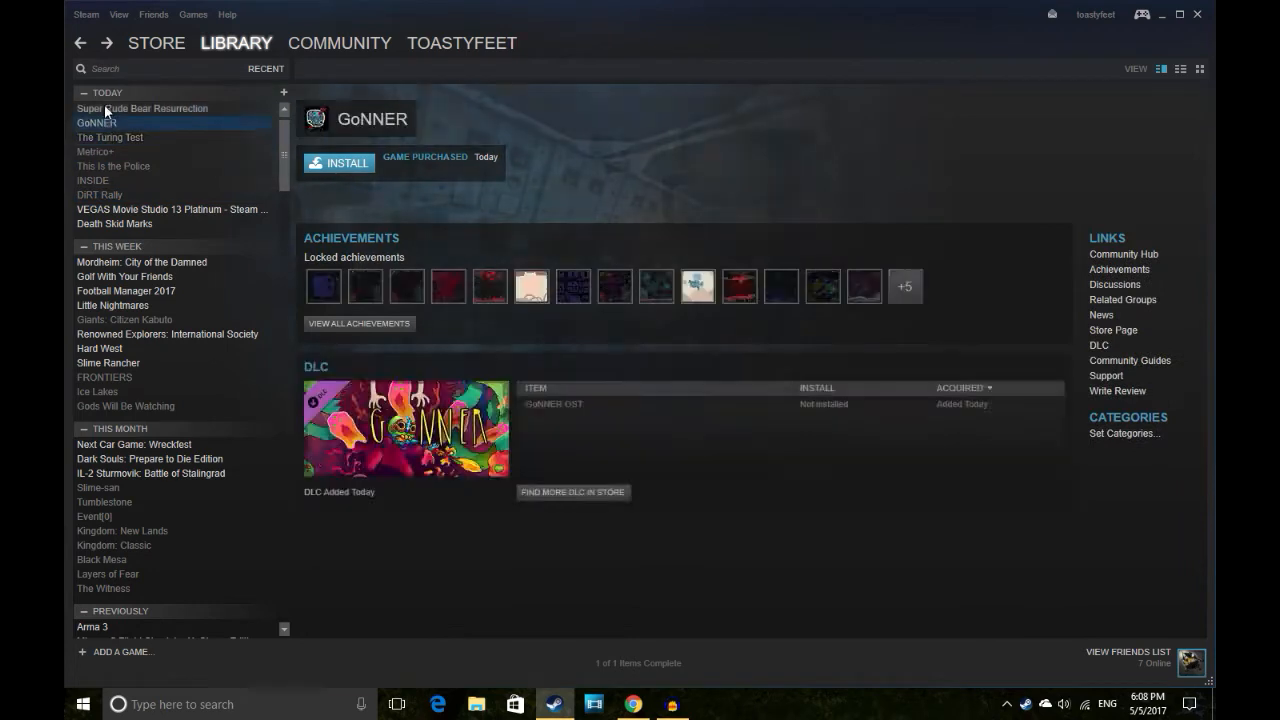
left_click(142, 108)
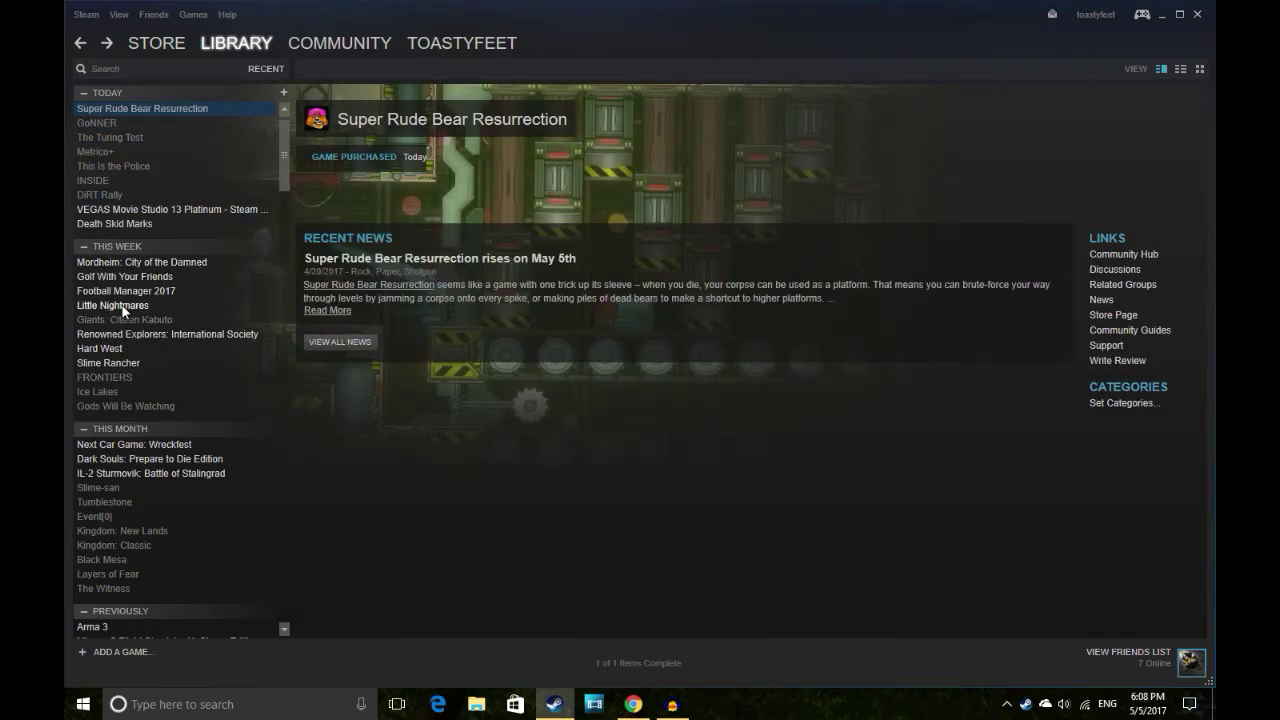
mouse_move(155, 270)
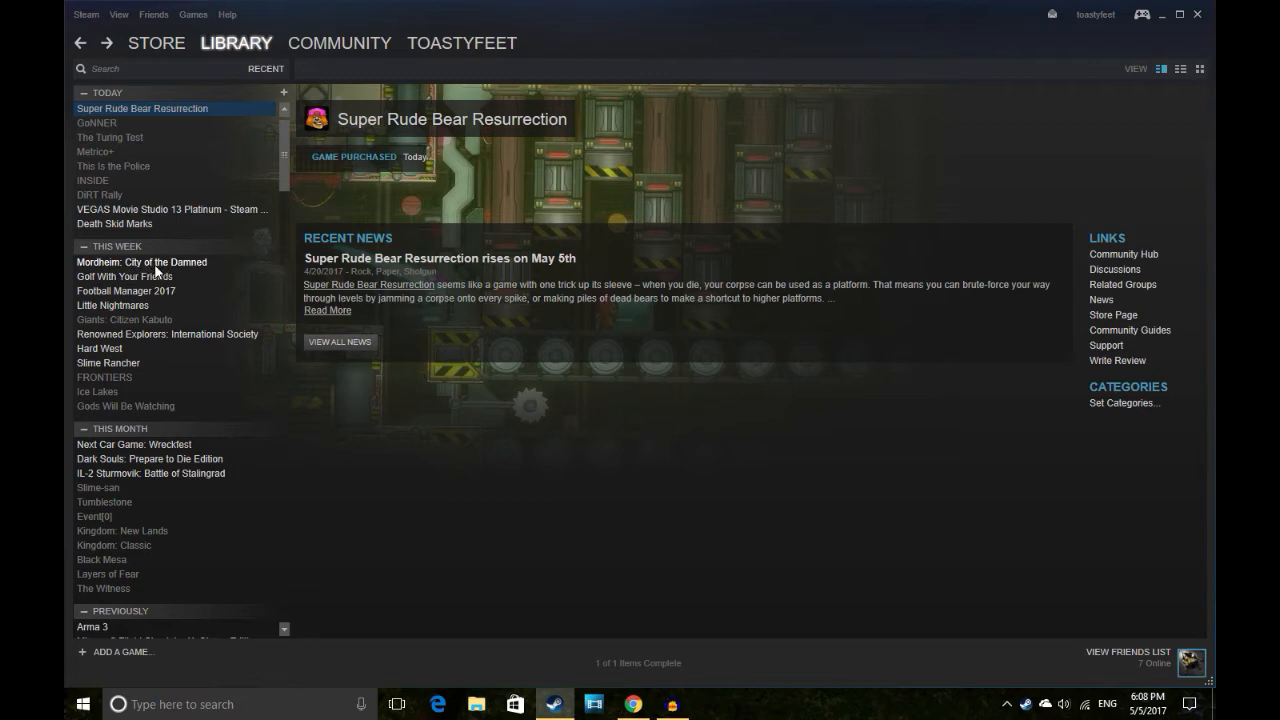
mouse_move(118, 375)
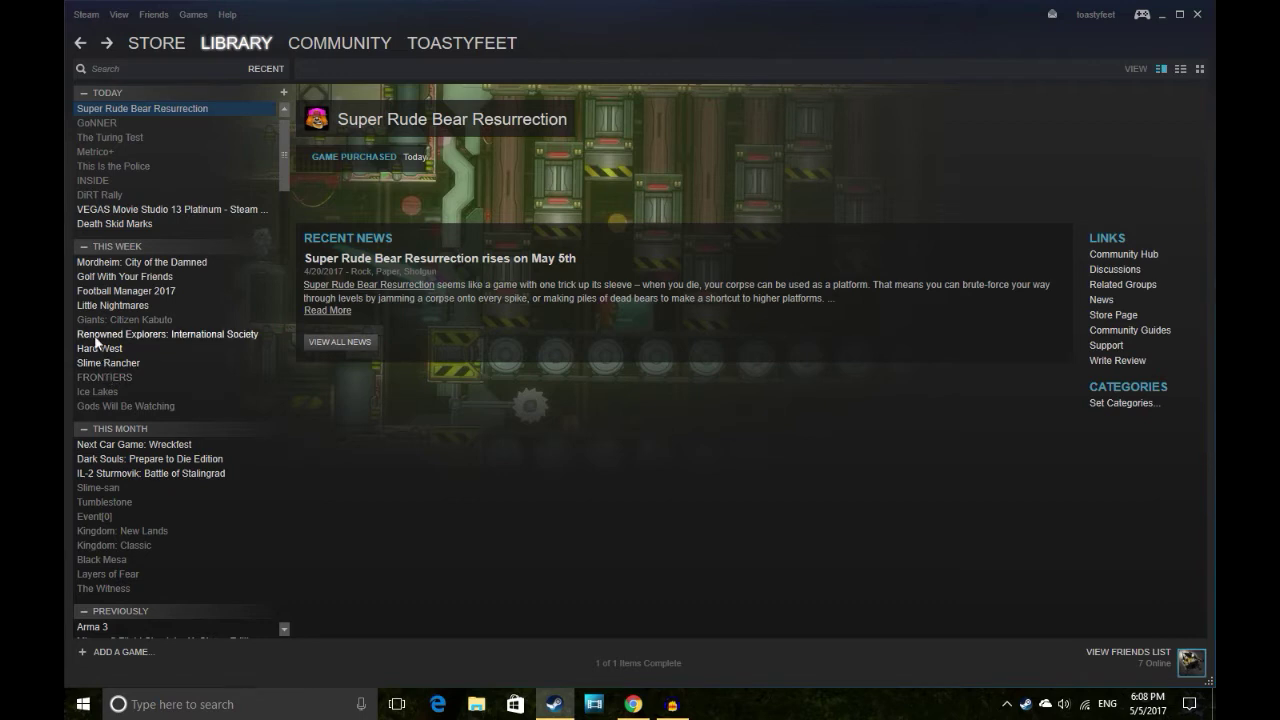
mouse_move(127, 362)
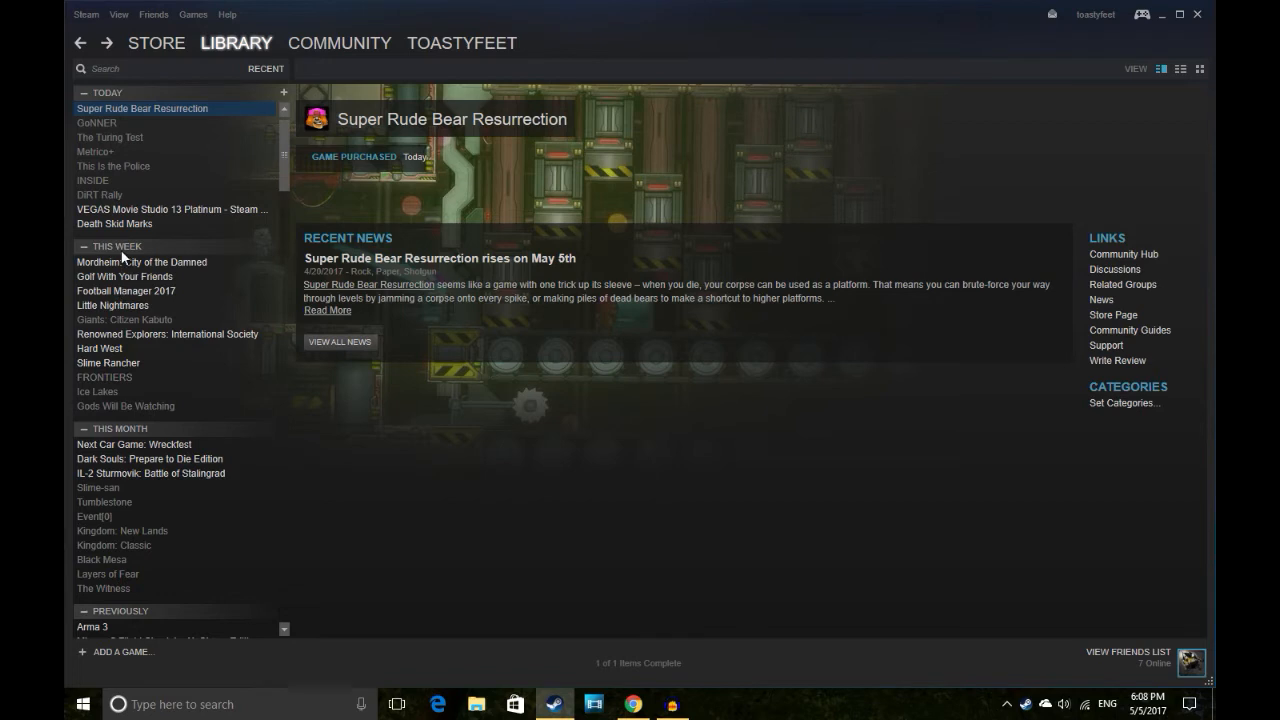
mouse_move(148, 322)
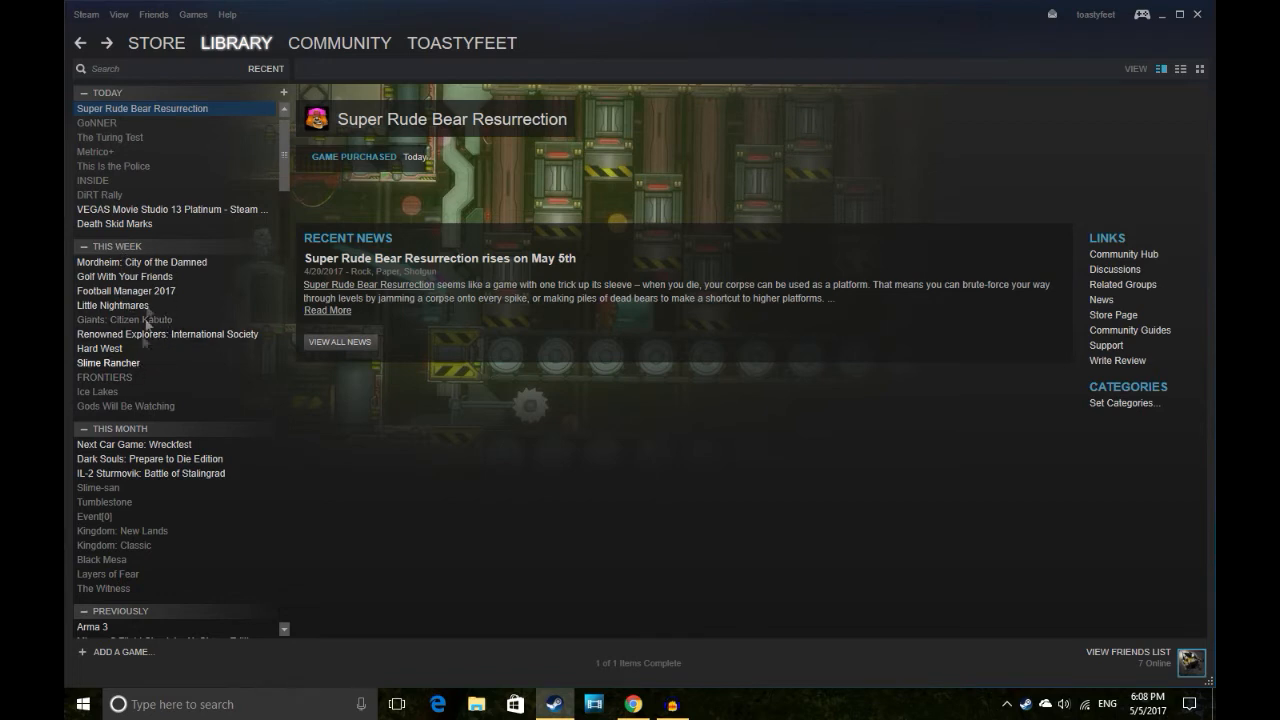
mouse_move(113, 166)
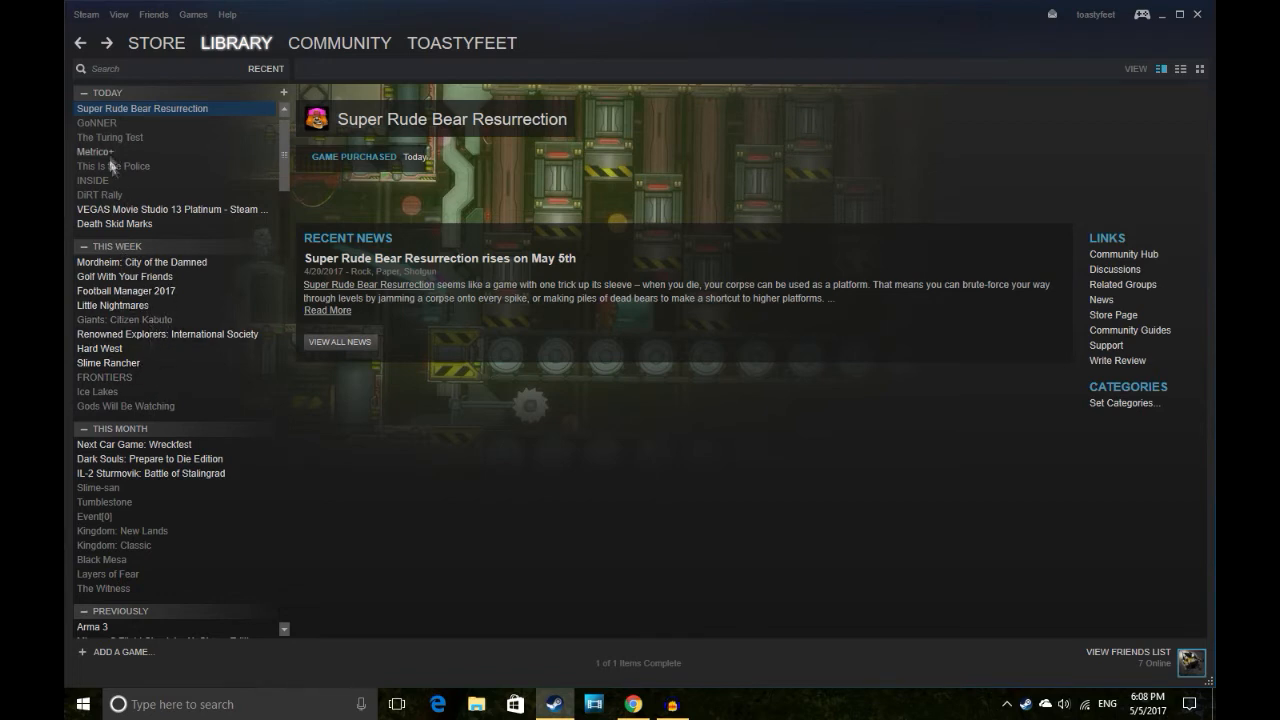
Flip between Metrico+, INSIDE and DiRT Rally pages, then switch to the Humble Bundle keys.
left_click(95, 151)
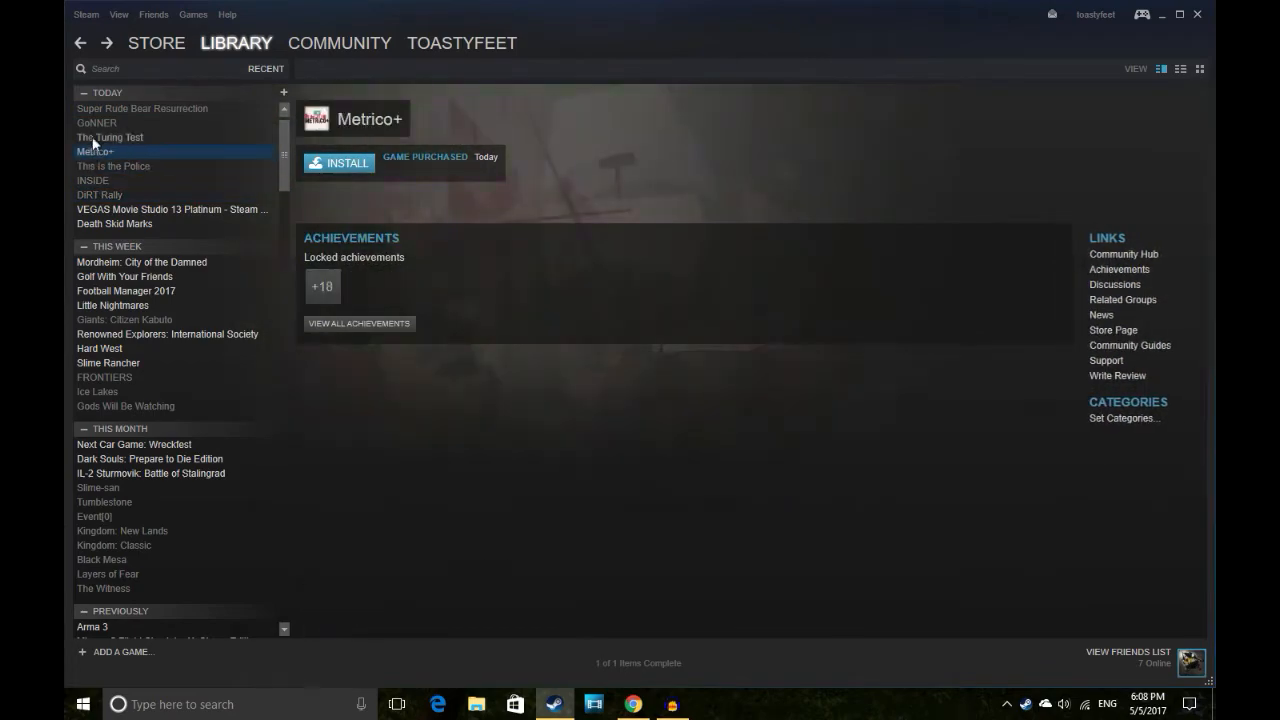
left_click(99, 195)
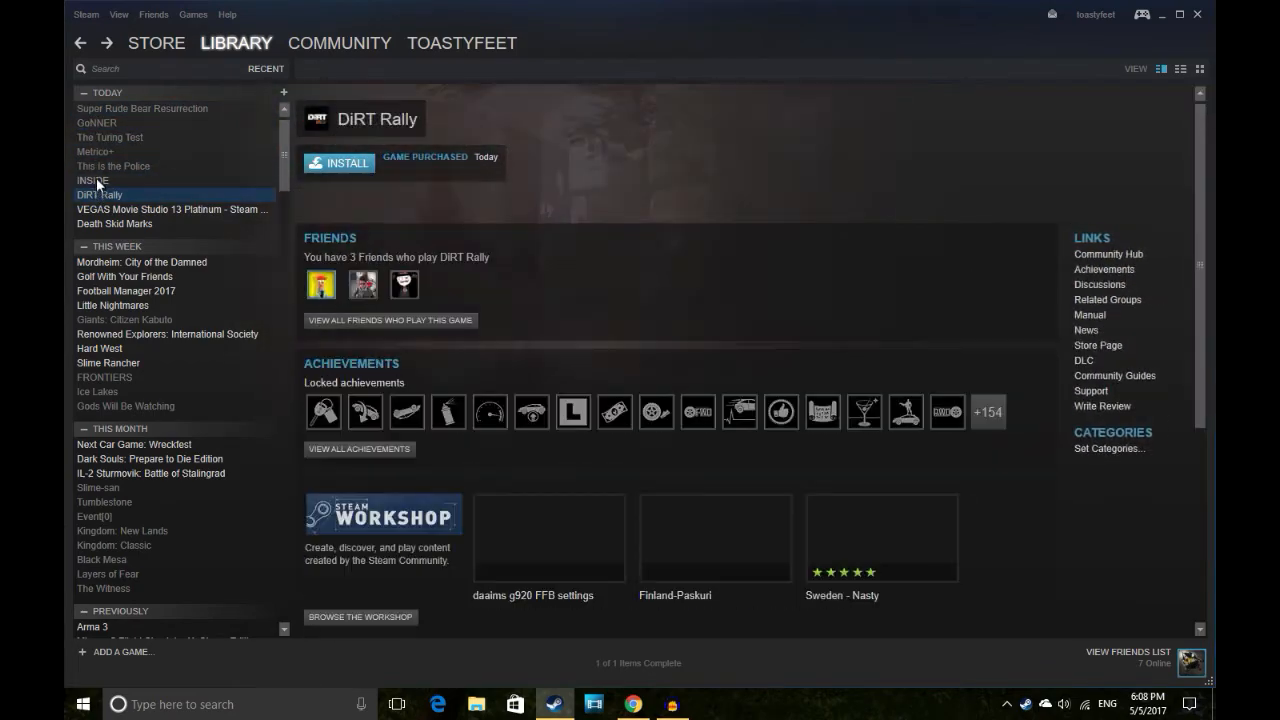
left_click(95, 151)
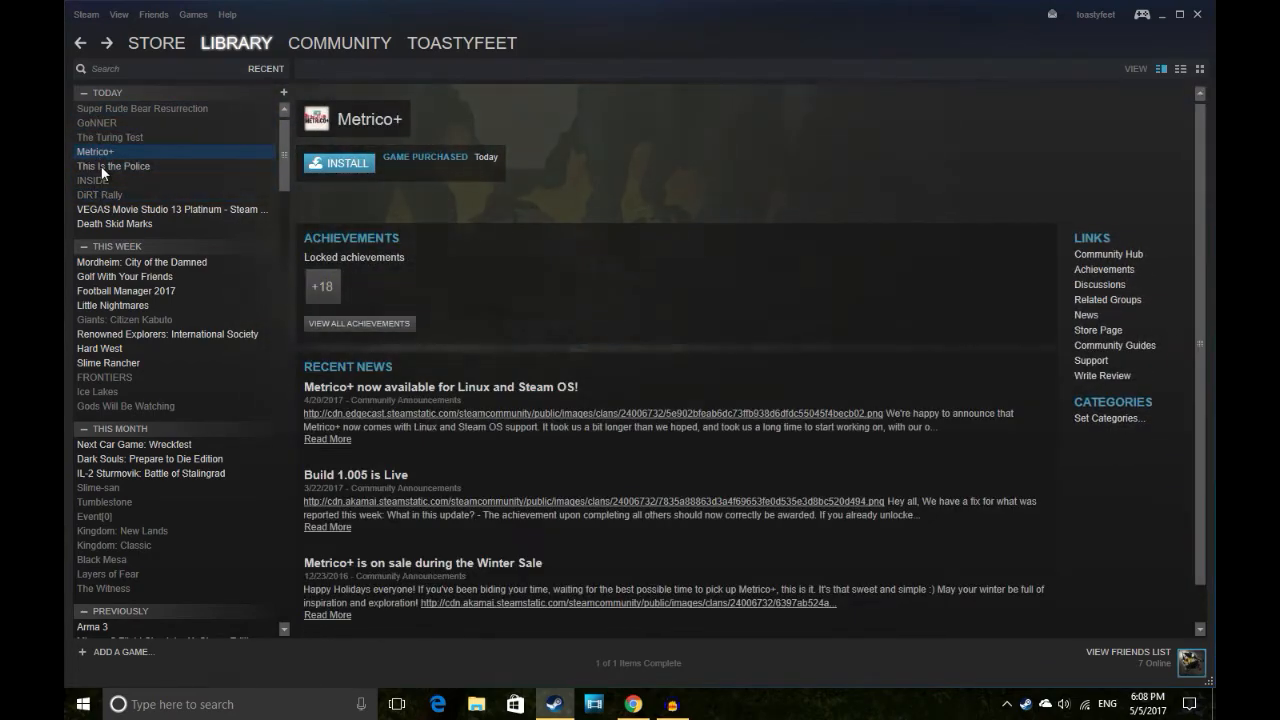
left_click(99, 194)
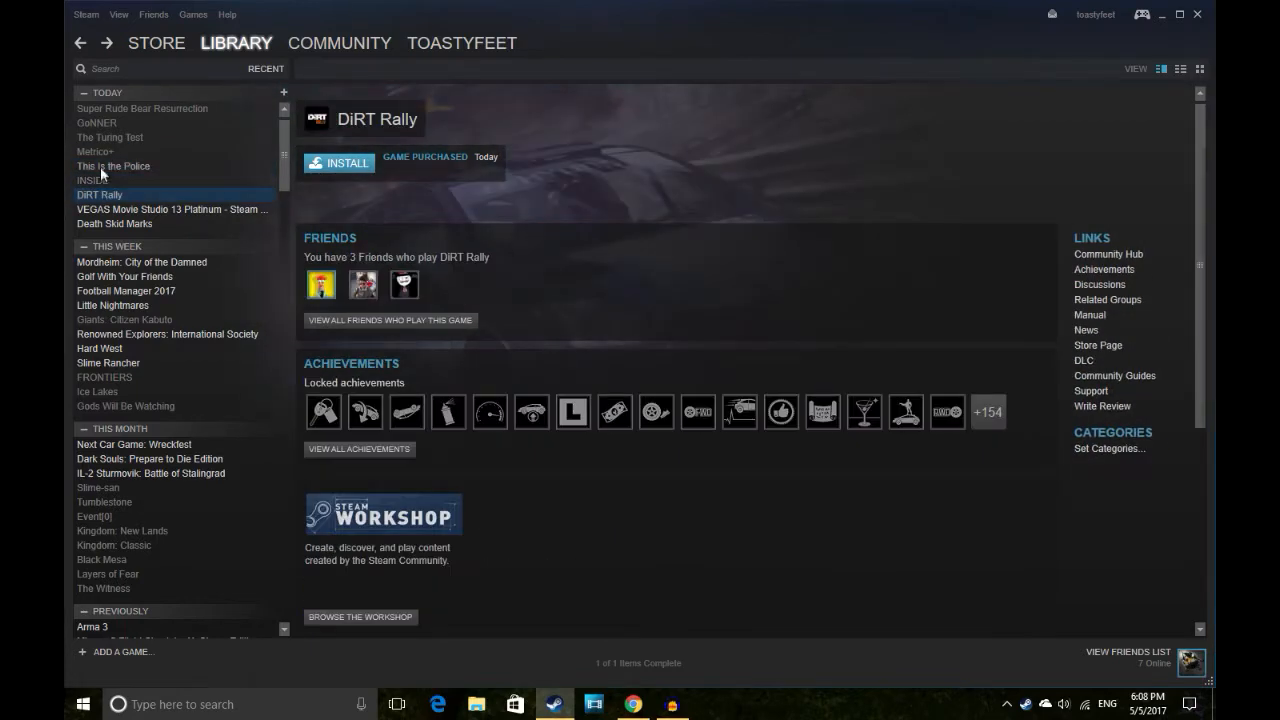
left_click(142, 108)
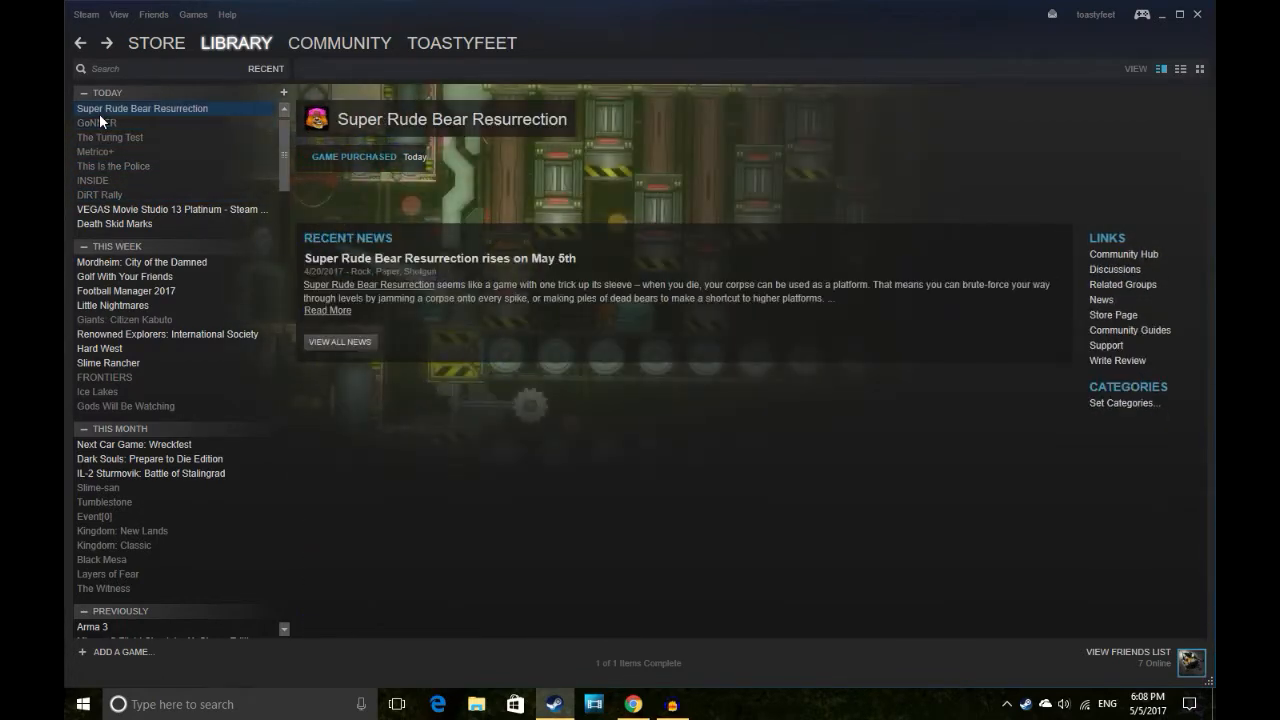
left_click(92, 181)
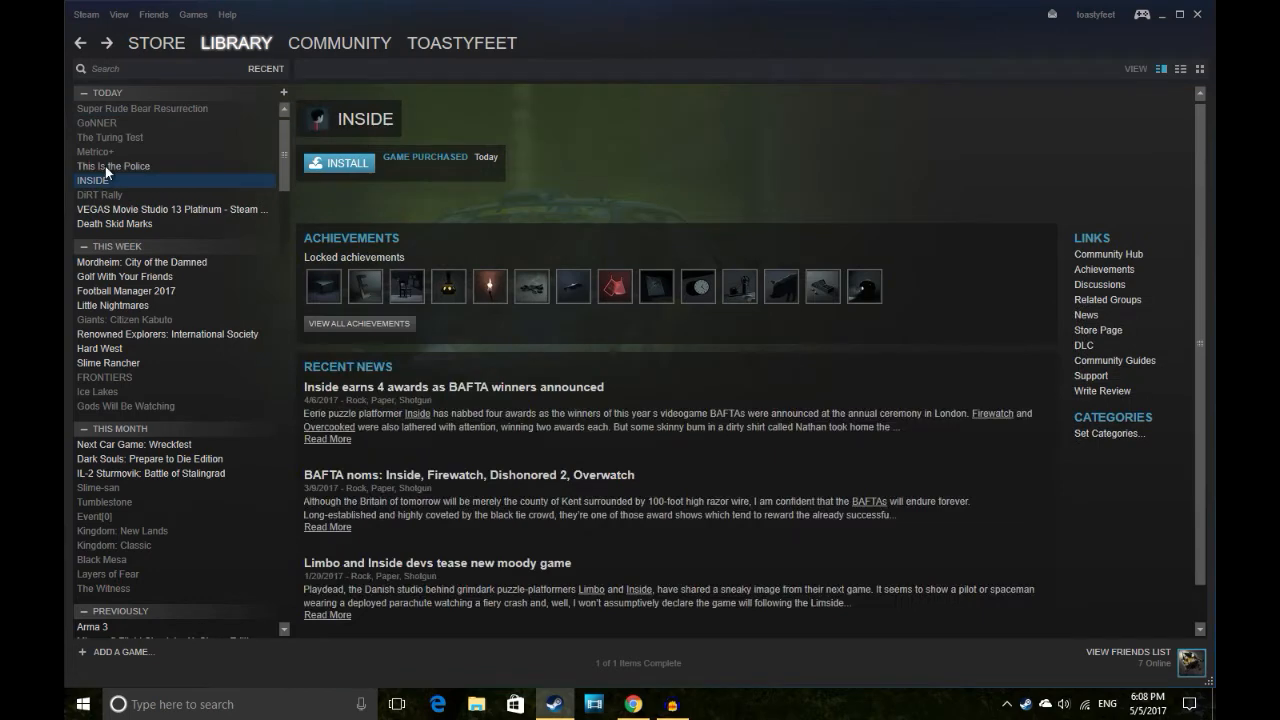
left_click(99, 194)
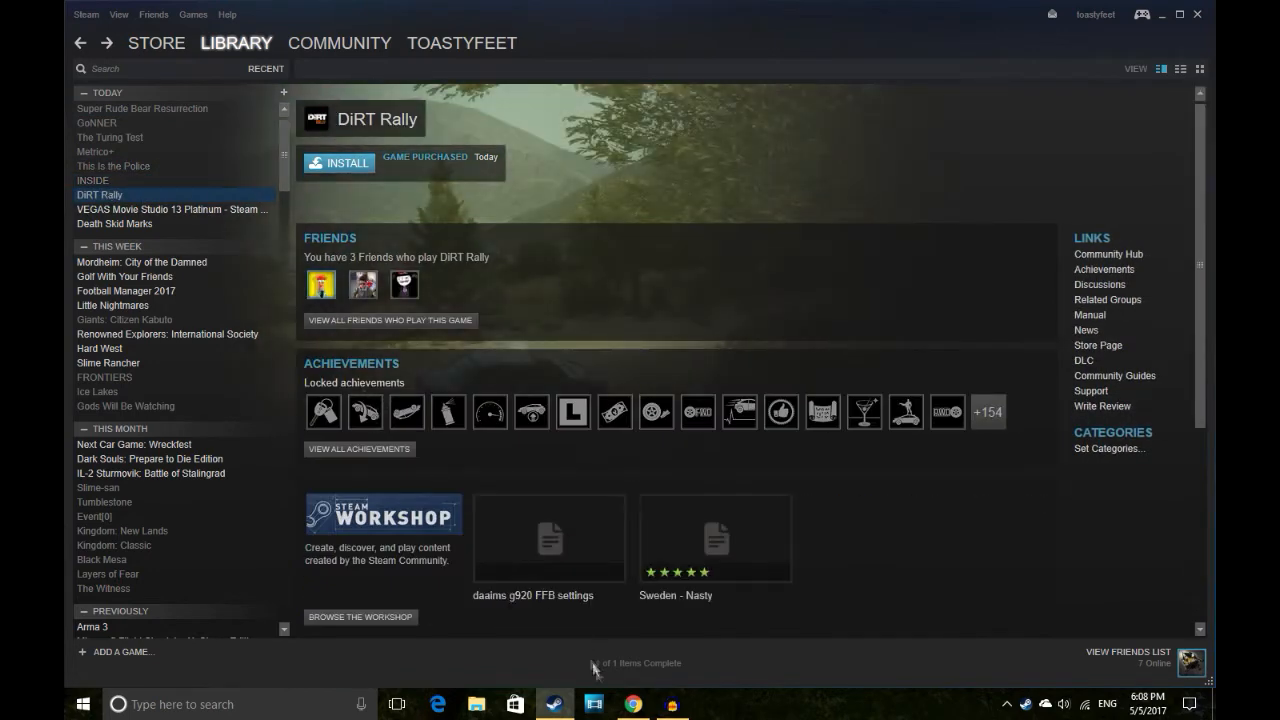
left_click(632, 705)
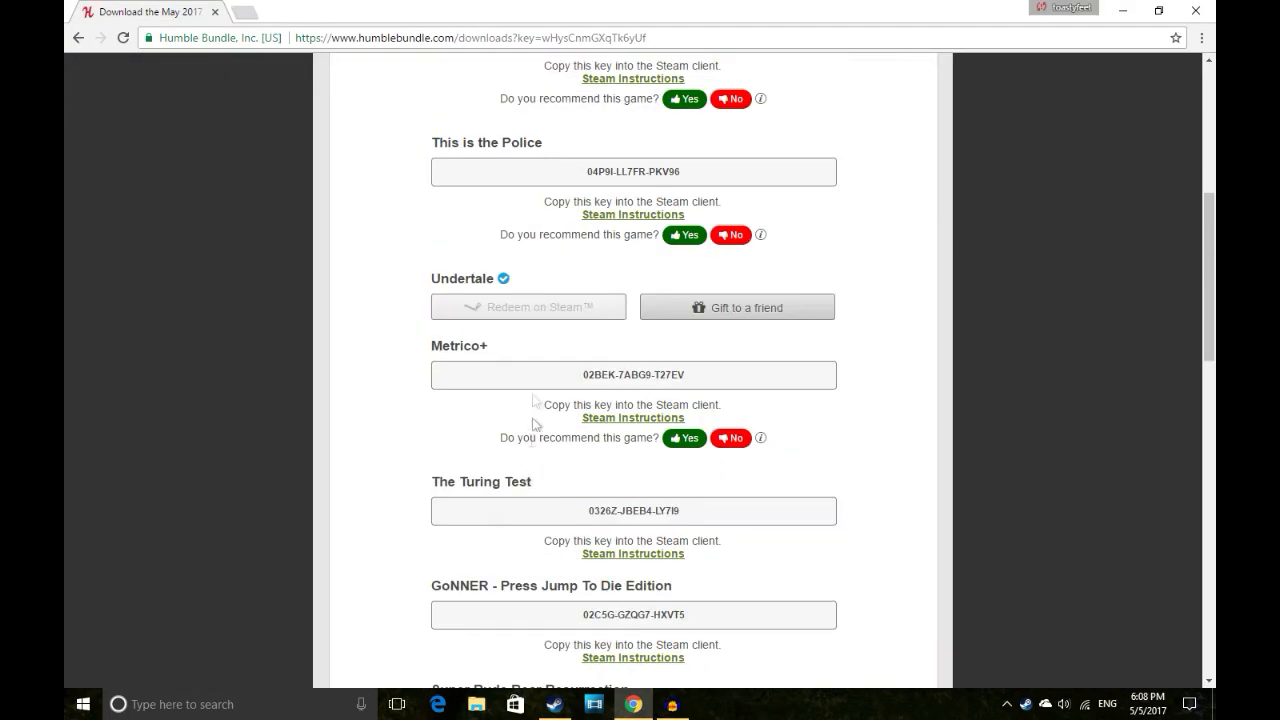
mouse_move(505, 279)
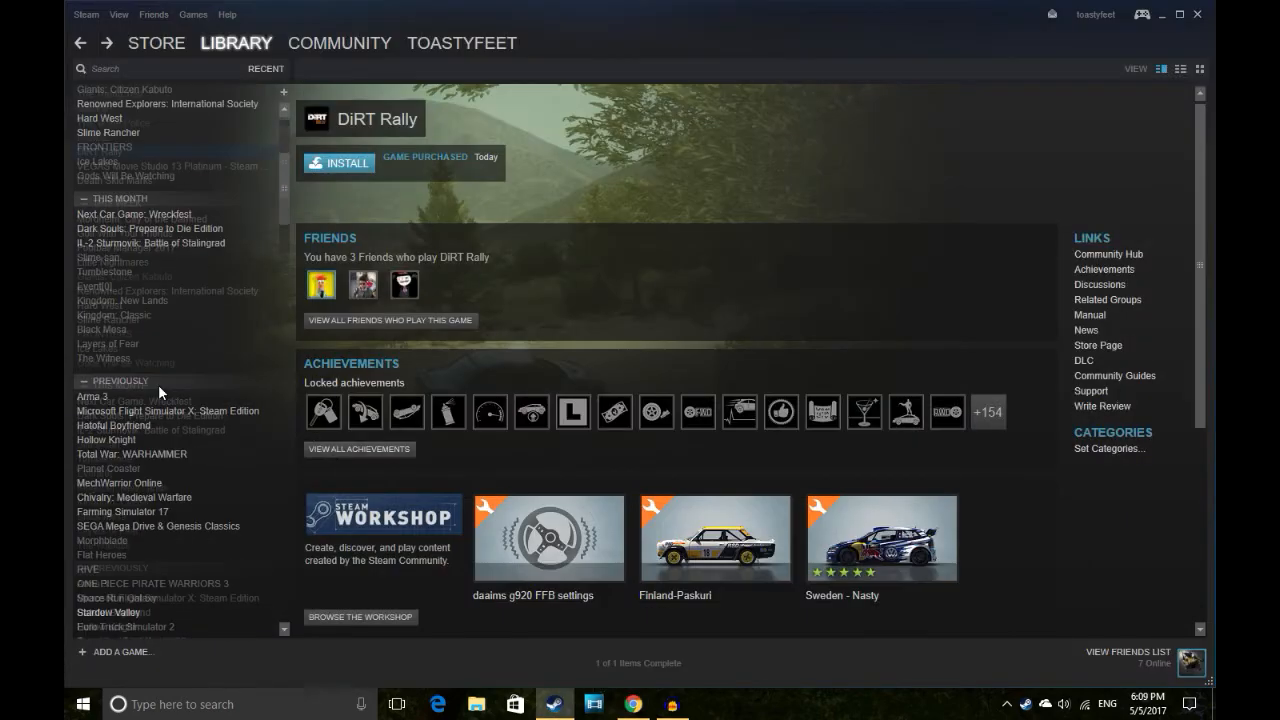
Scroll down the library game list and open Undertale.
scroll("down", 3)
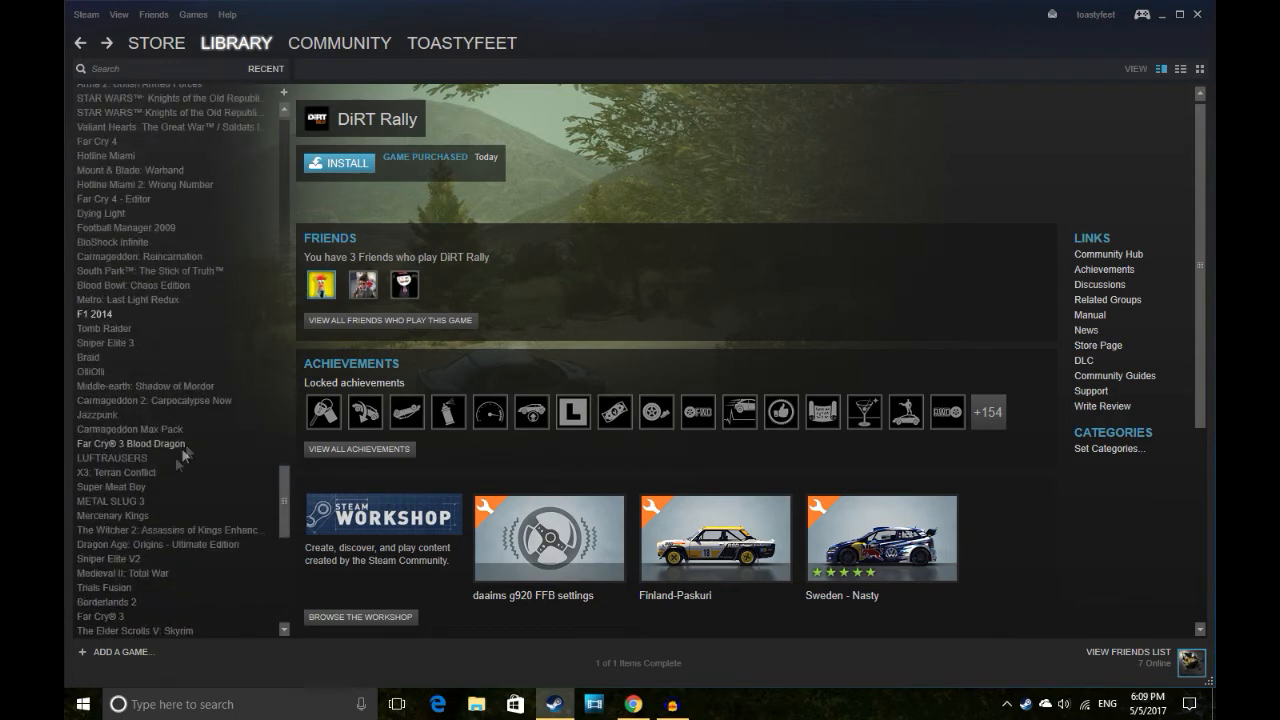
scroll("down", 3)
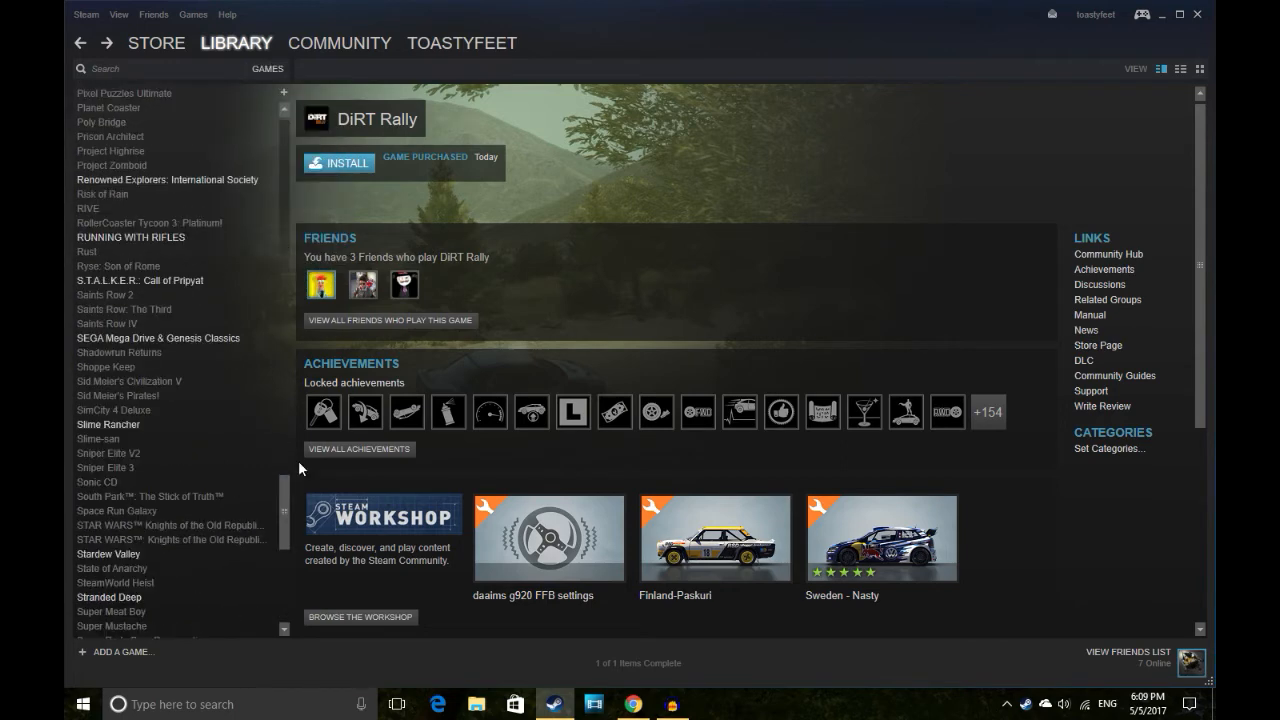
scroll("down", 3)
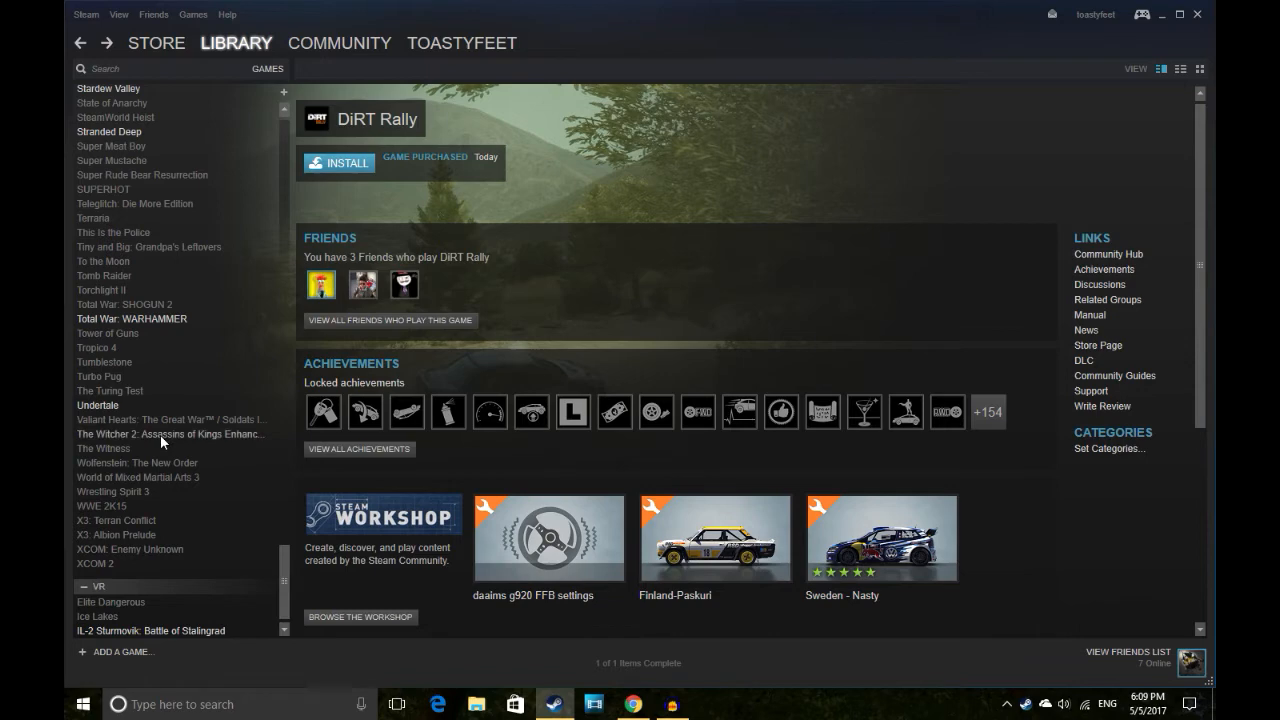
left_click(97, 405)
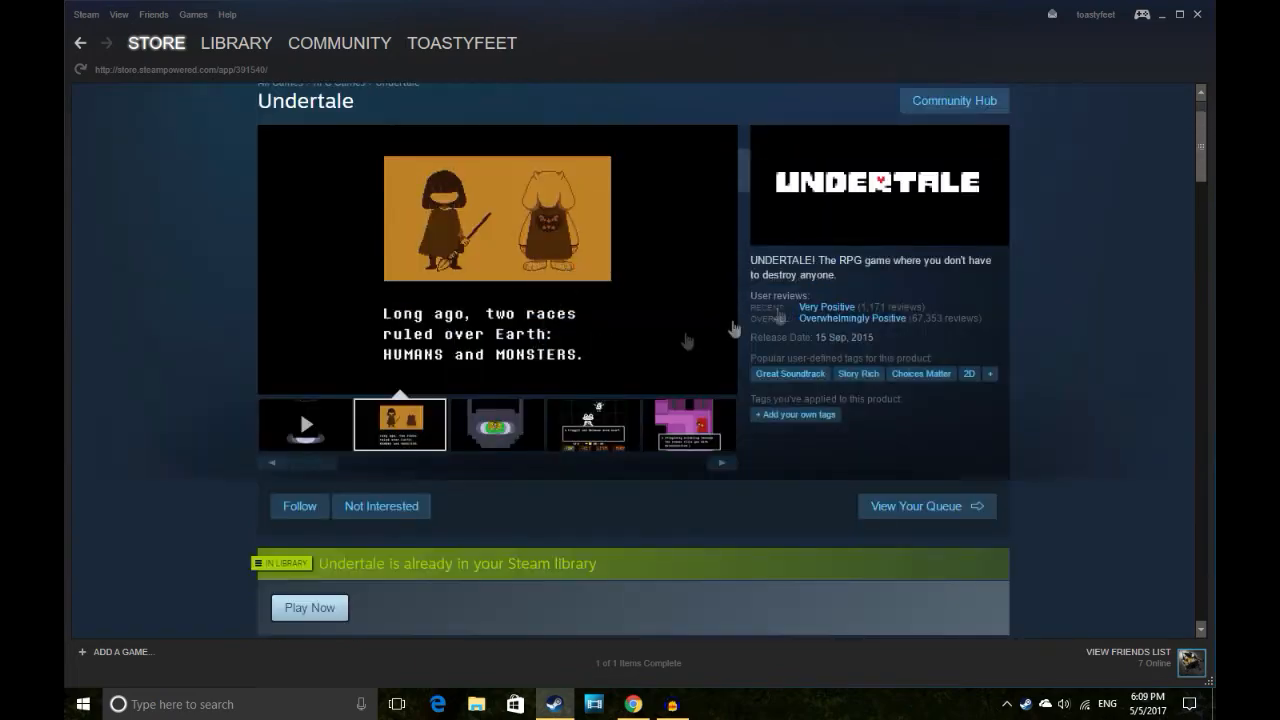
Skim Undertale's store page, return to its library page, and group the list by Recent.
scroll("down", 3)
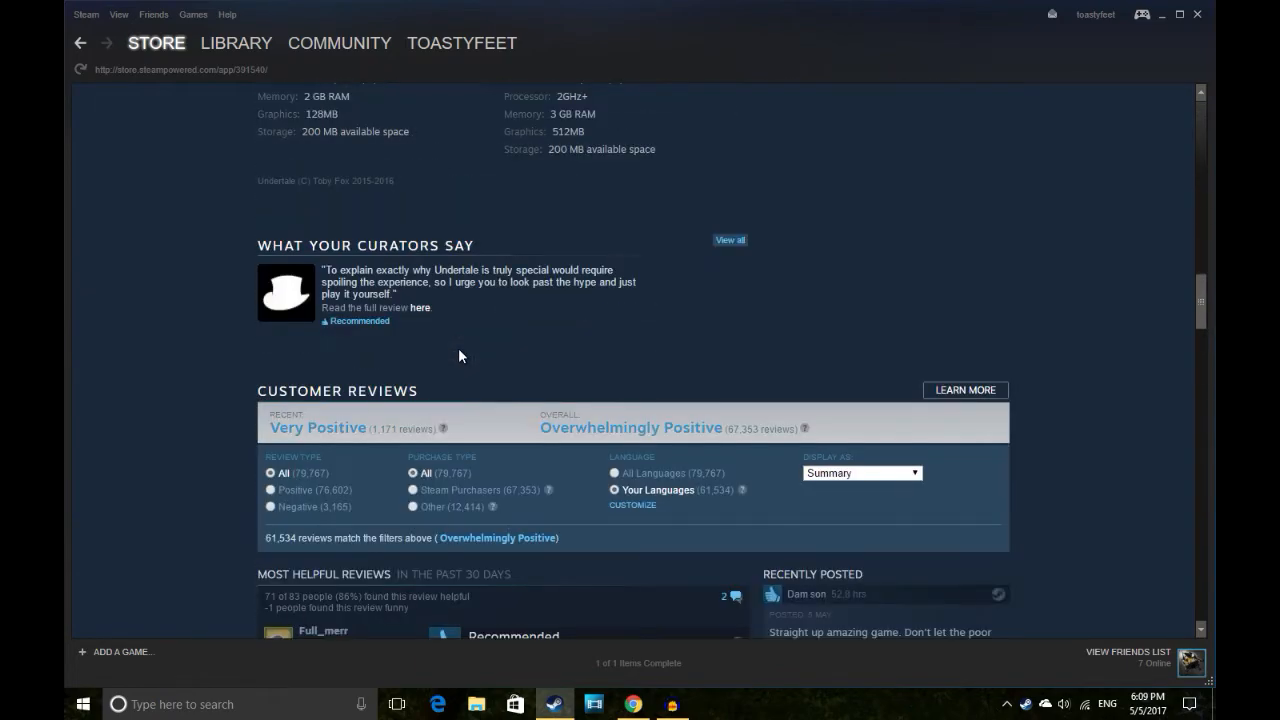
scroll("up", 3)
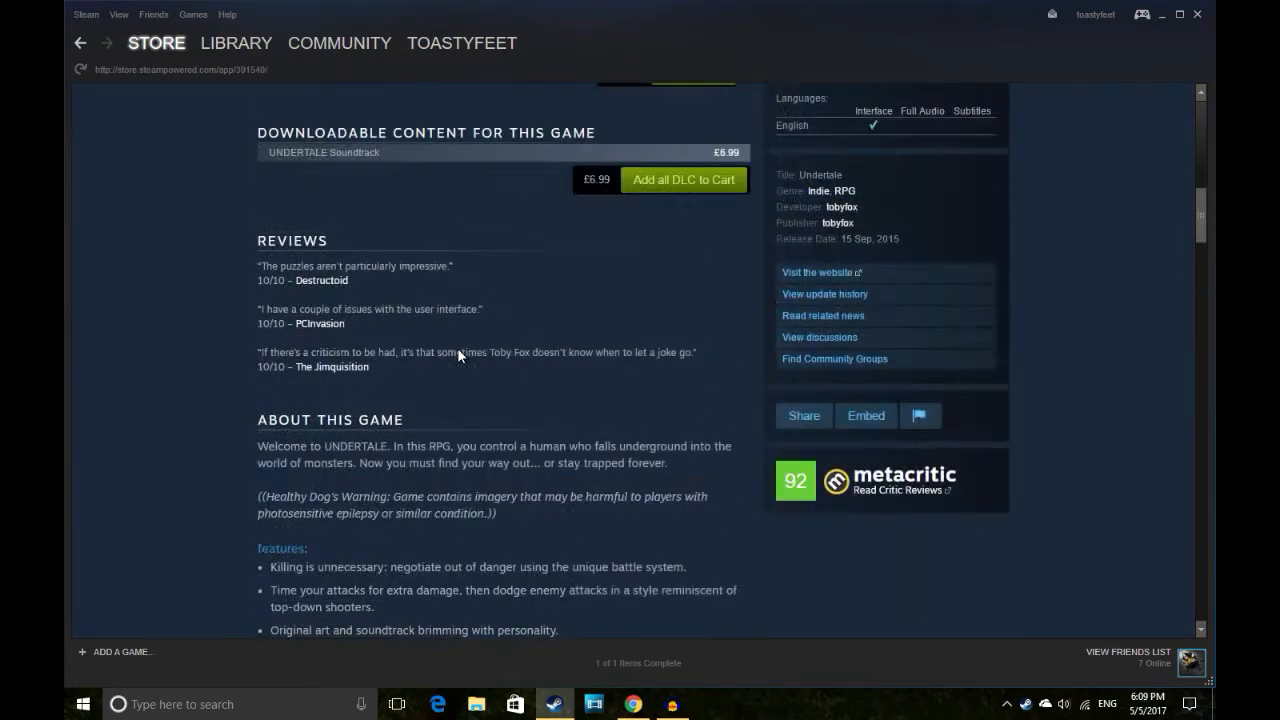
left_click(236, 43)
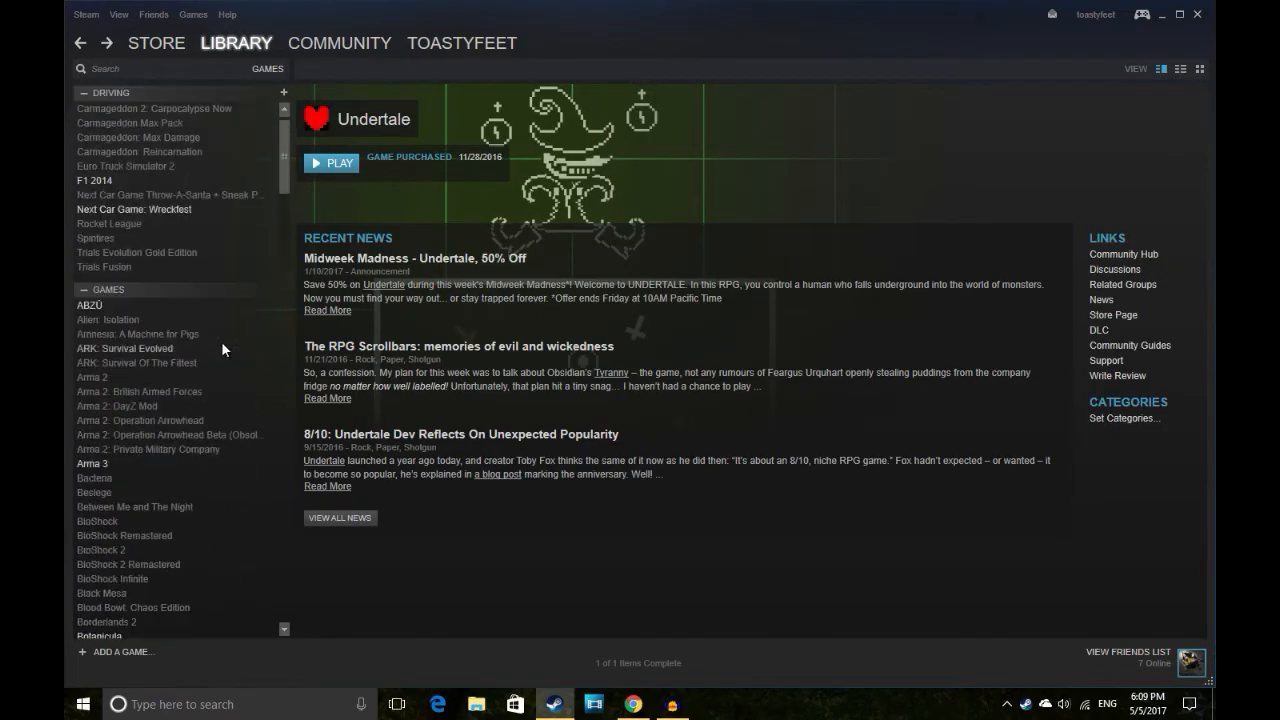
left_click(267, 68)
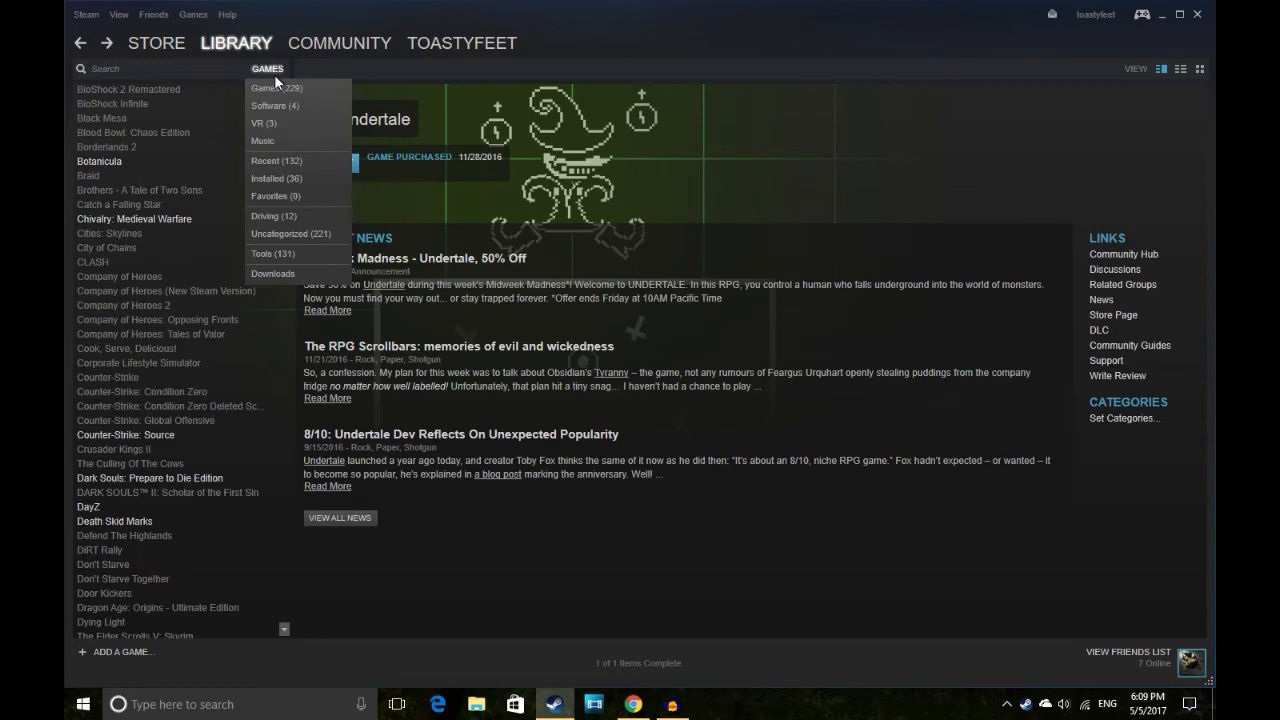
left_click(276, 160)
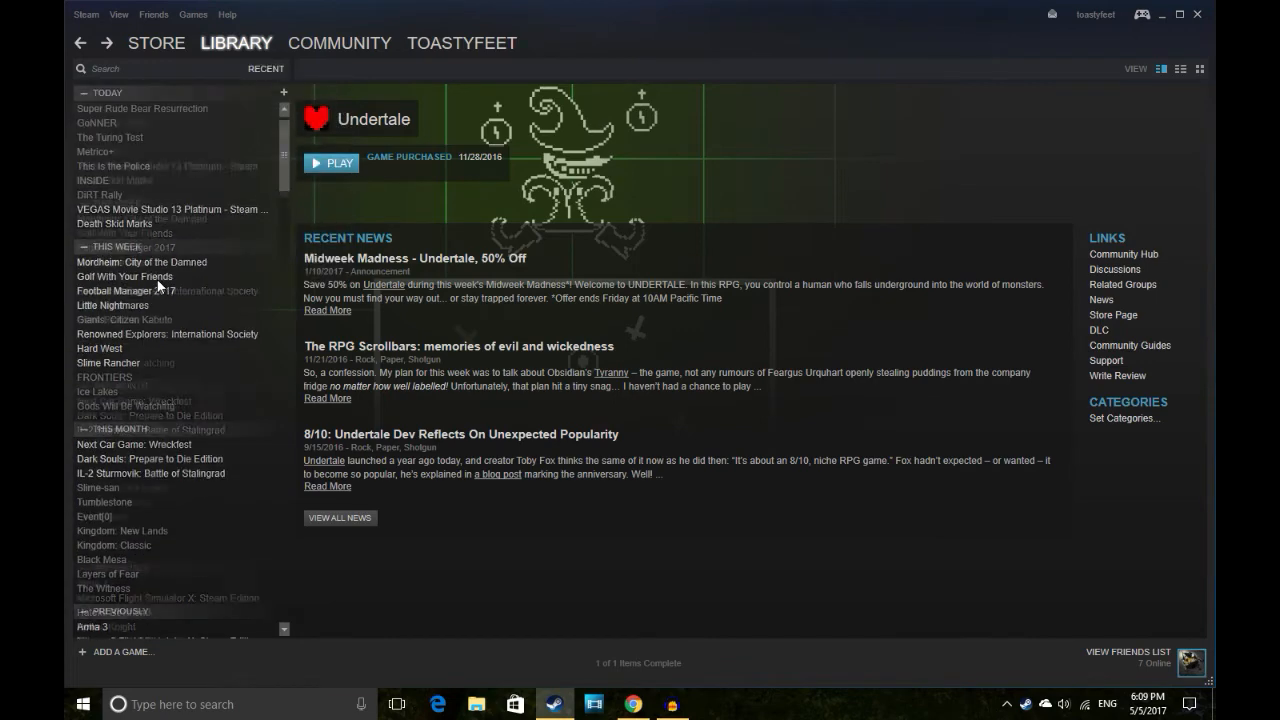
Switch to the Humble Bundle downloads page and highlight the Undertale title.
left_click(632, 705)
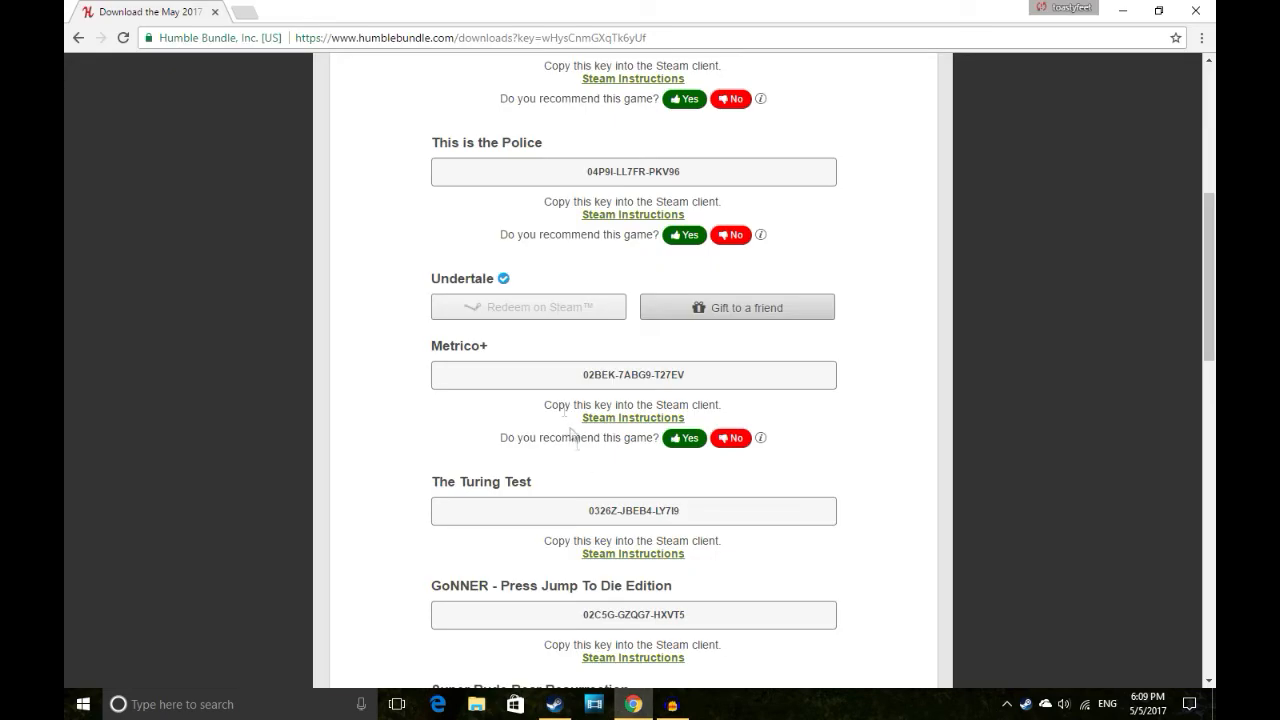
mouse_move(447, 273)
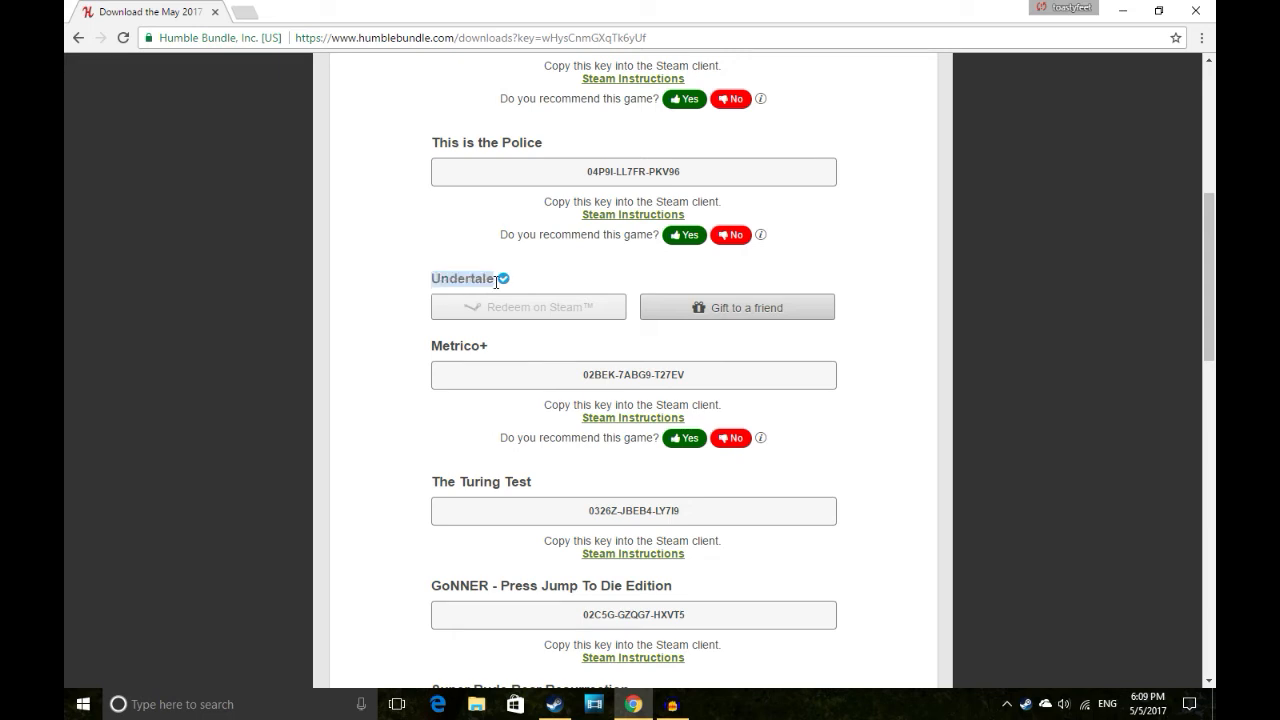
double_click(461, 278)
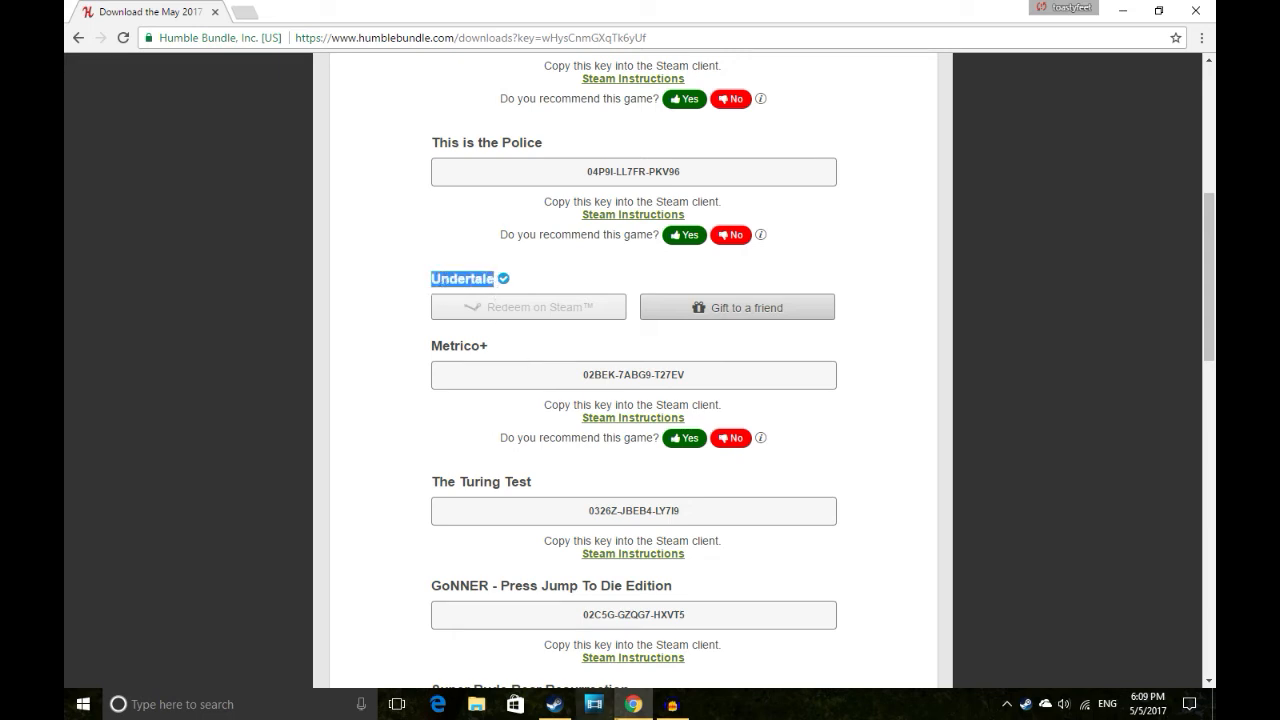
mouse_move(631, 704)
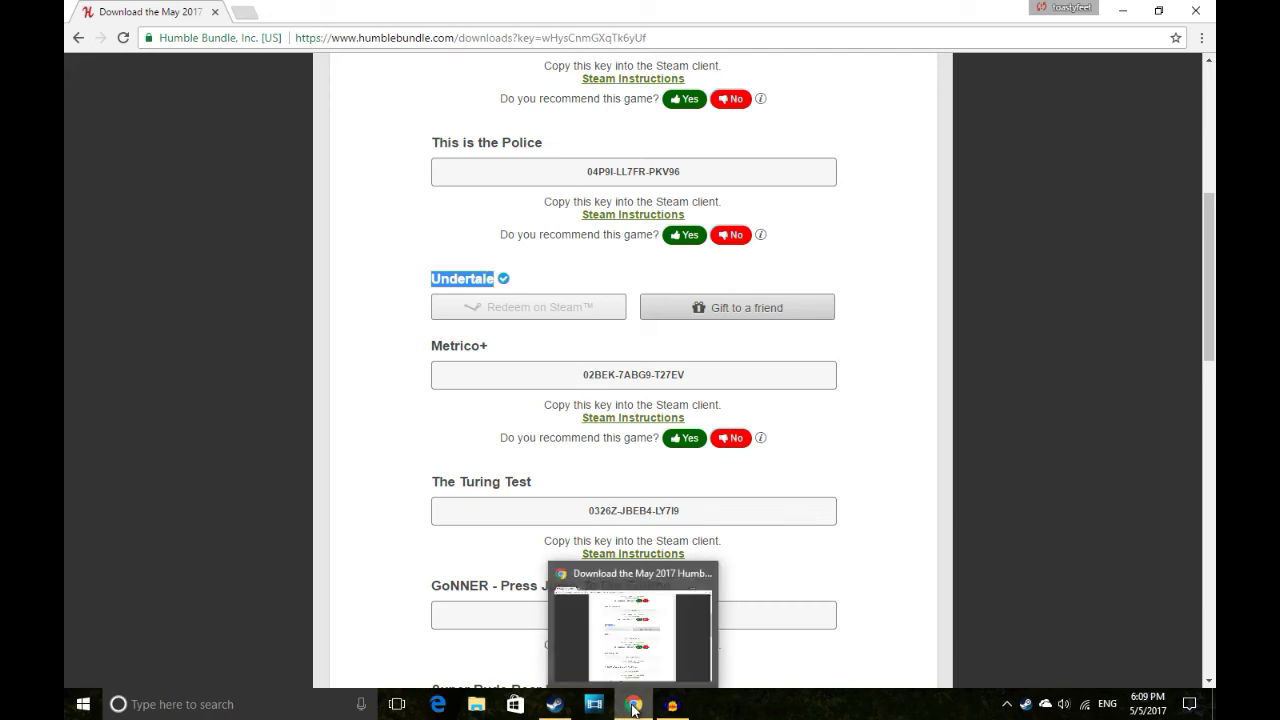
Switch back to Steam's Undertale library page.
left_click(554, 704)
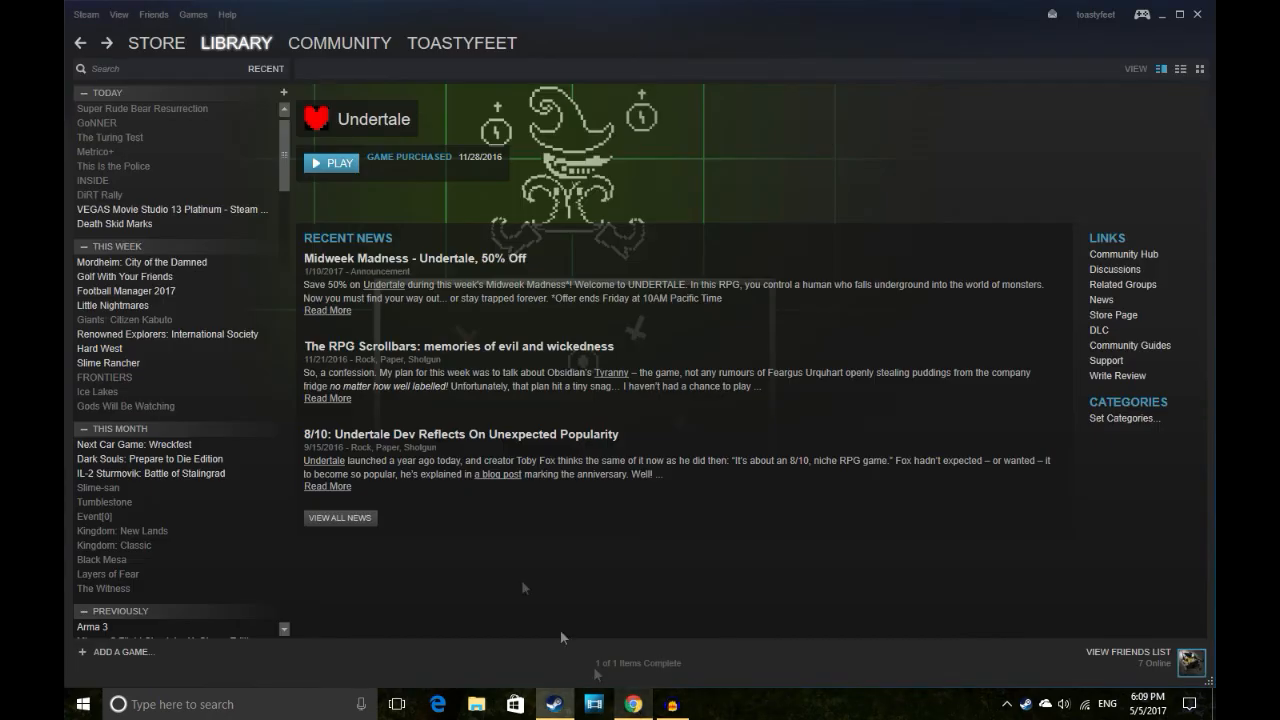
mouse_move(268, 438)
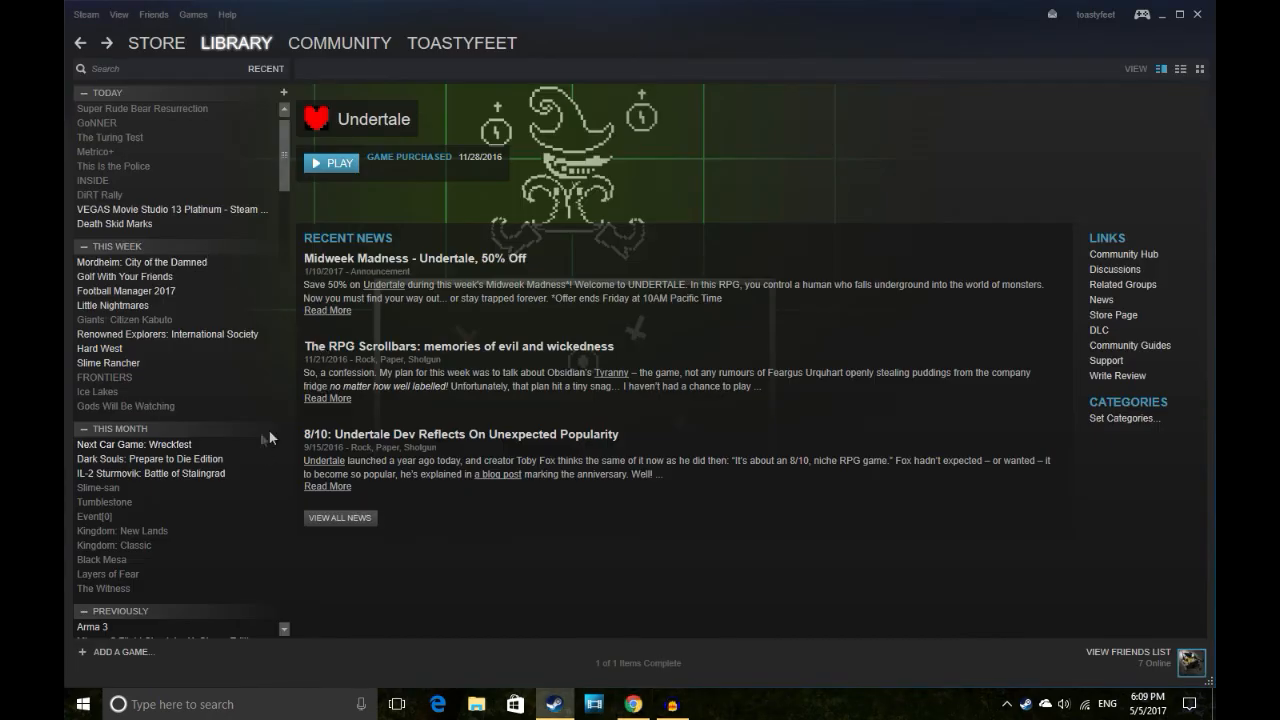
mouse_move(145, 320)
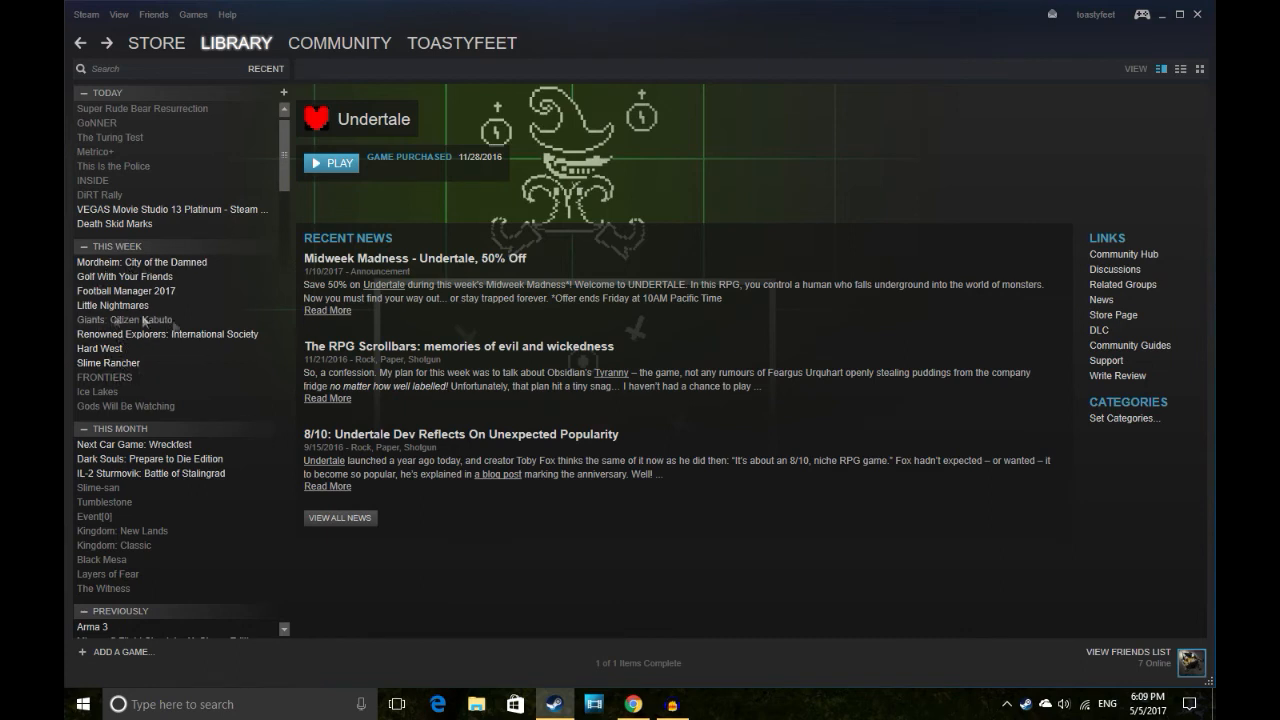
mouse_move(207, 338)
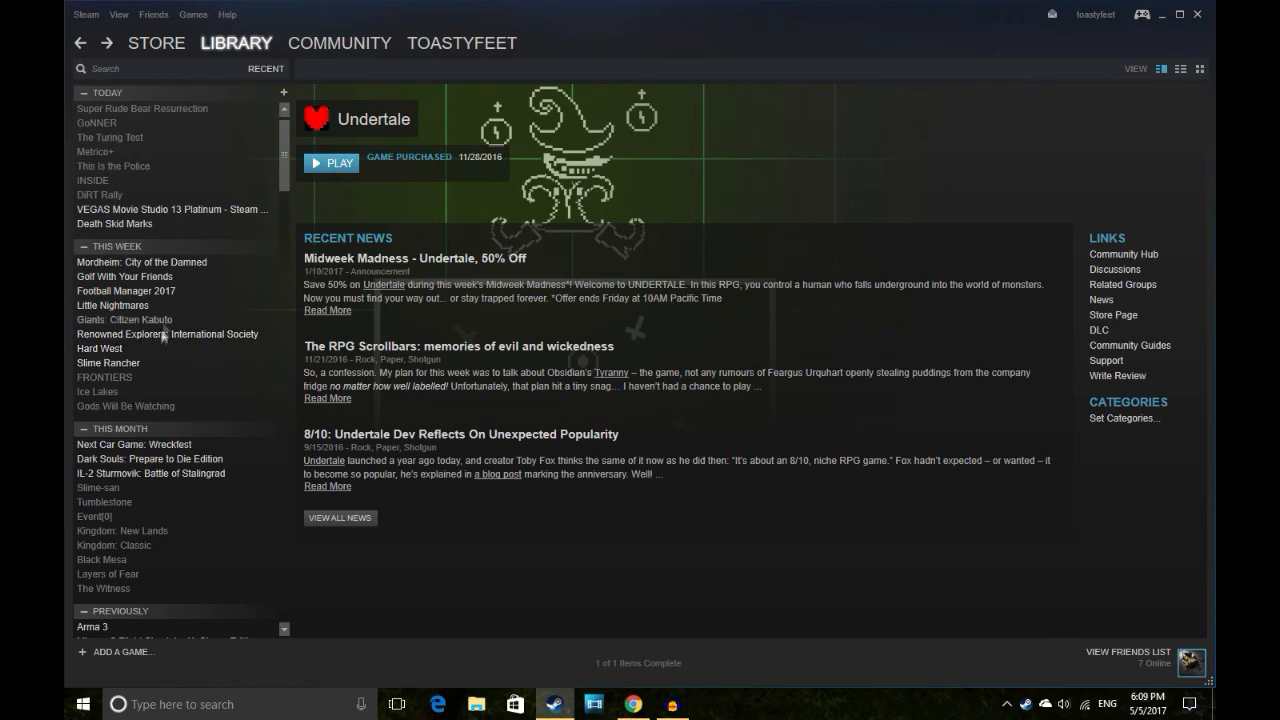
mouse_move(112, 150)
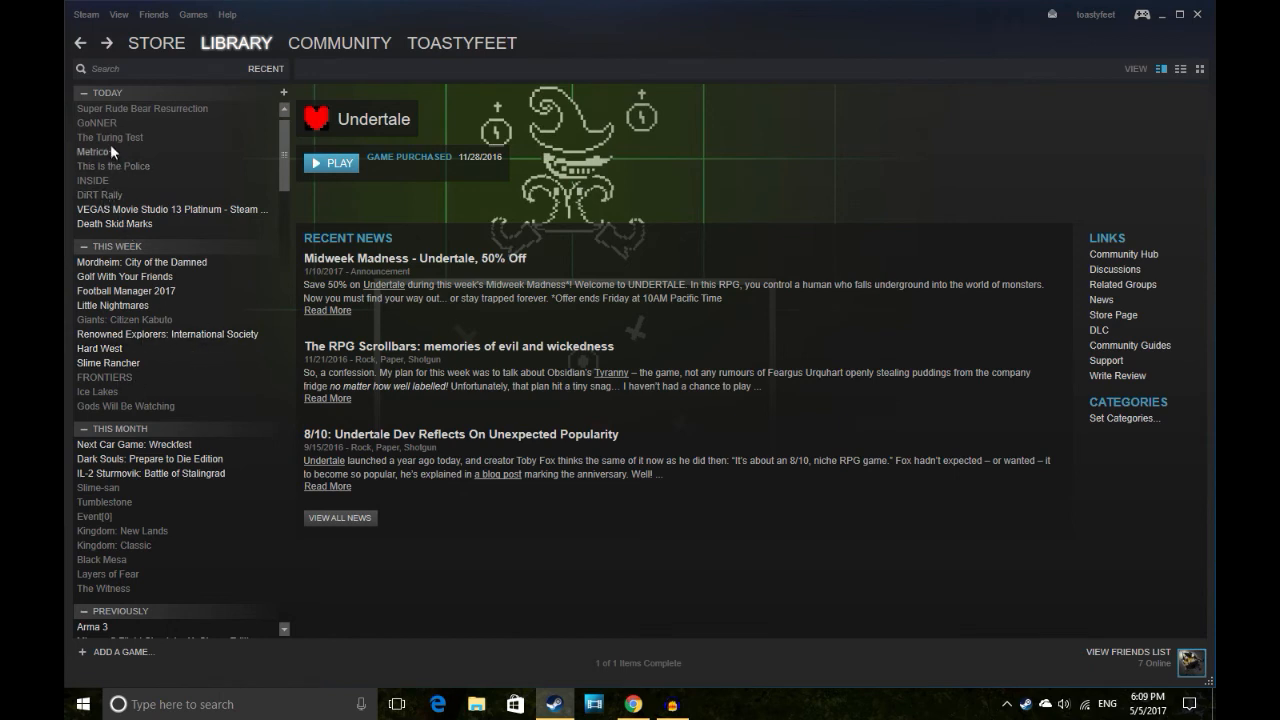
mouse_move(368, 136)
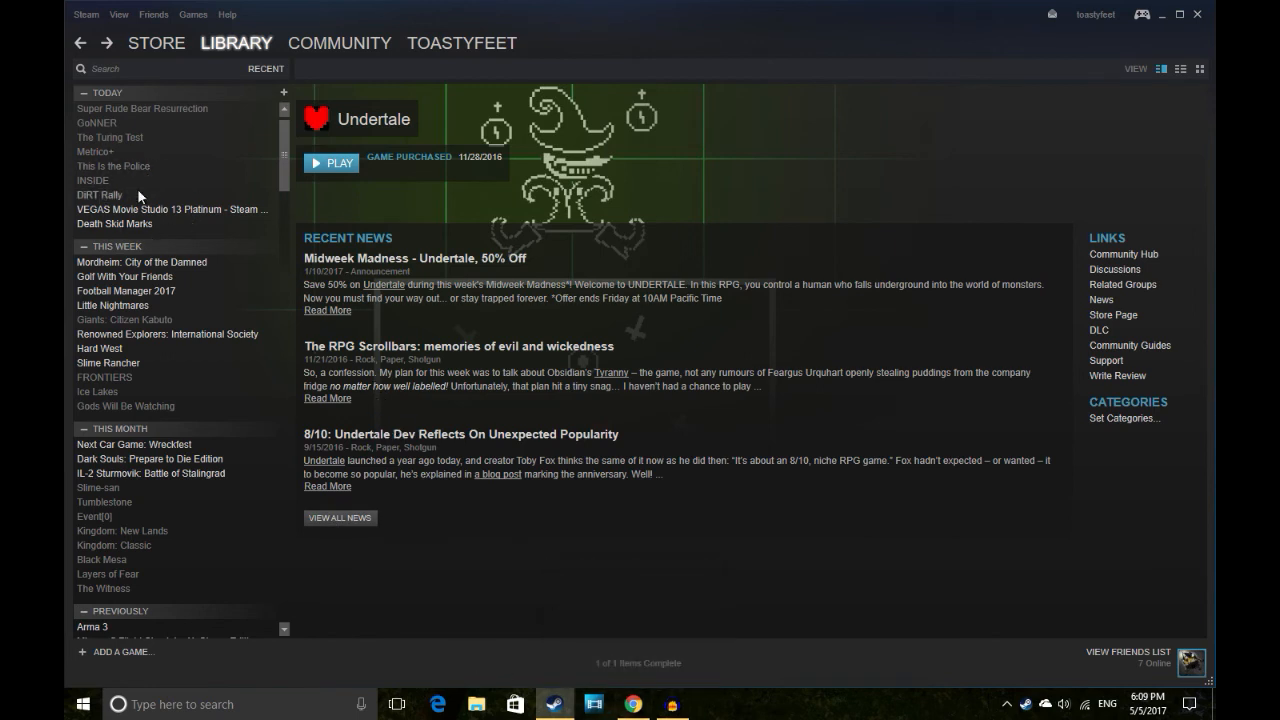
mouse_move(110, 200)
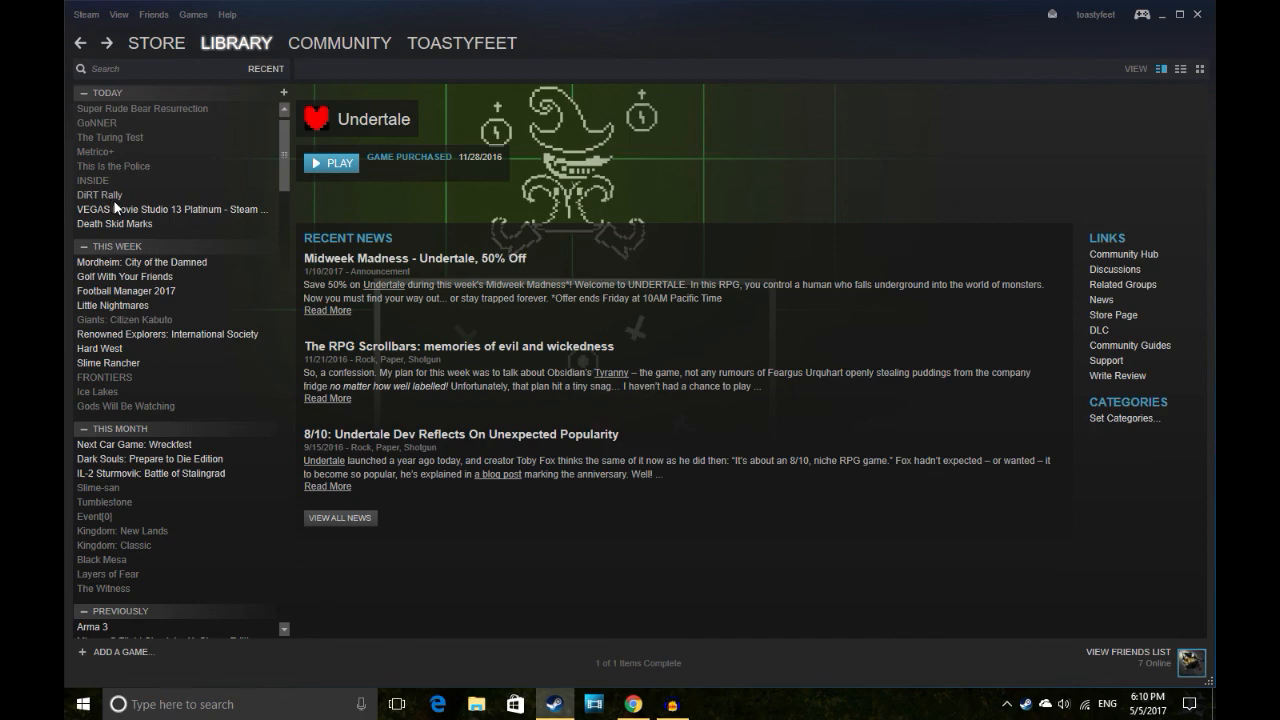
mouse_move(435, 551)
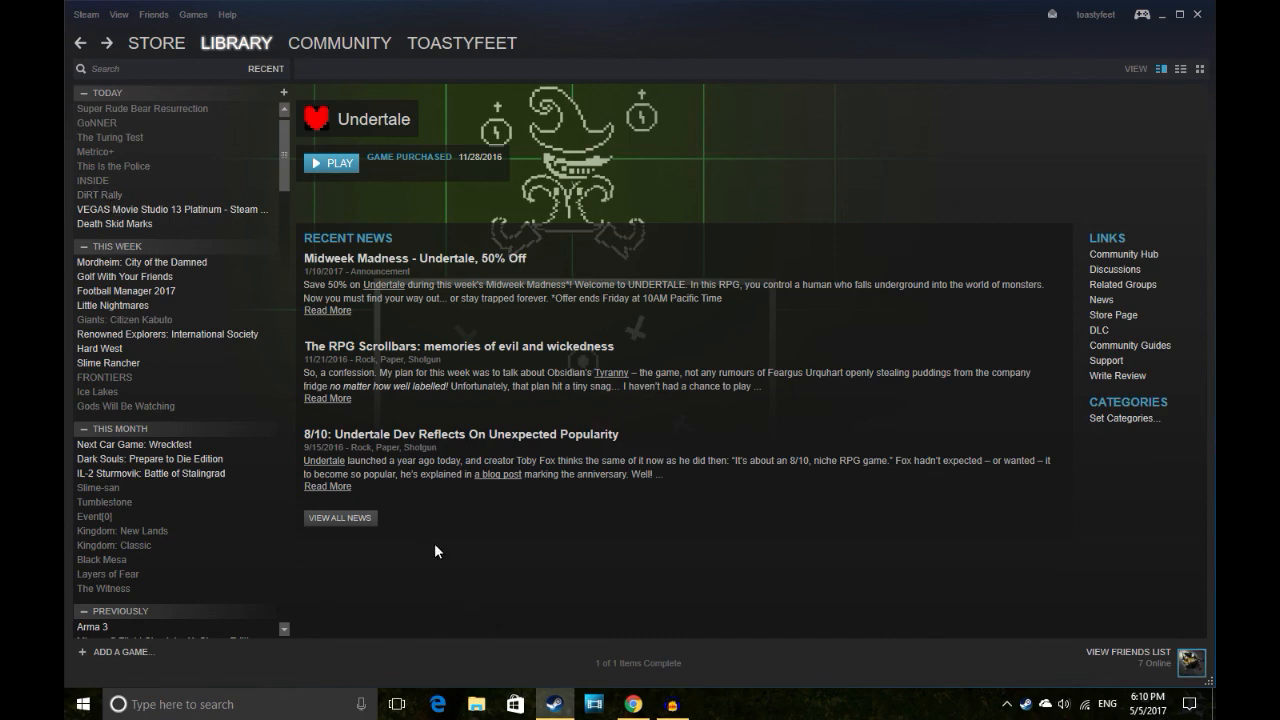